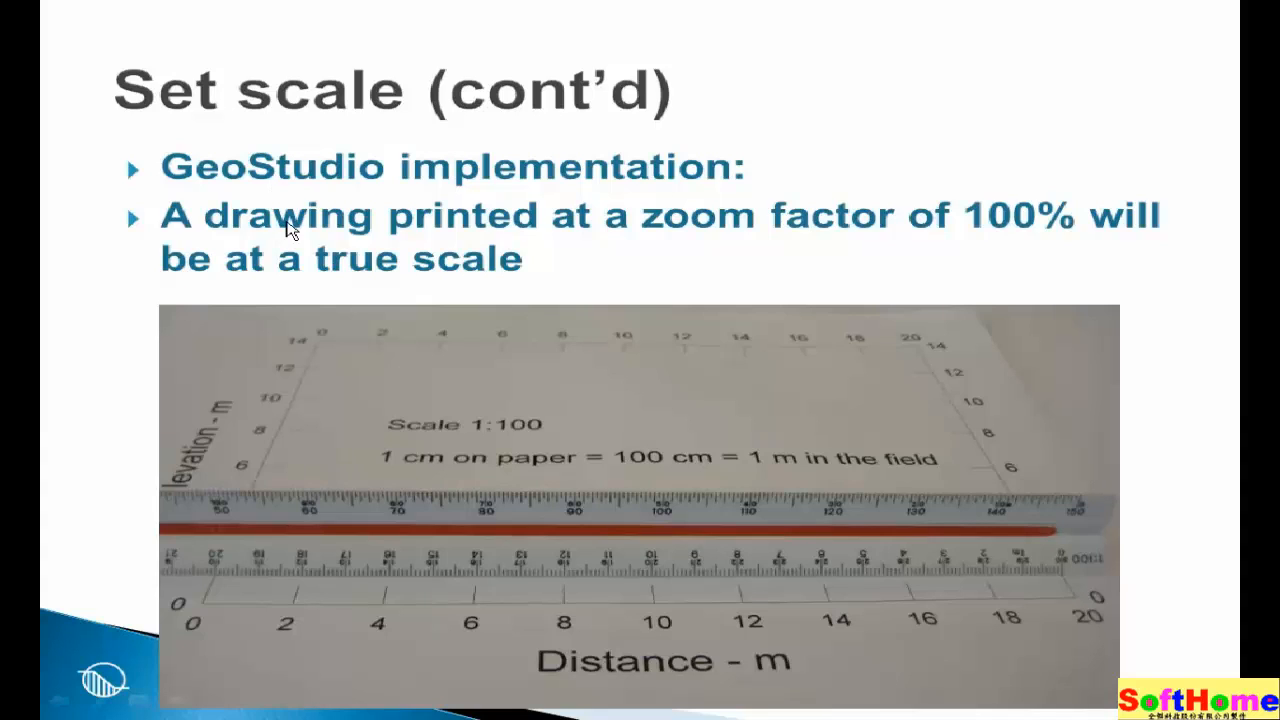
mouse_move(296, 272)
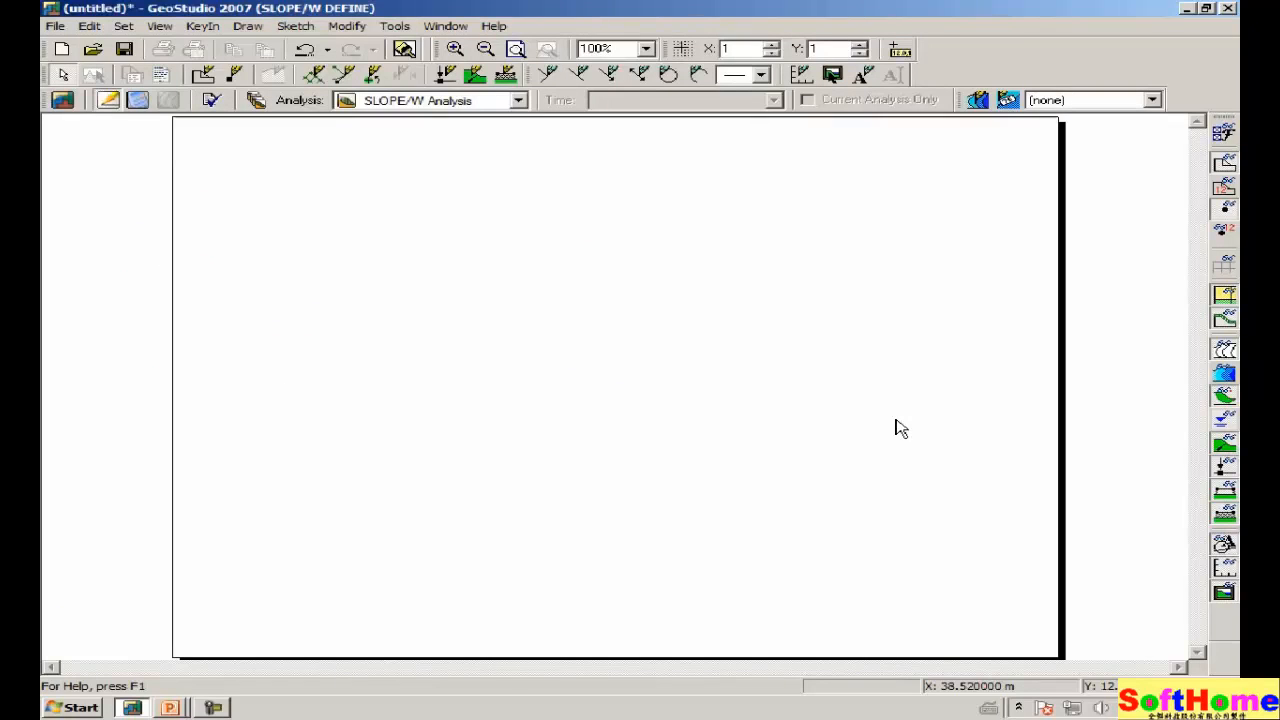
mouse_move(588, 380)
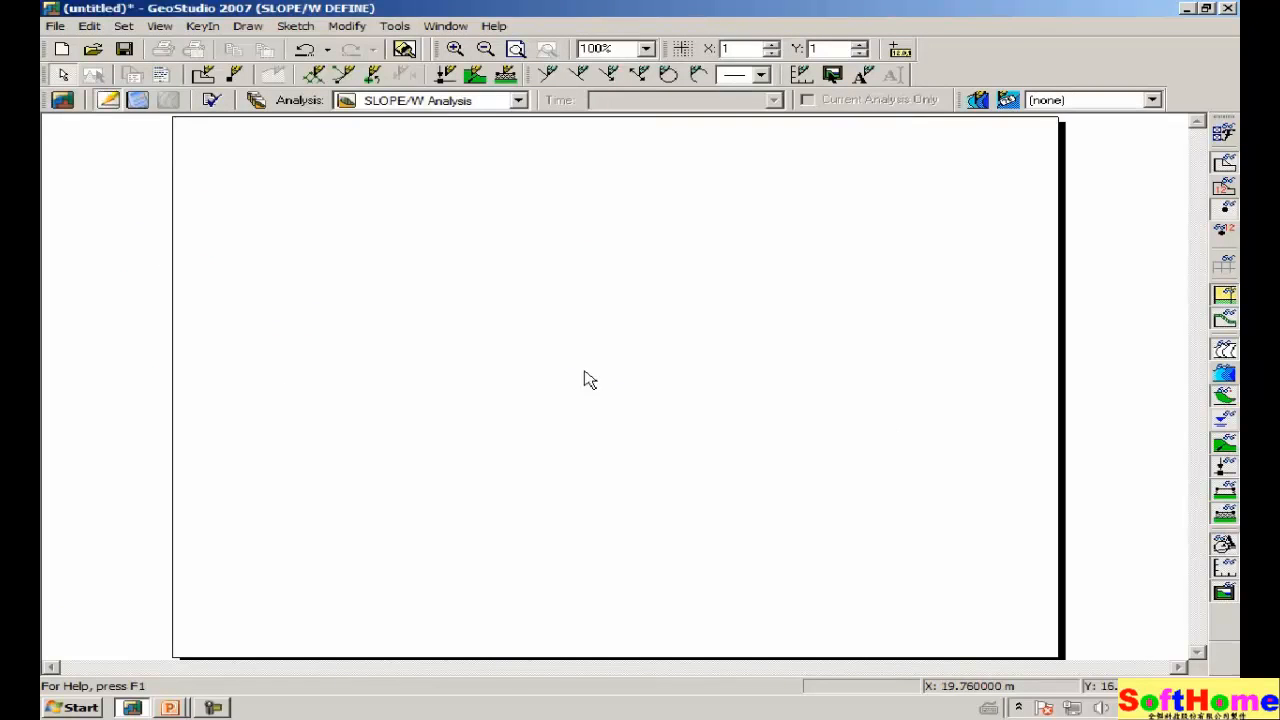
mouse_move(408, 236)
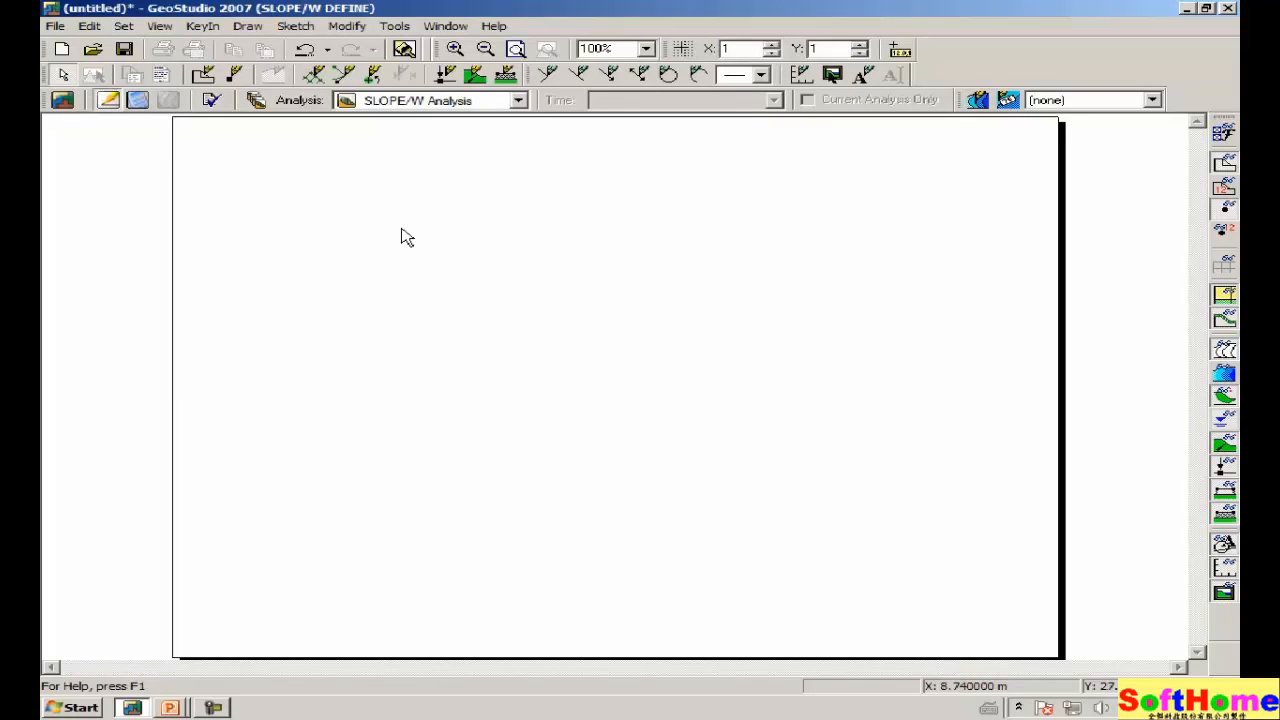
mouse_move(484, 176)
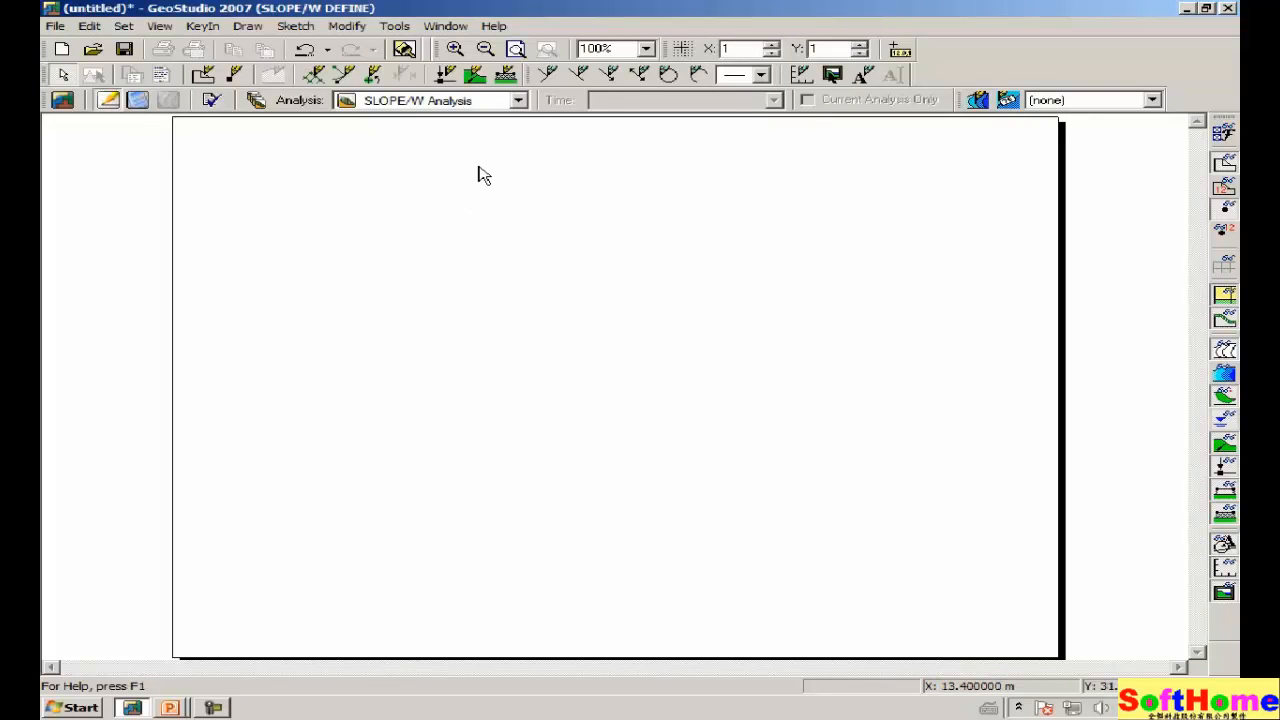
mouse_move(496, 148)
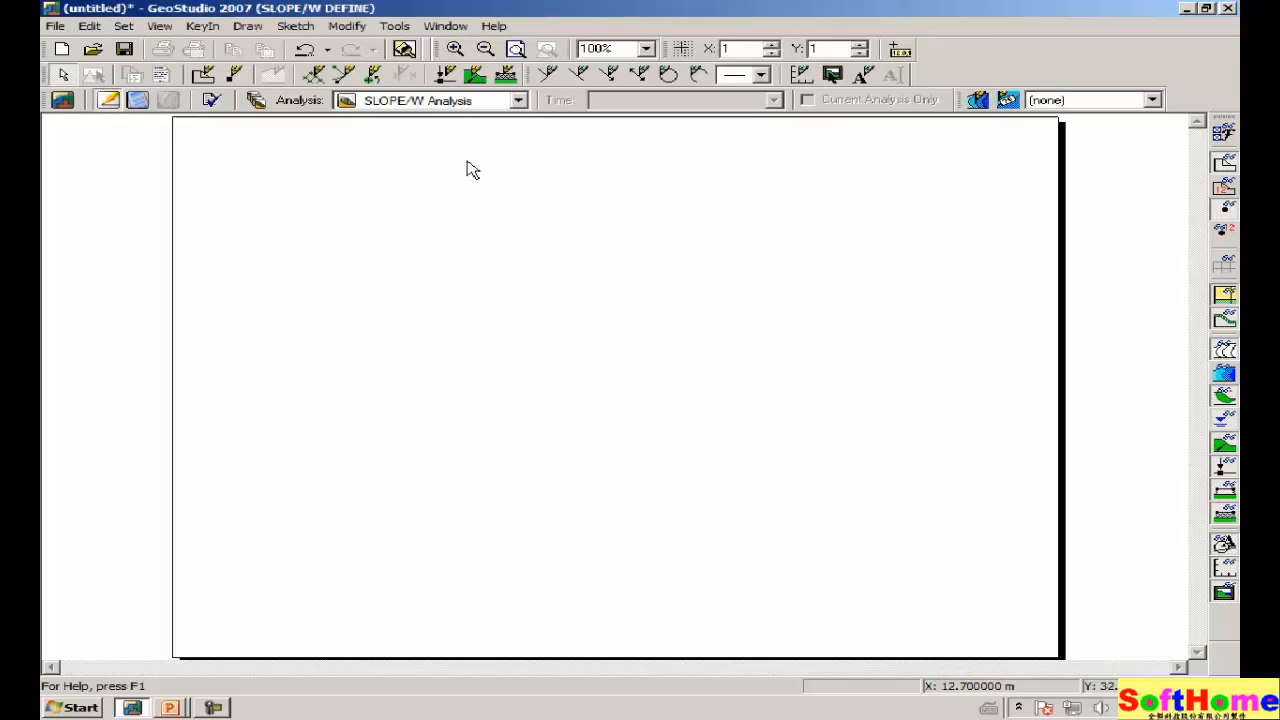
mouse_move(384, 272)
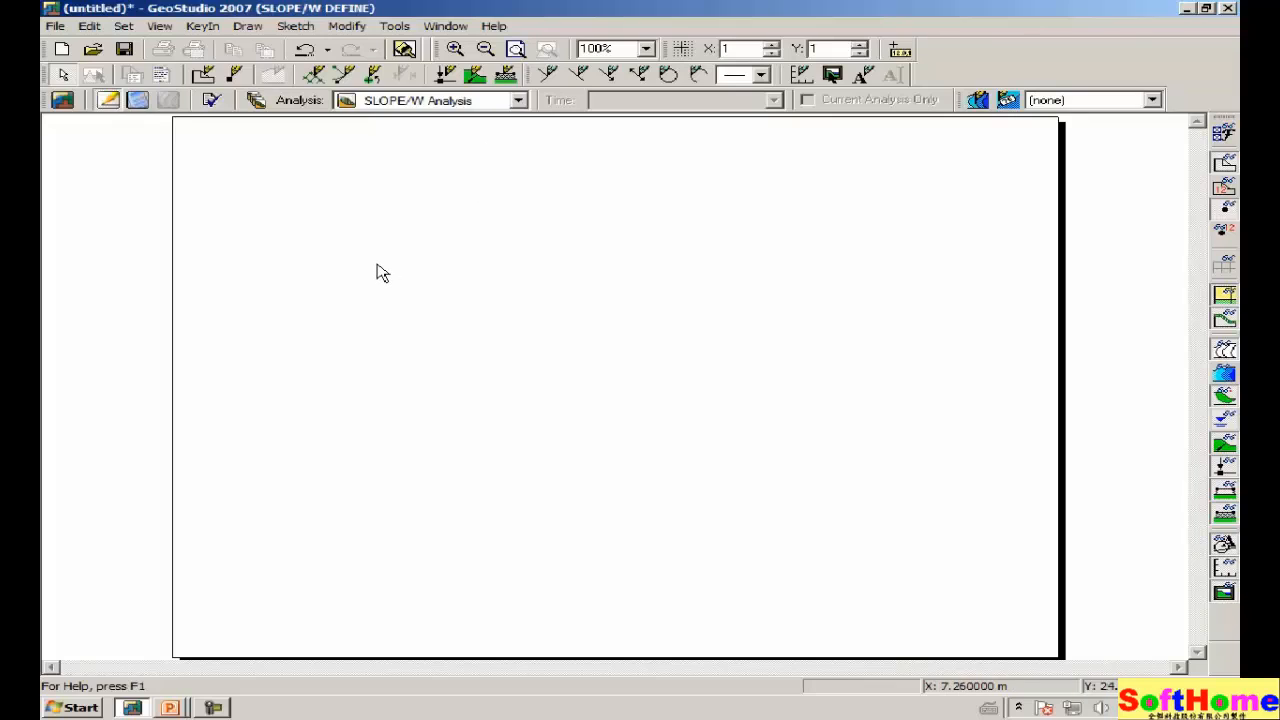
mouse_move(450, 288)
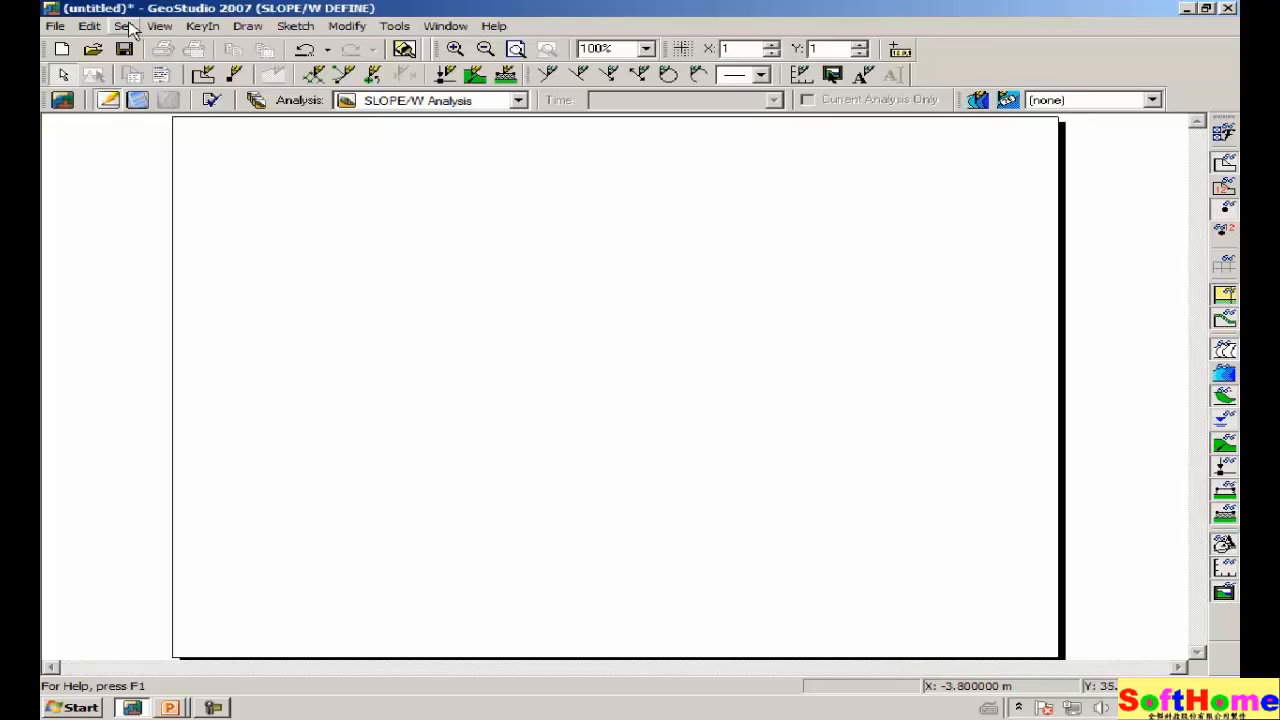
Step: Set the page size to 17 by 11 inches and fit the whole page in the window
click(124, 24)
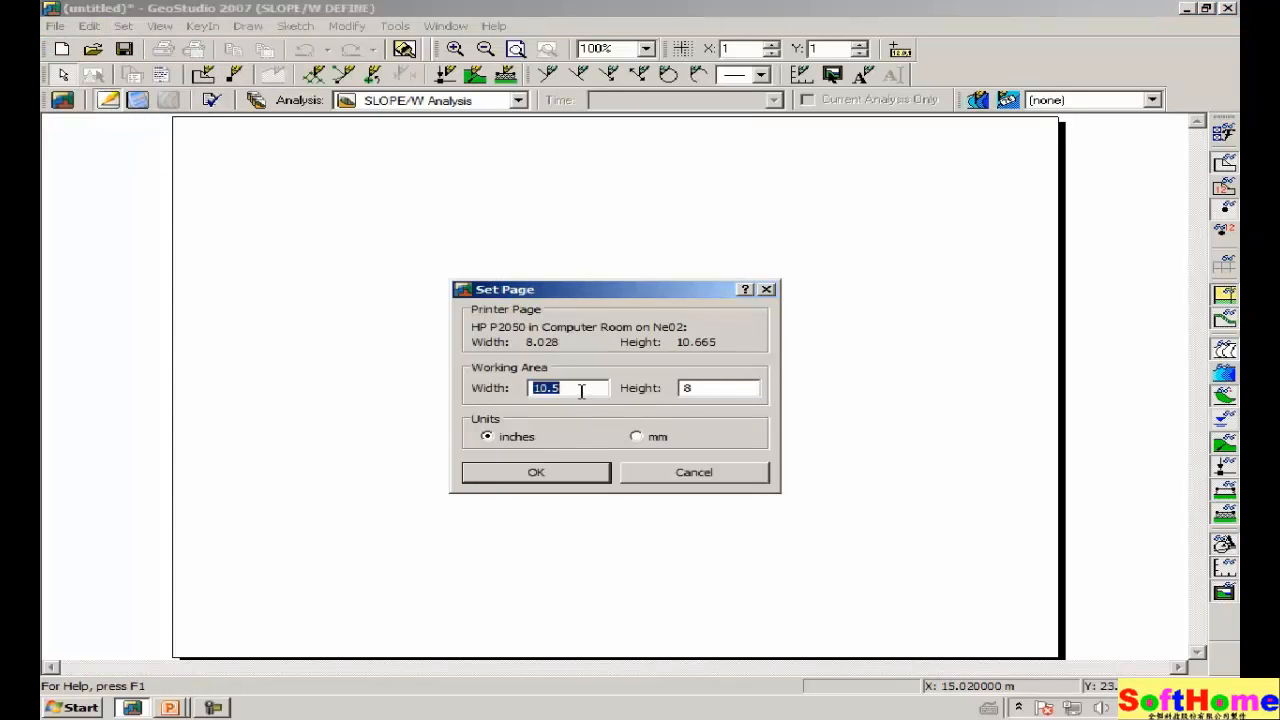
text(17)
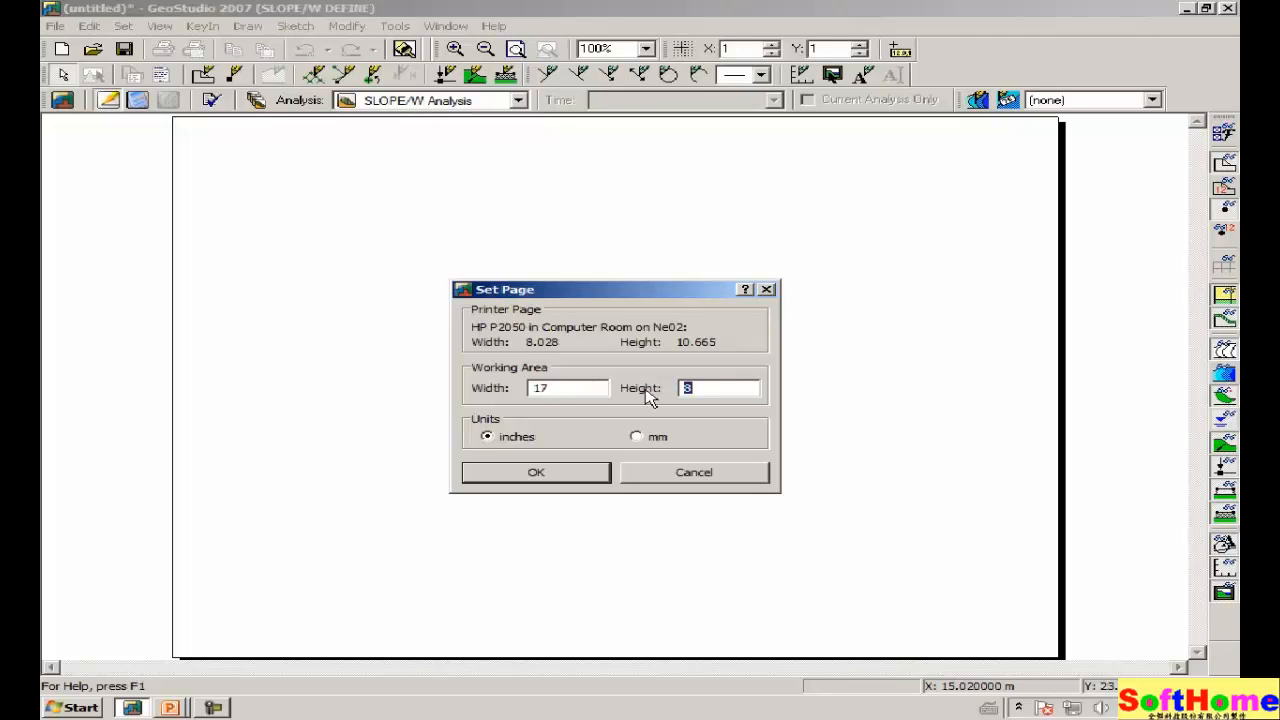
text(11)
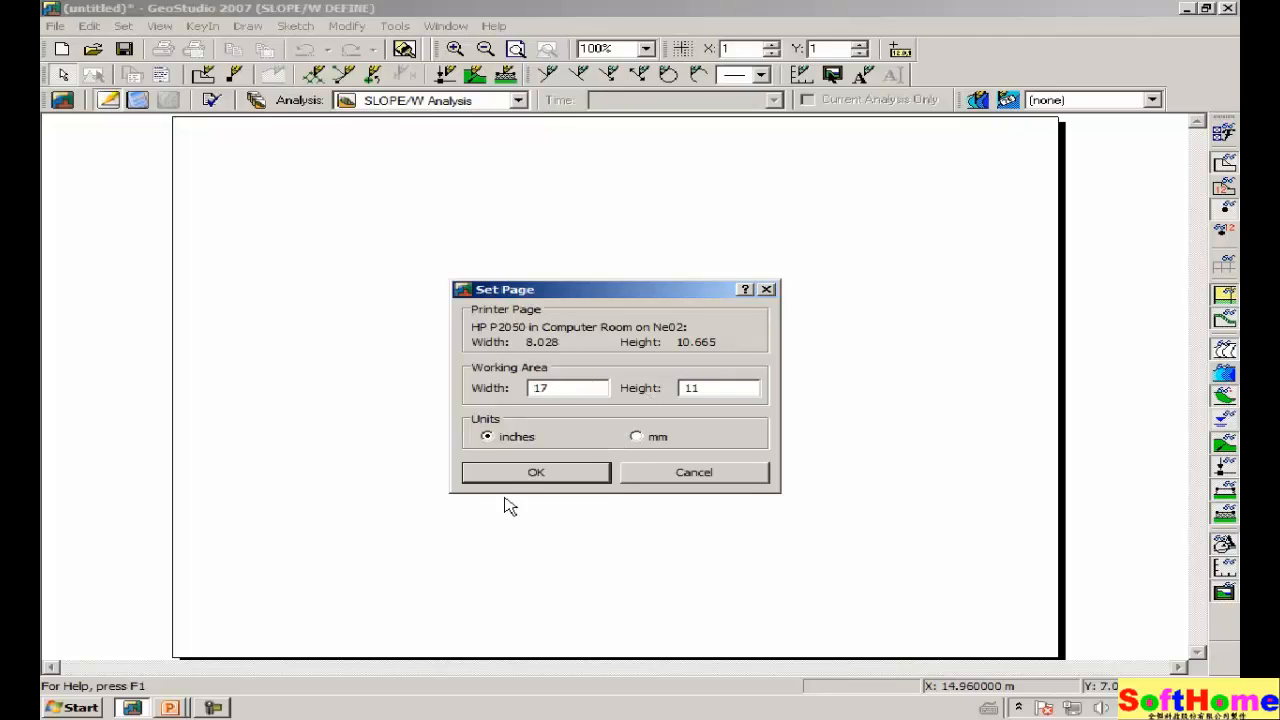
click(536, 472)
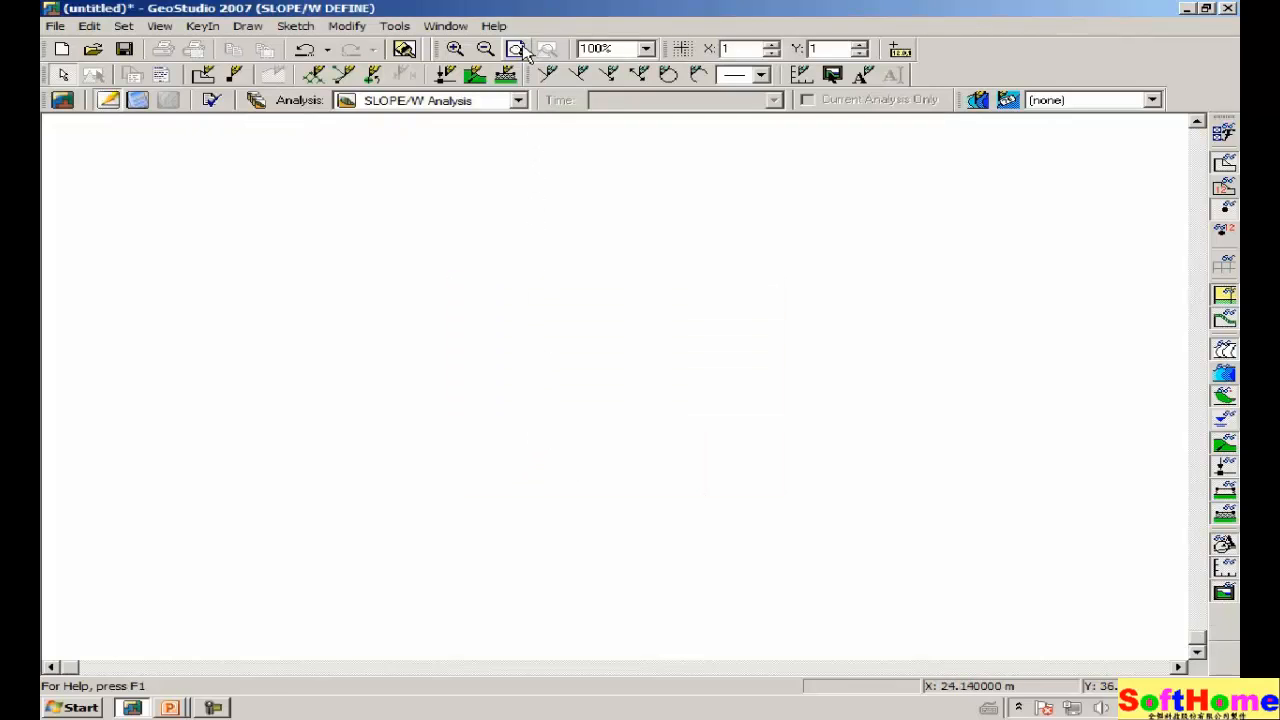
mouse_move(516, 48)
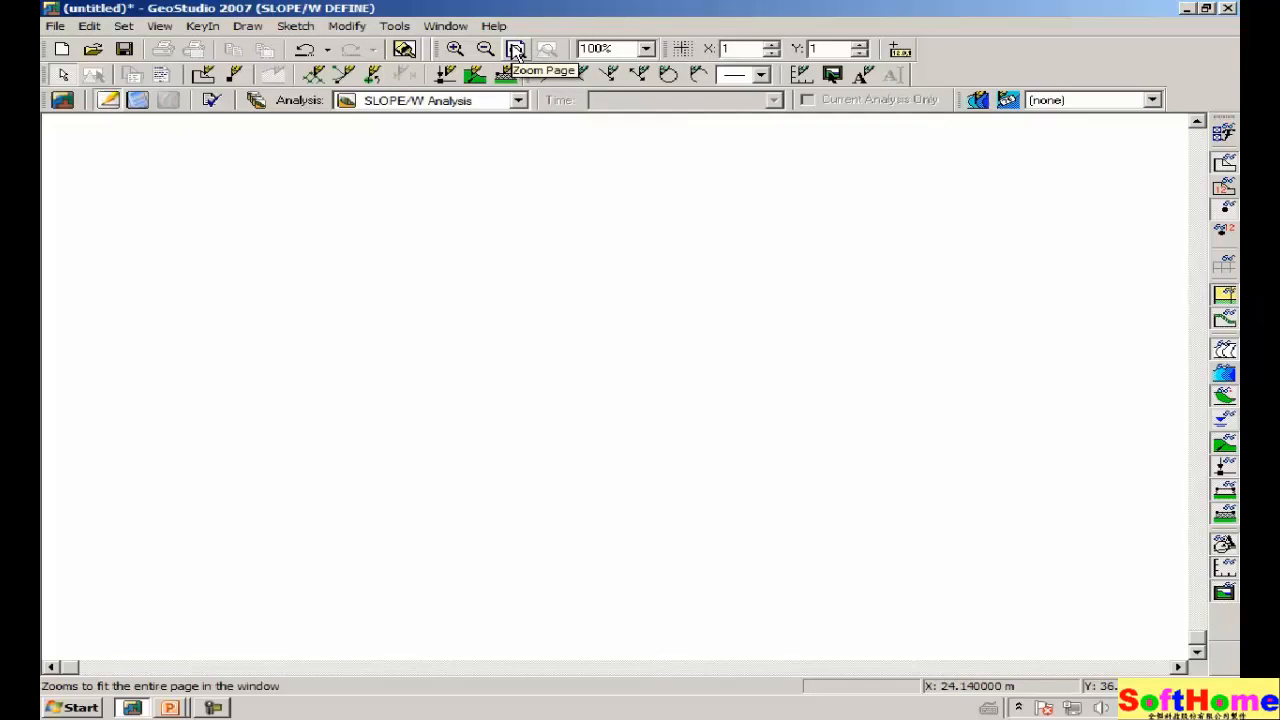
click(516, 48)
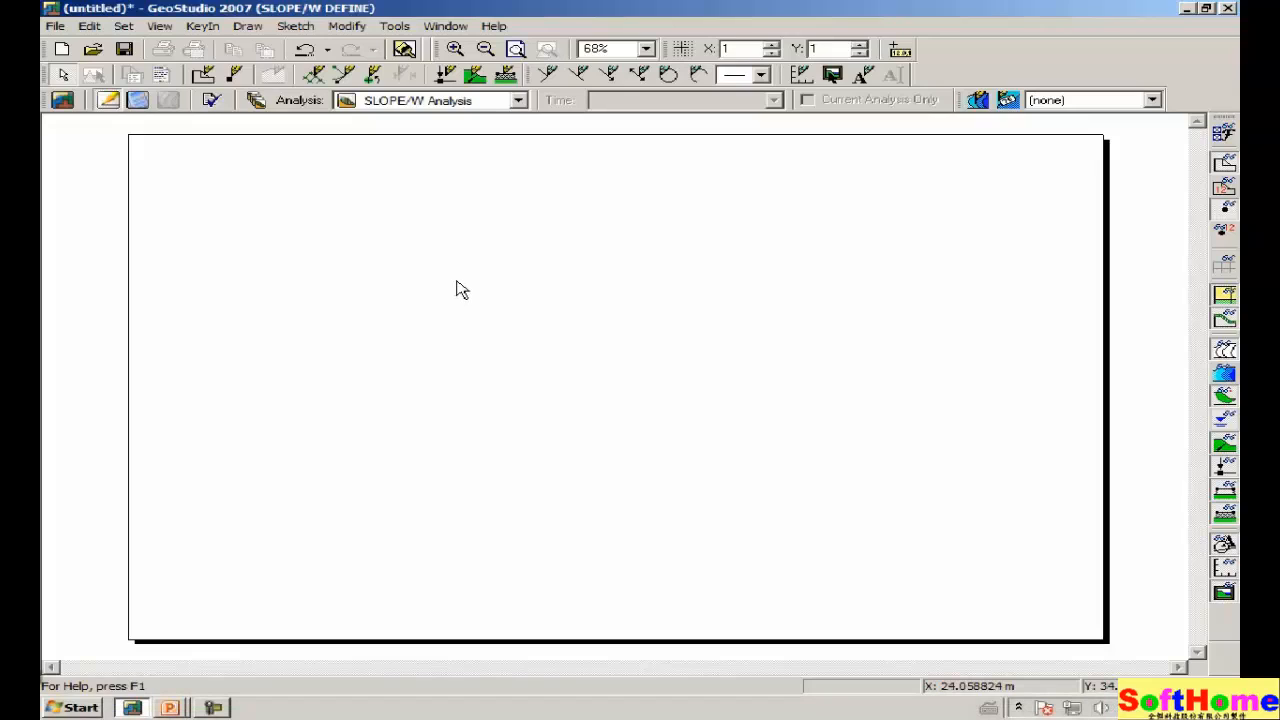
mouse_move(296, 202)
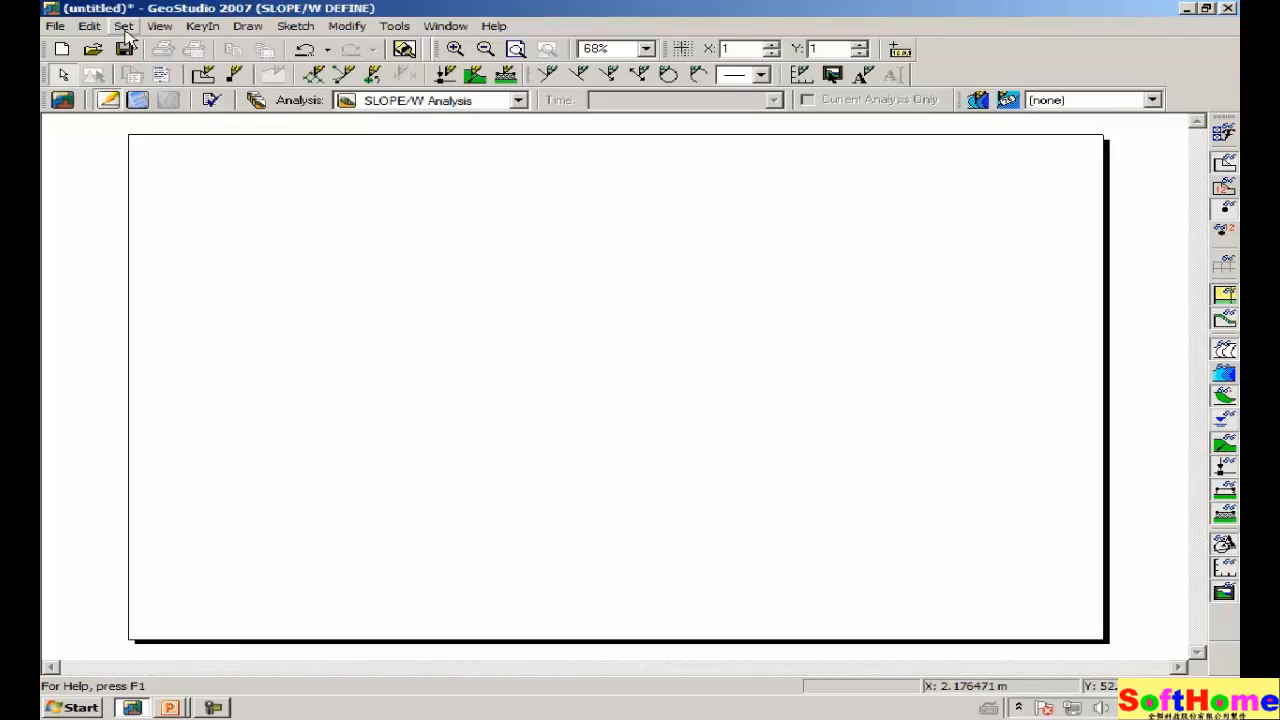
mouse_move(772, 376)
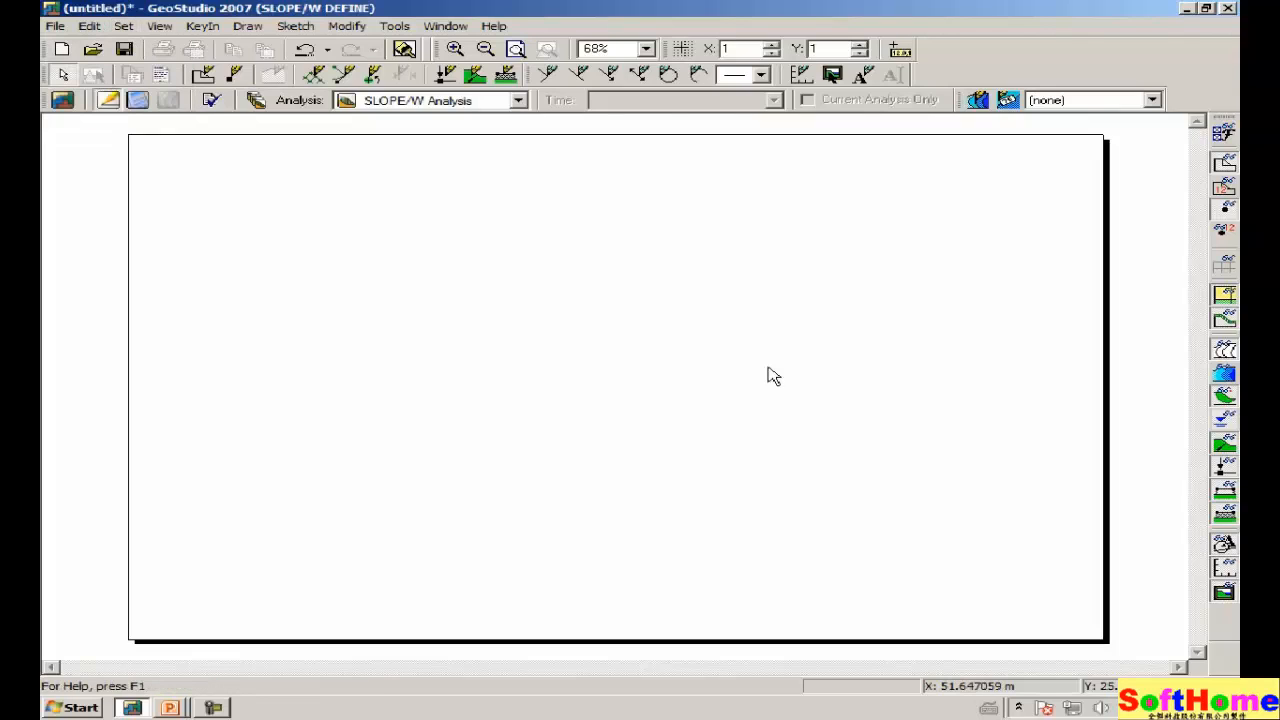
mouse_move(336, 280)
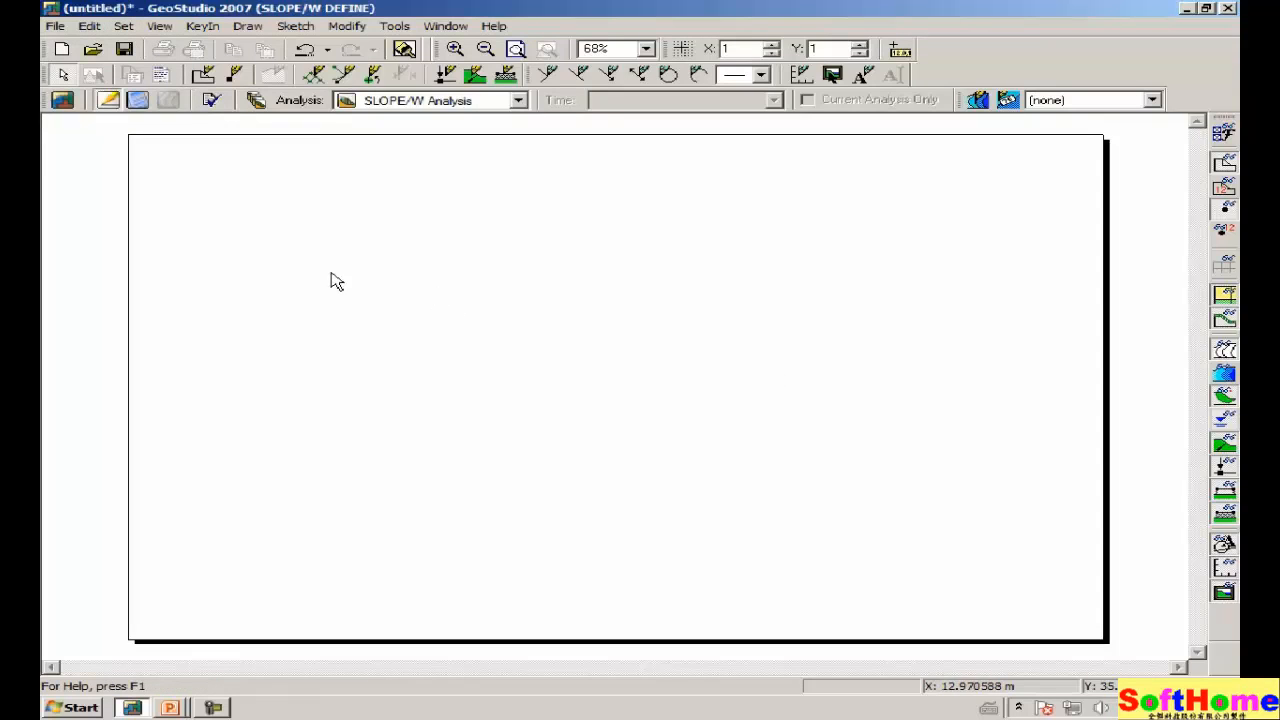
Step: Turn off auto extents and enter problem extents -20 to 150 in x, -20 to 60 in y
click(124, 24)
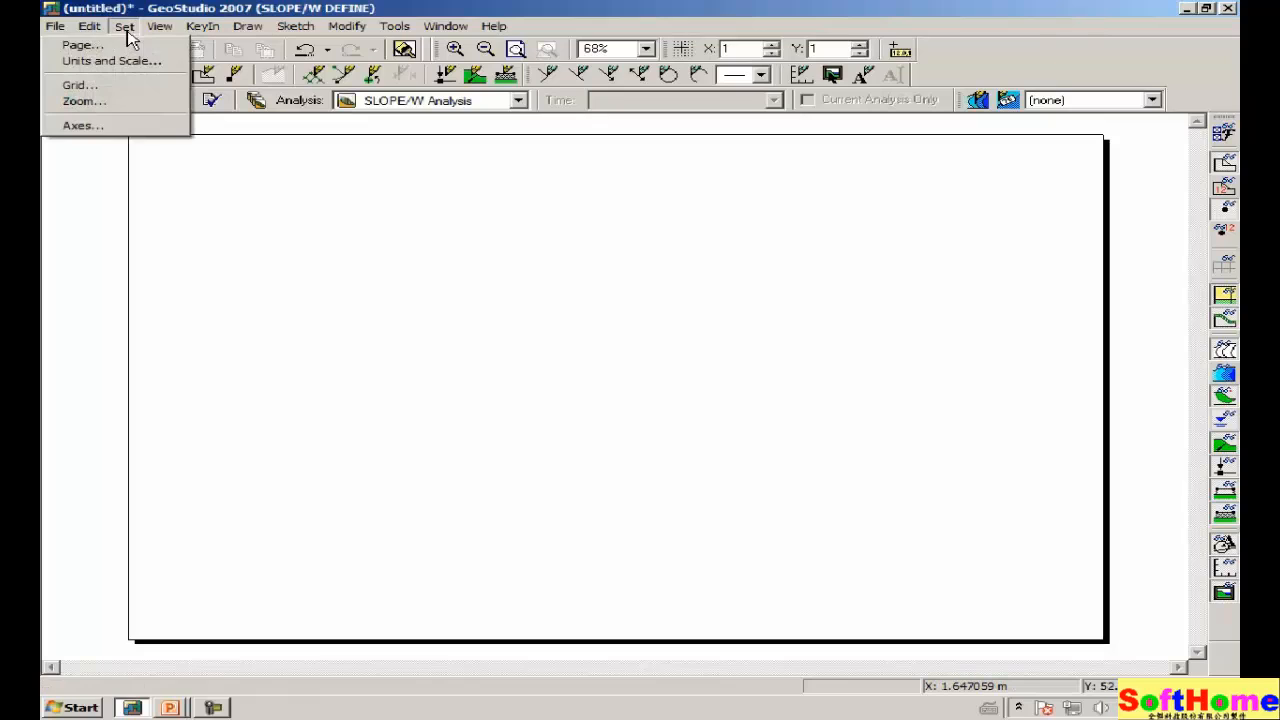
click(110, 60)
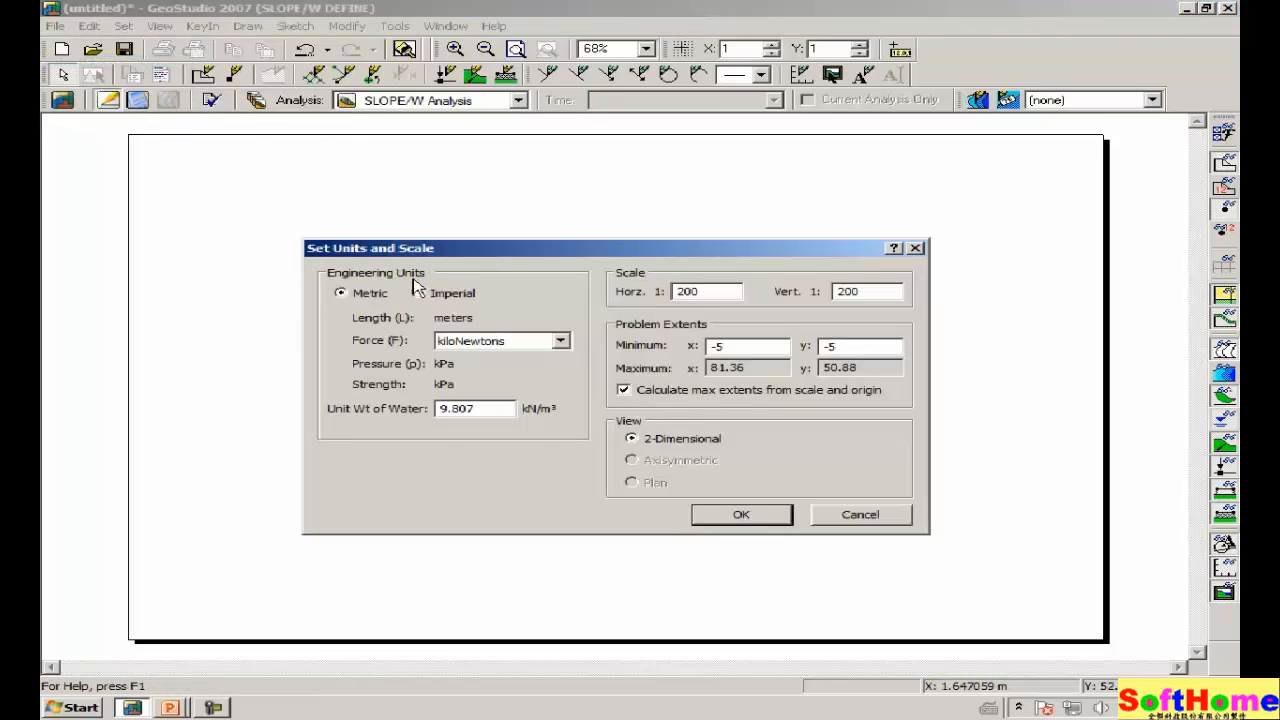
mouse_move(370, 312)
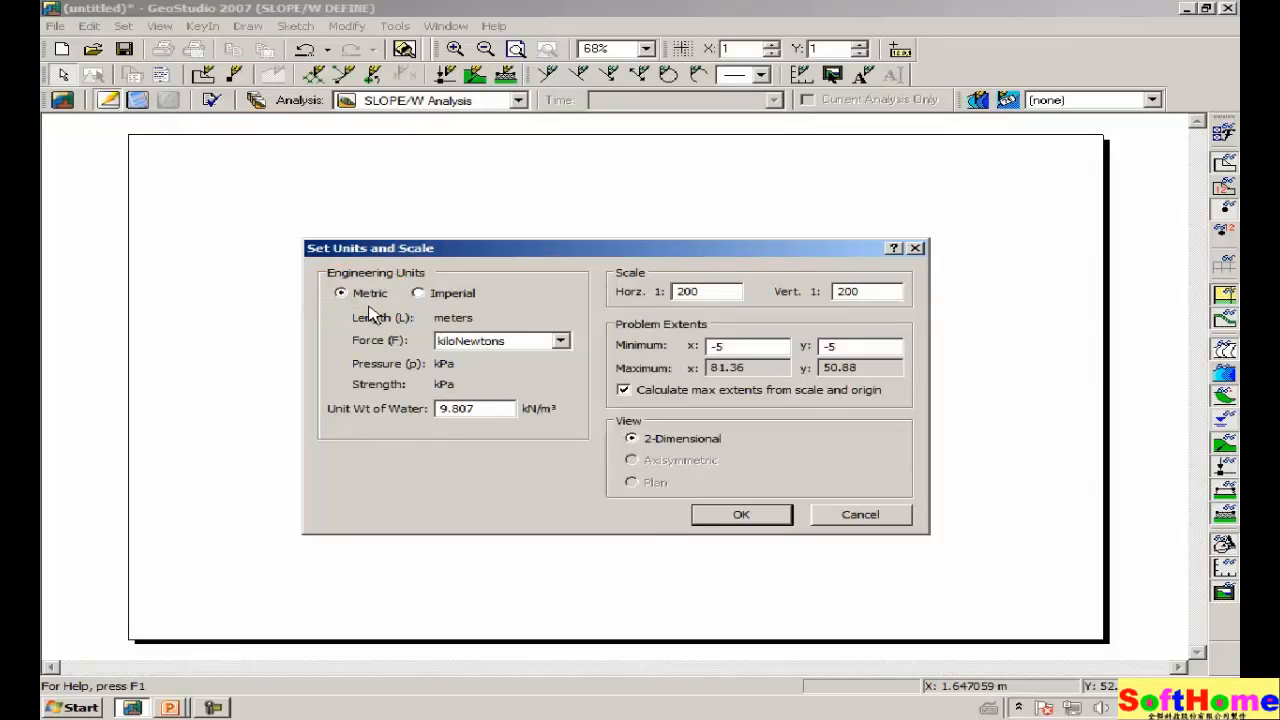
mouse_move(616, 400)
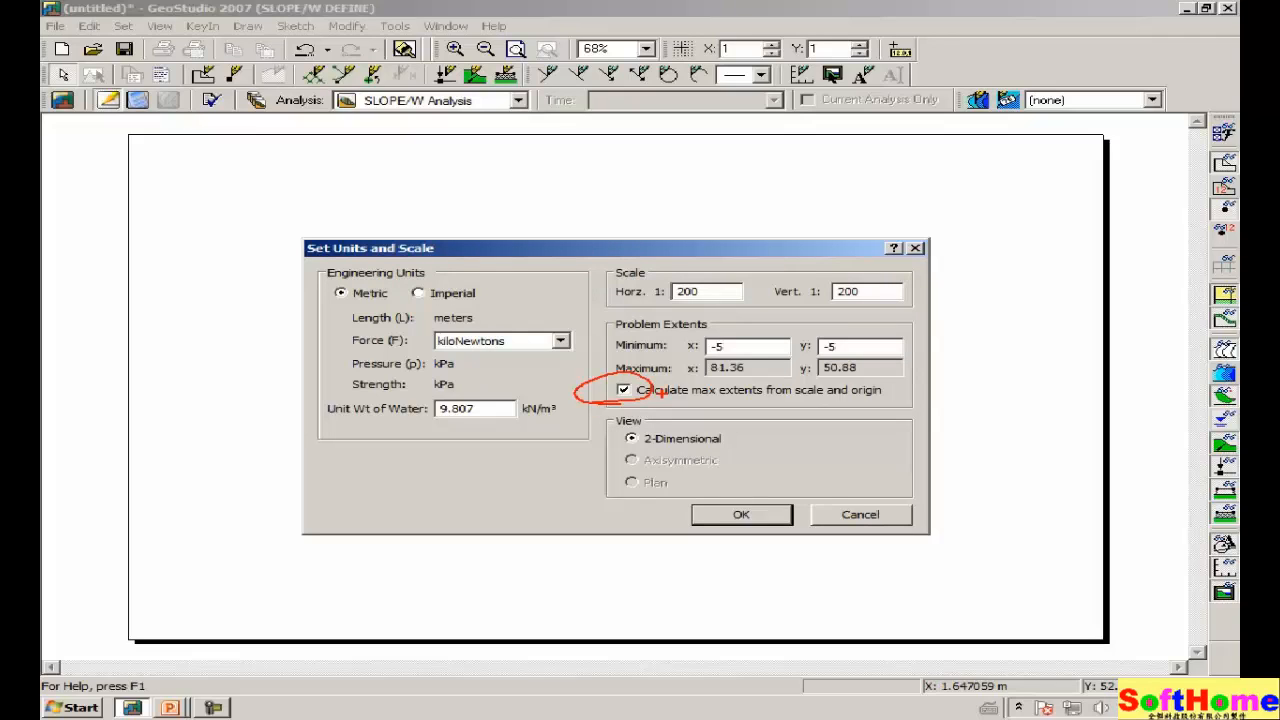
click(624, 388)
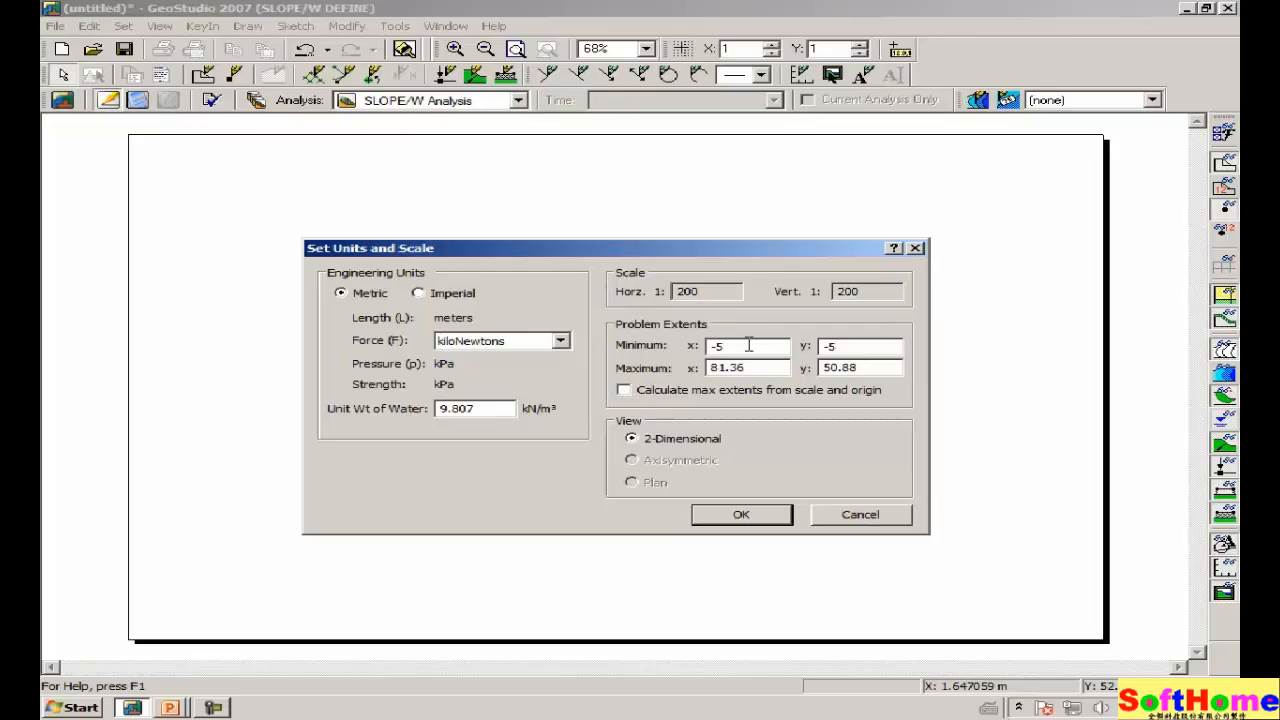
triple_click(744, 346)
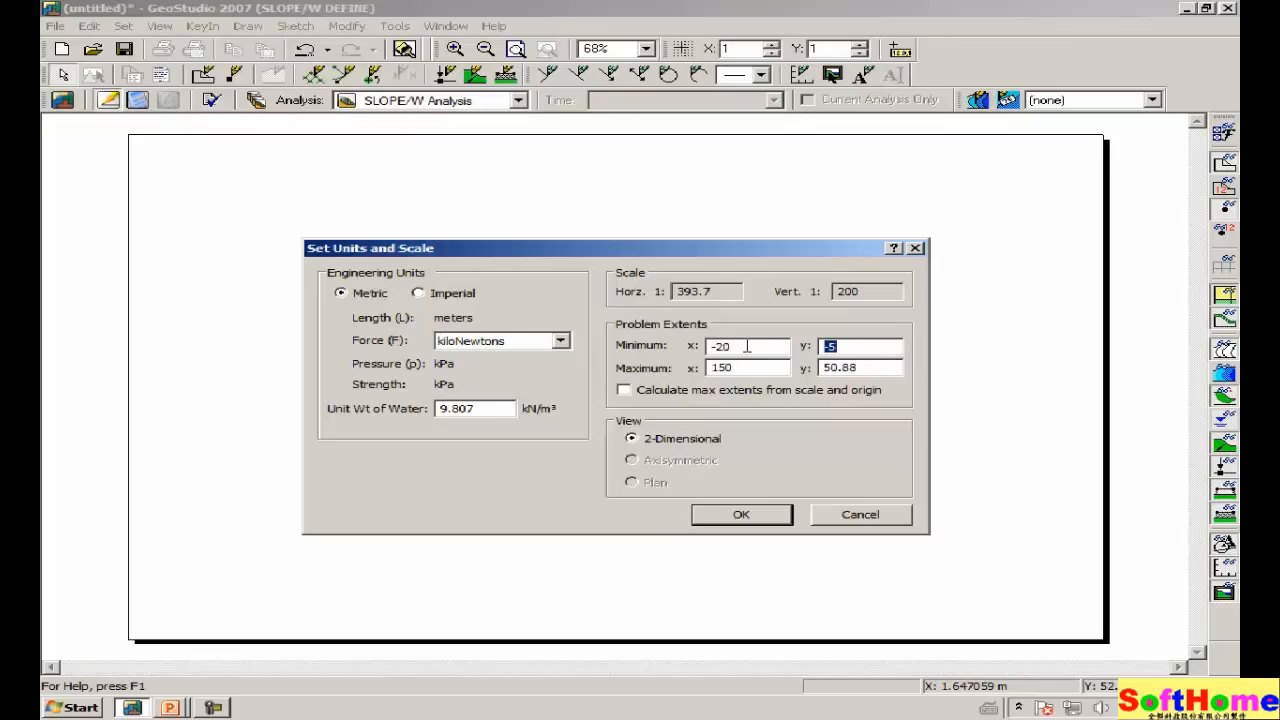
text(-20)
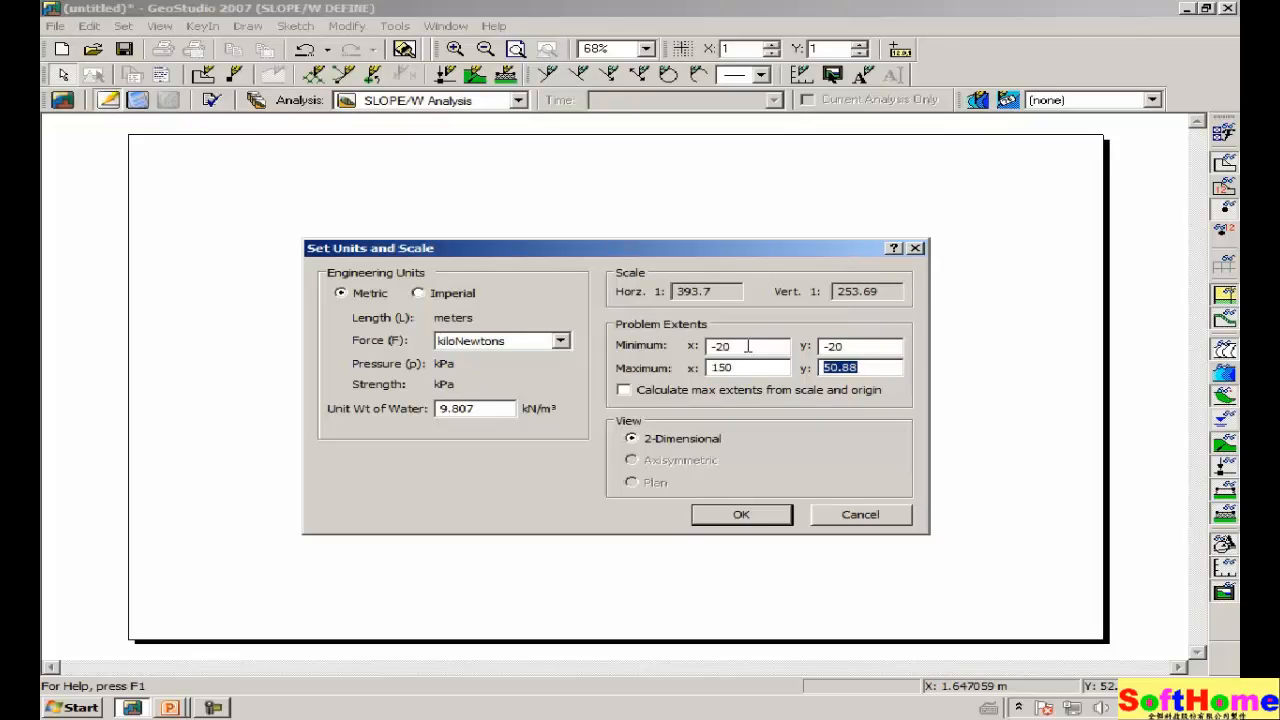
text(60)
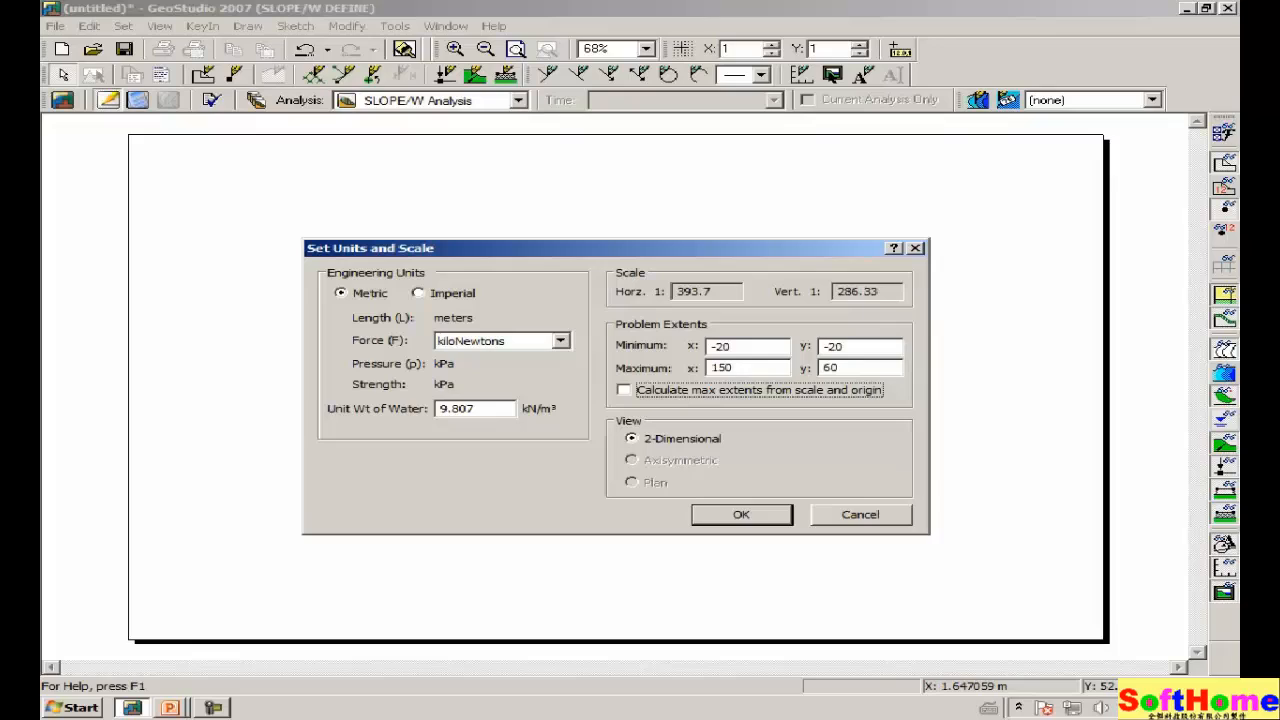
mouse_move(816, 336)
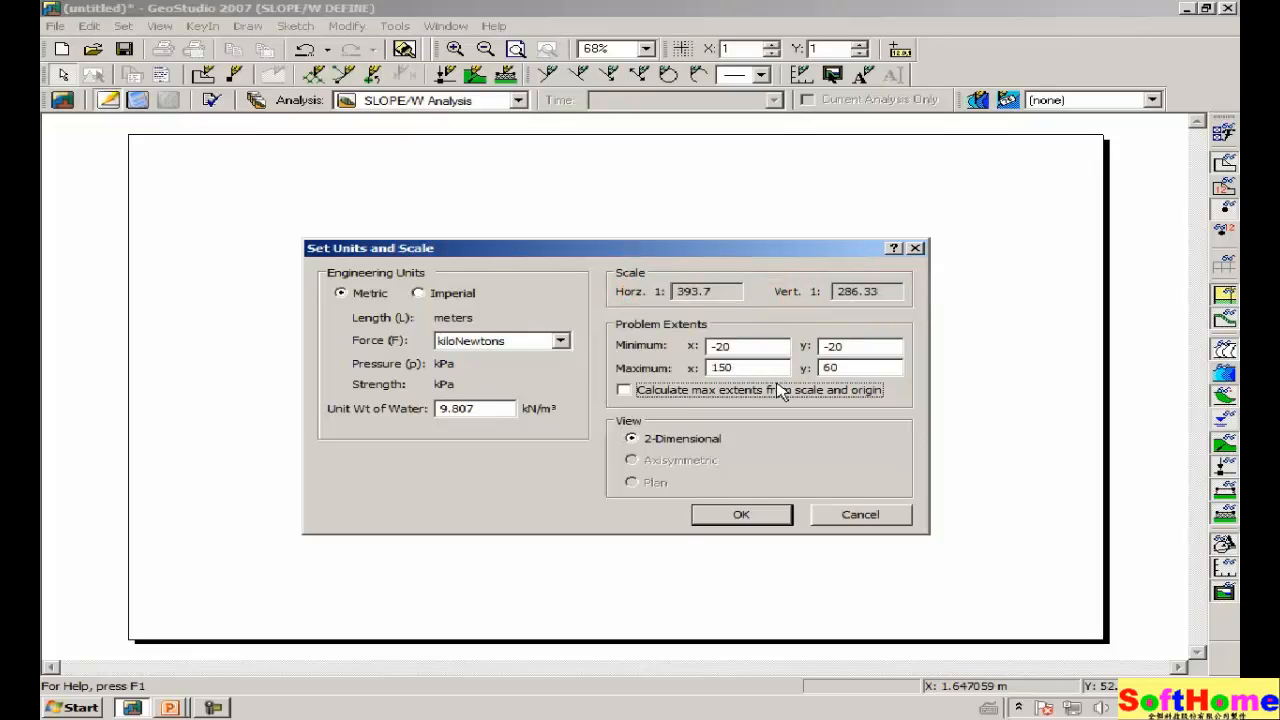
mouse_move(624, 392)
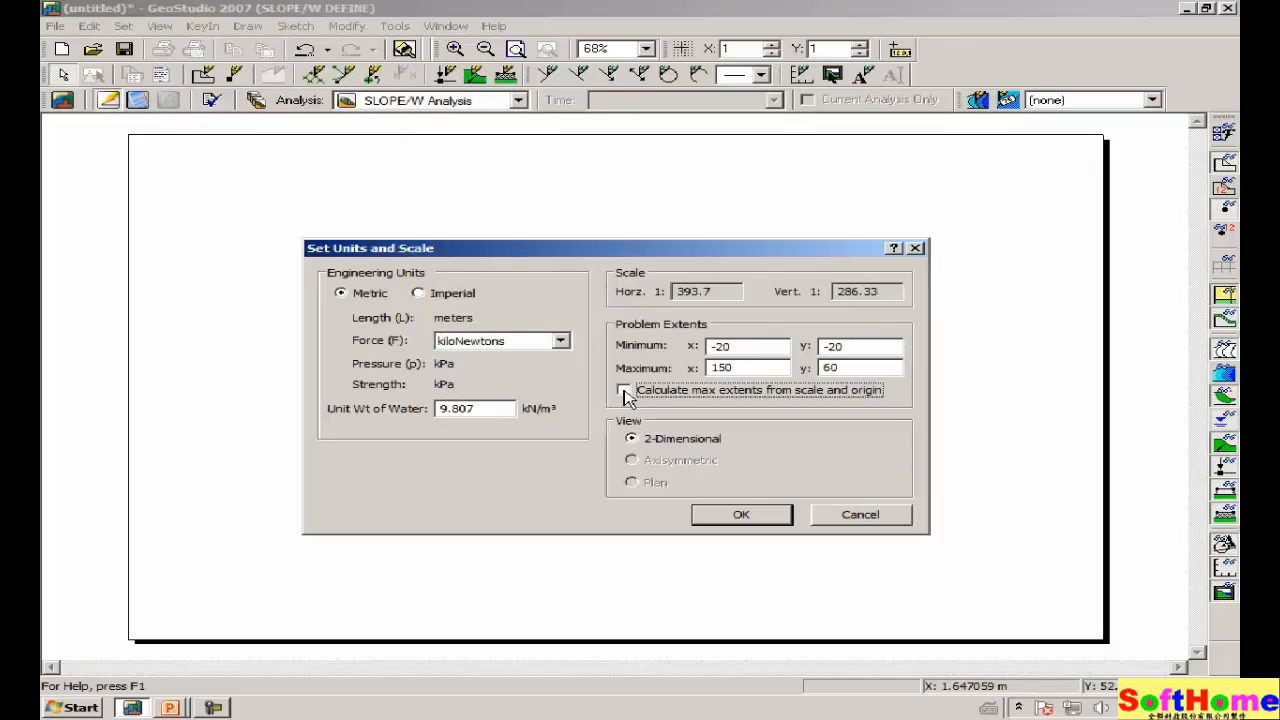
Step: Apply a 1:400 horizontal and vertical scale with auto-calculated maximum extents 152.72 by 91.76
click(624, 390)
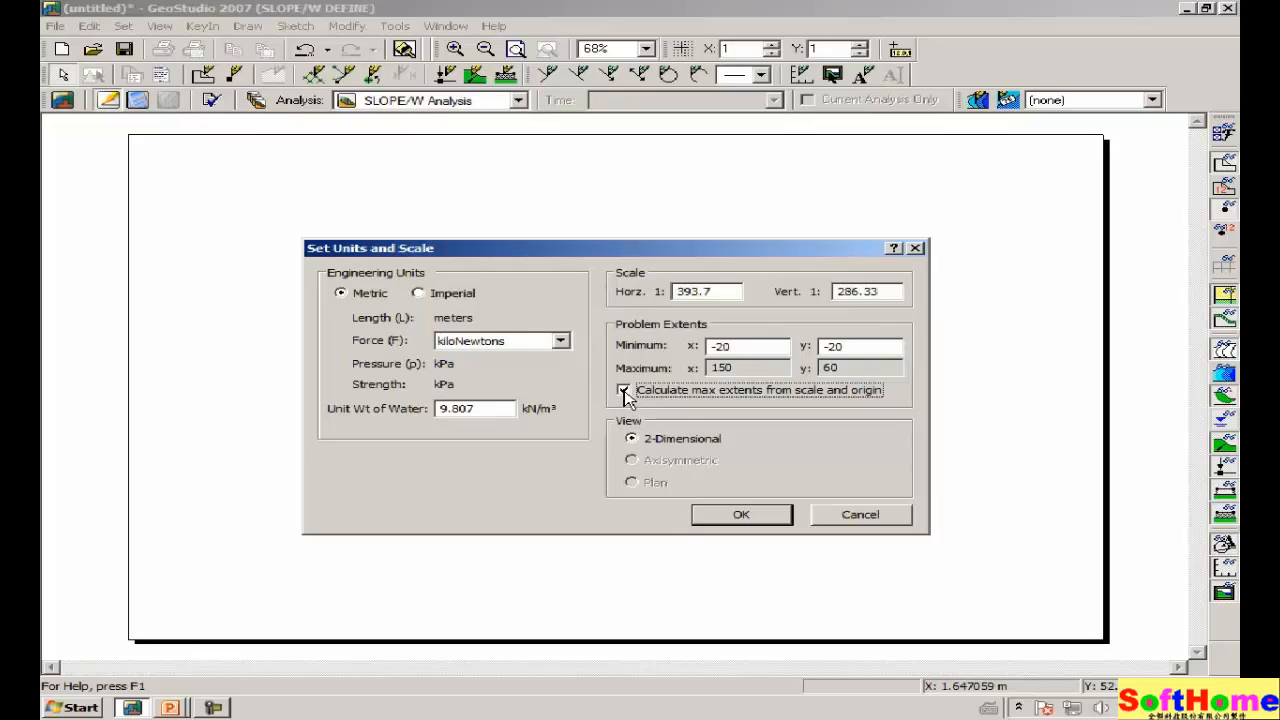
click(624, 390)
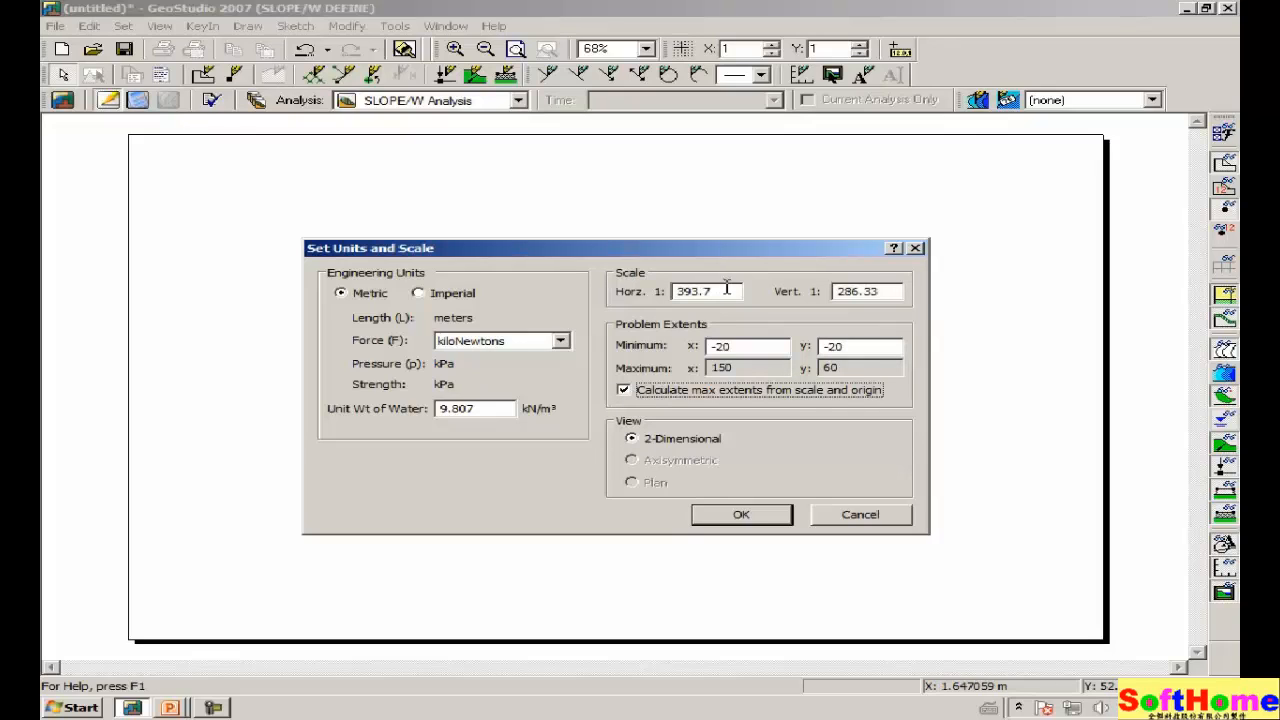
triple_click(708, 292)
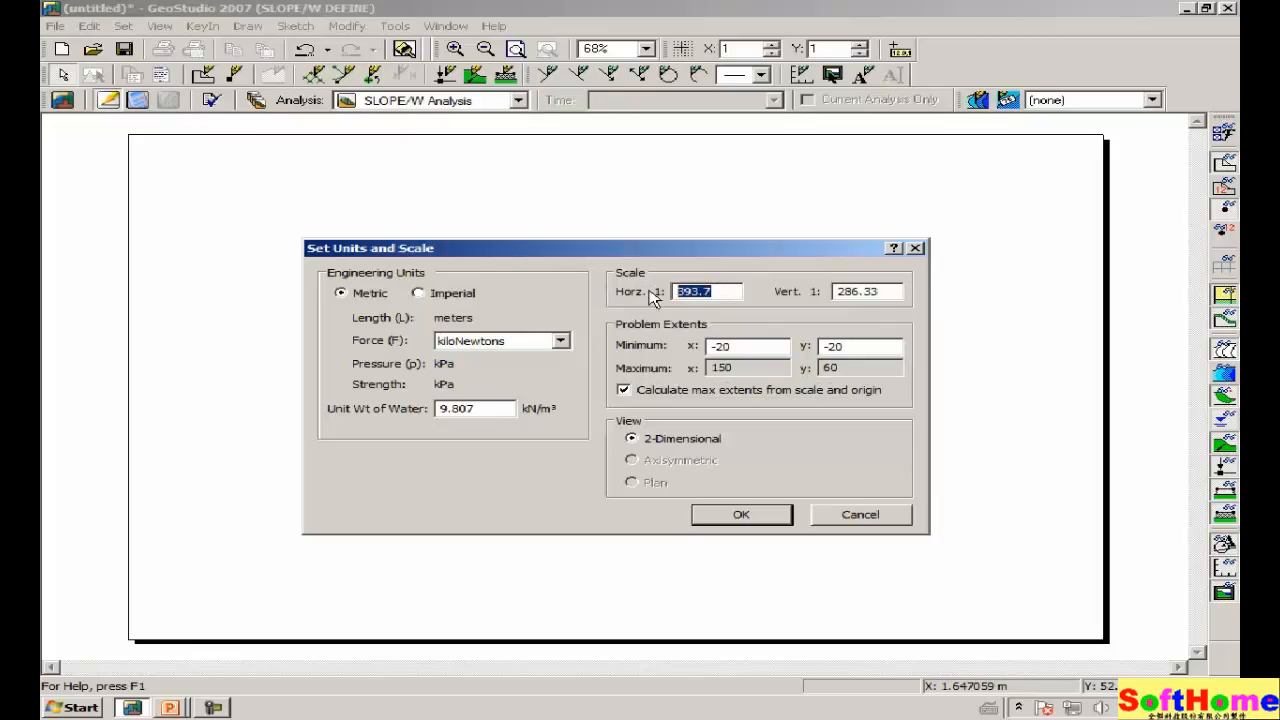
text(400)
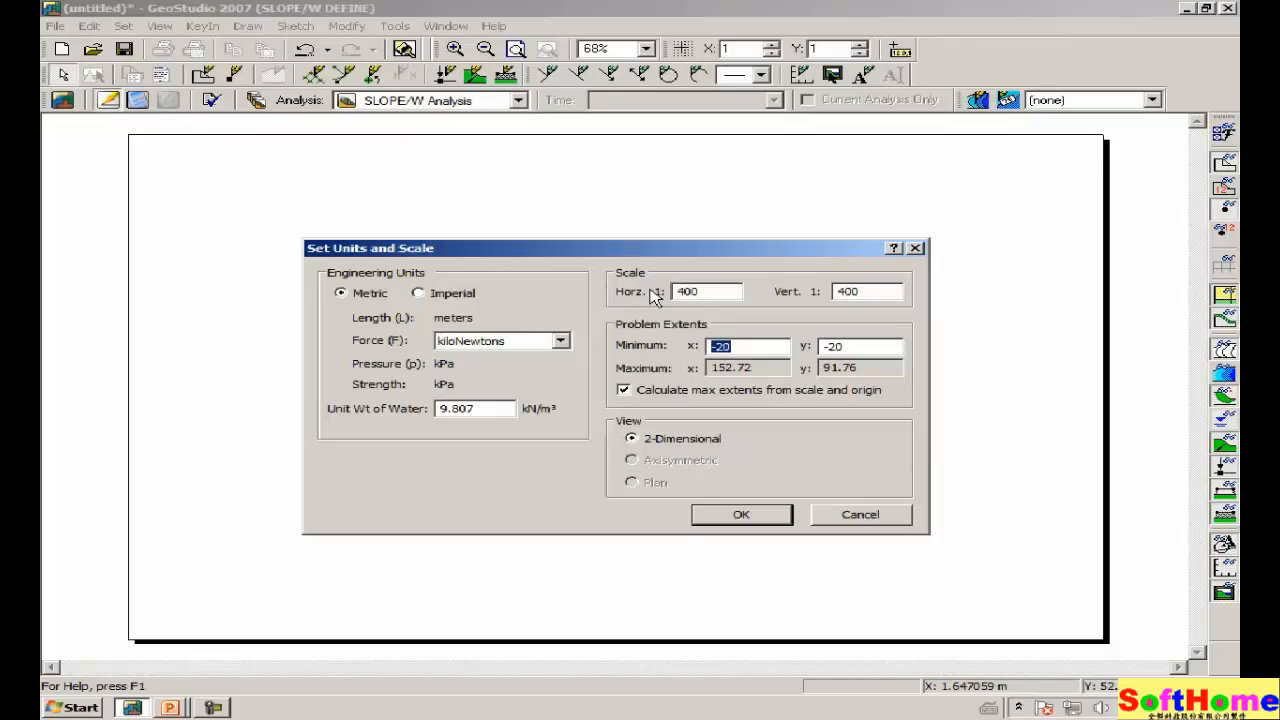
mouse_move(650, 292)
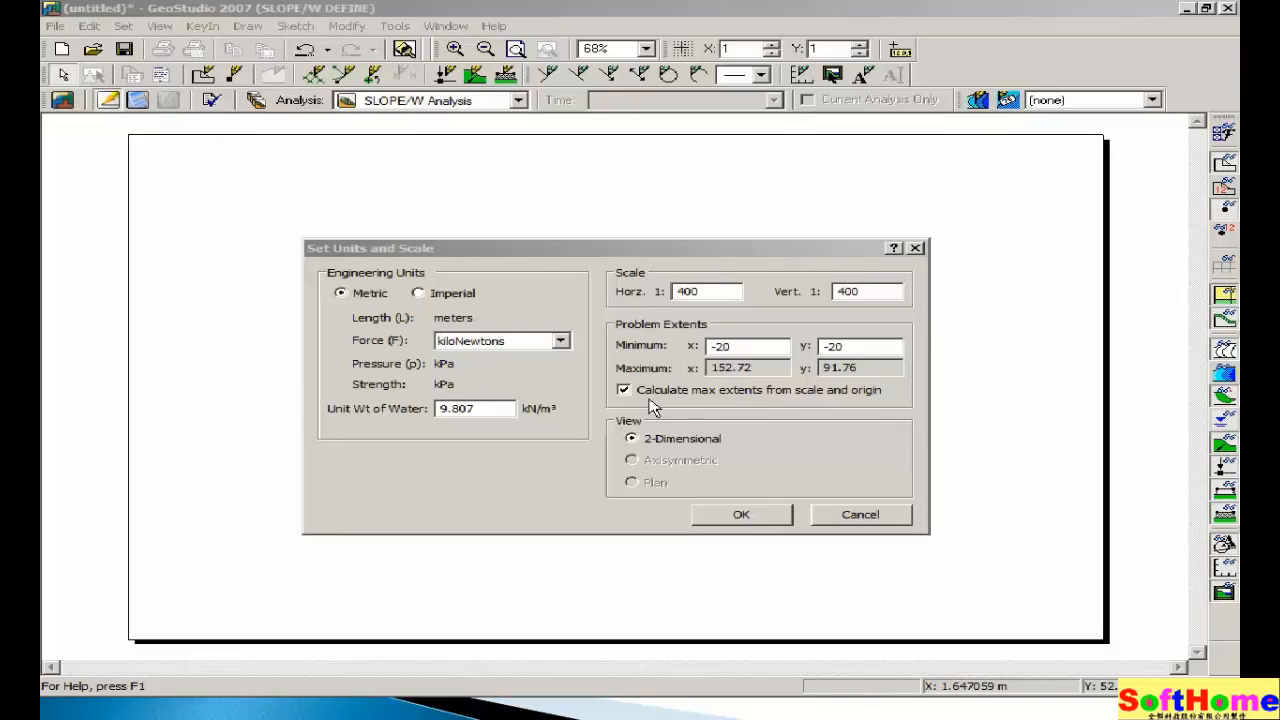
mouse_move(636, 410)
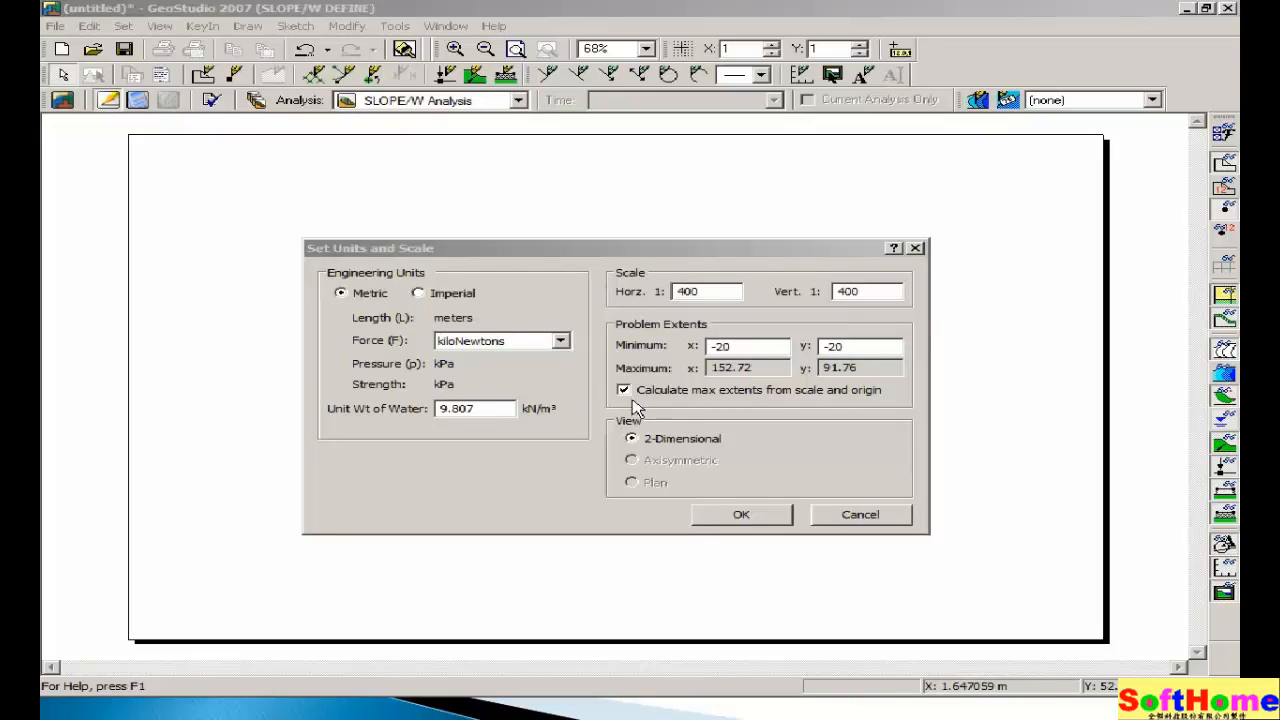
click(624, 390)
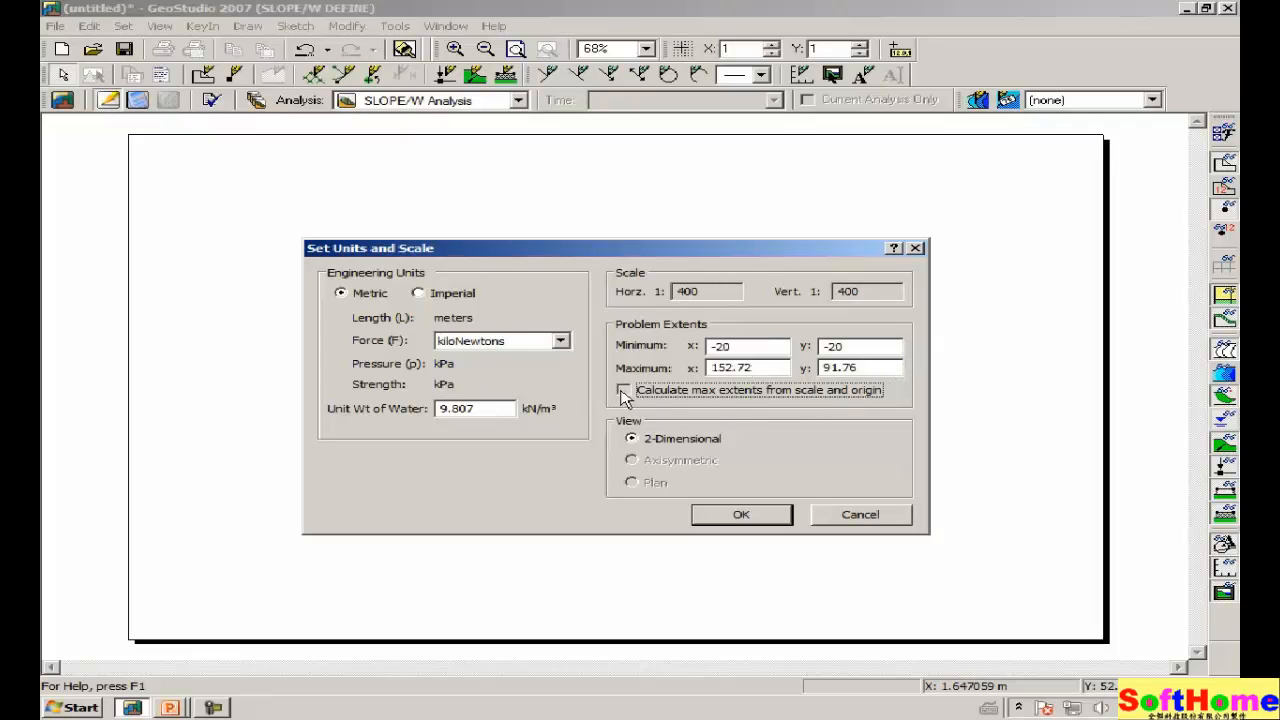
click(624, 390)
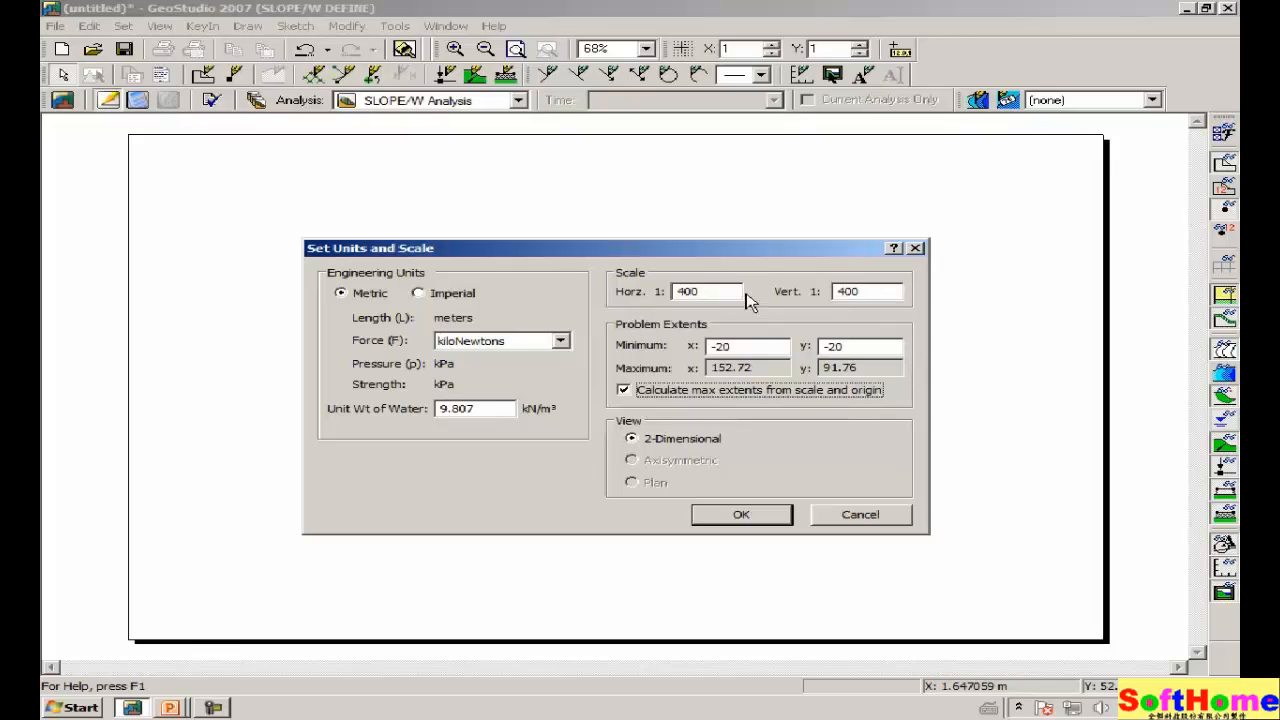
click(708, 292)
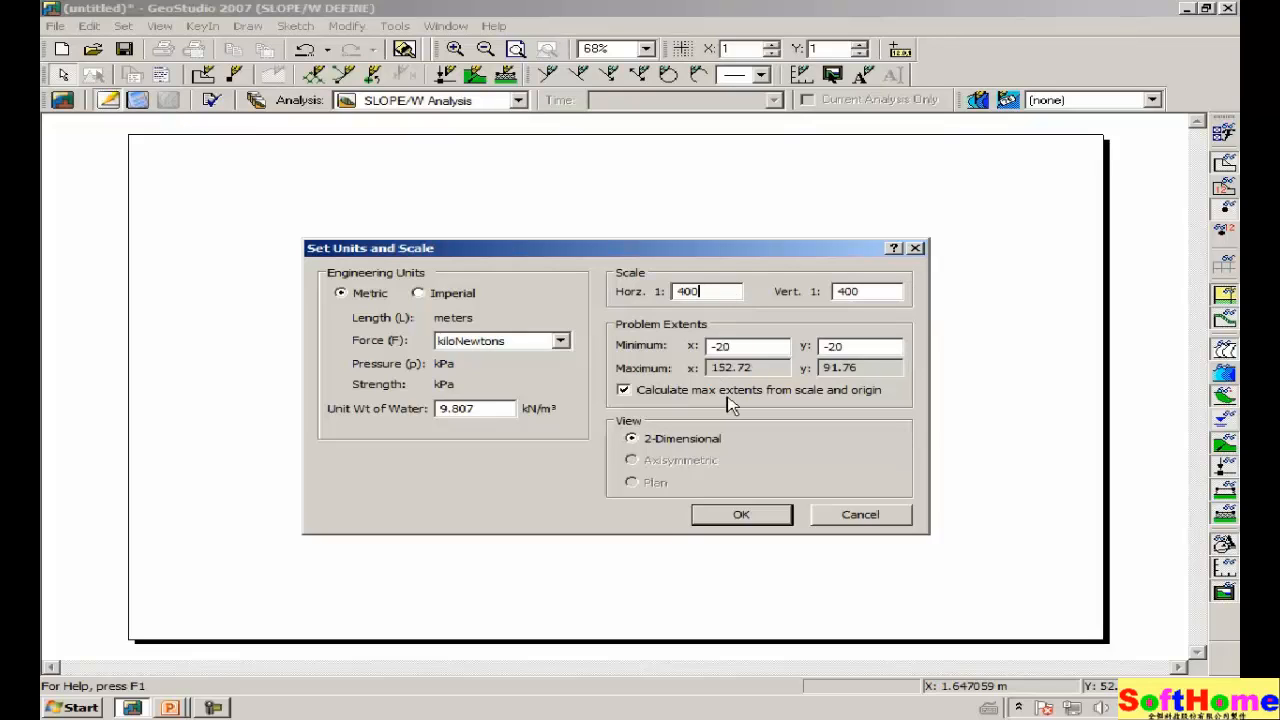
click(740, 514)
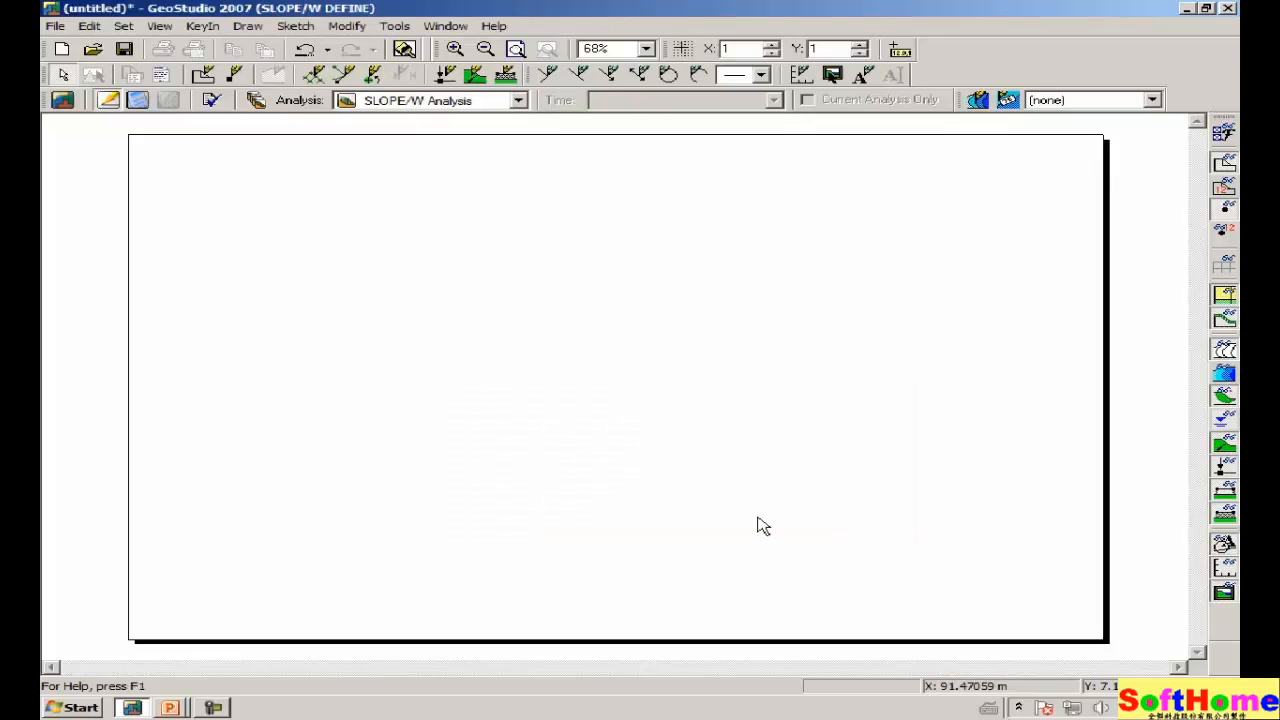
mouse_move(764, 524)
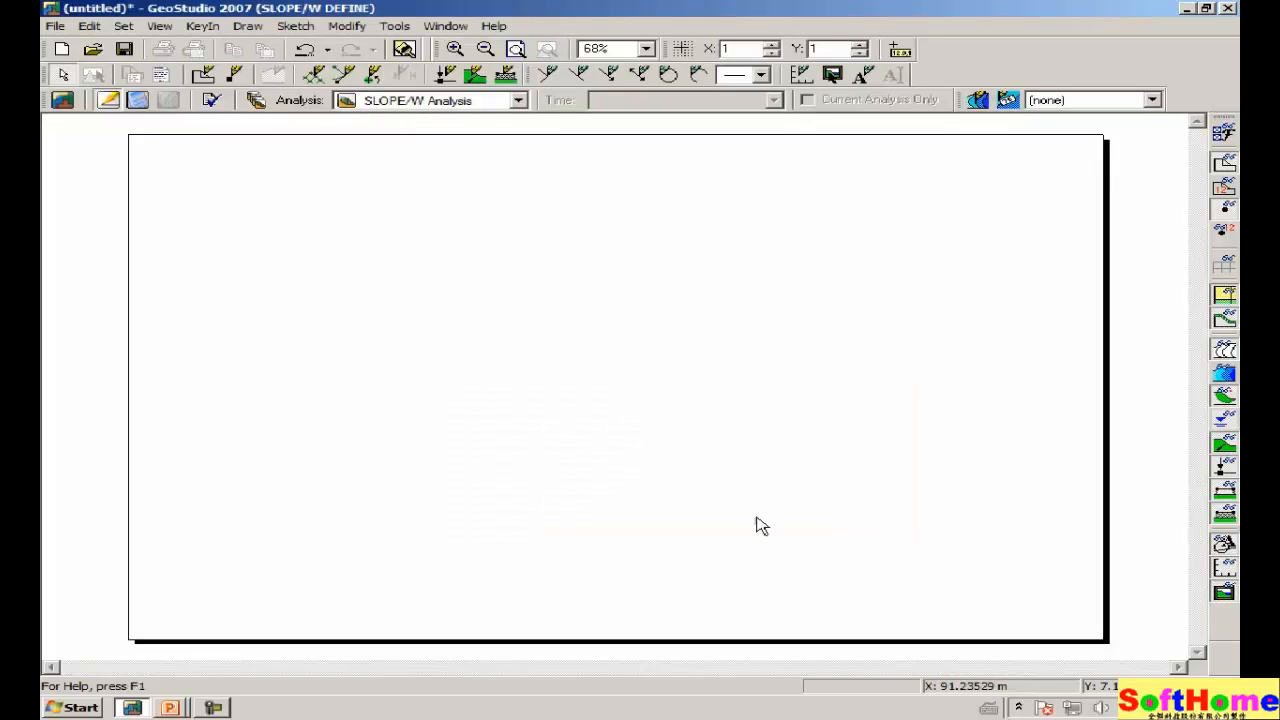
mouse_move(724, 320)
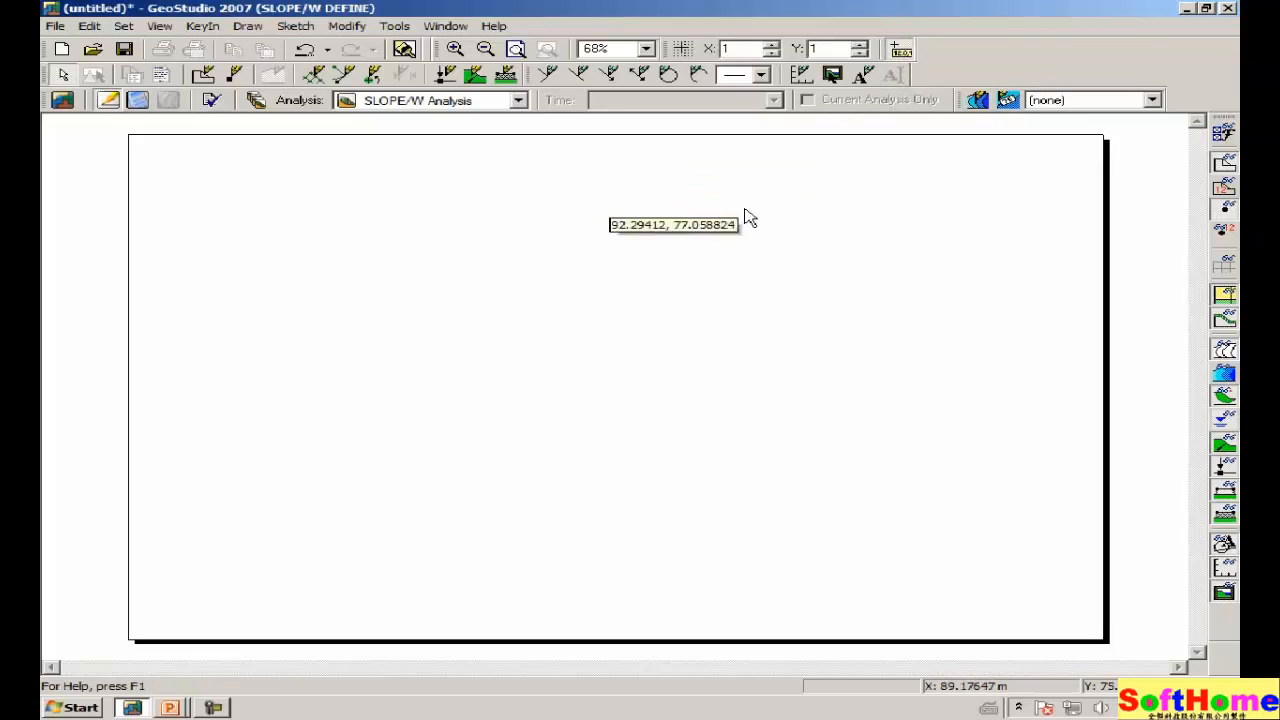
mouse_move(636, 264)
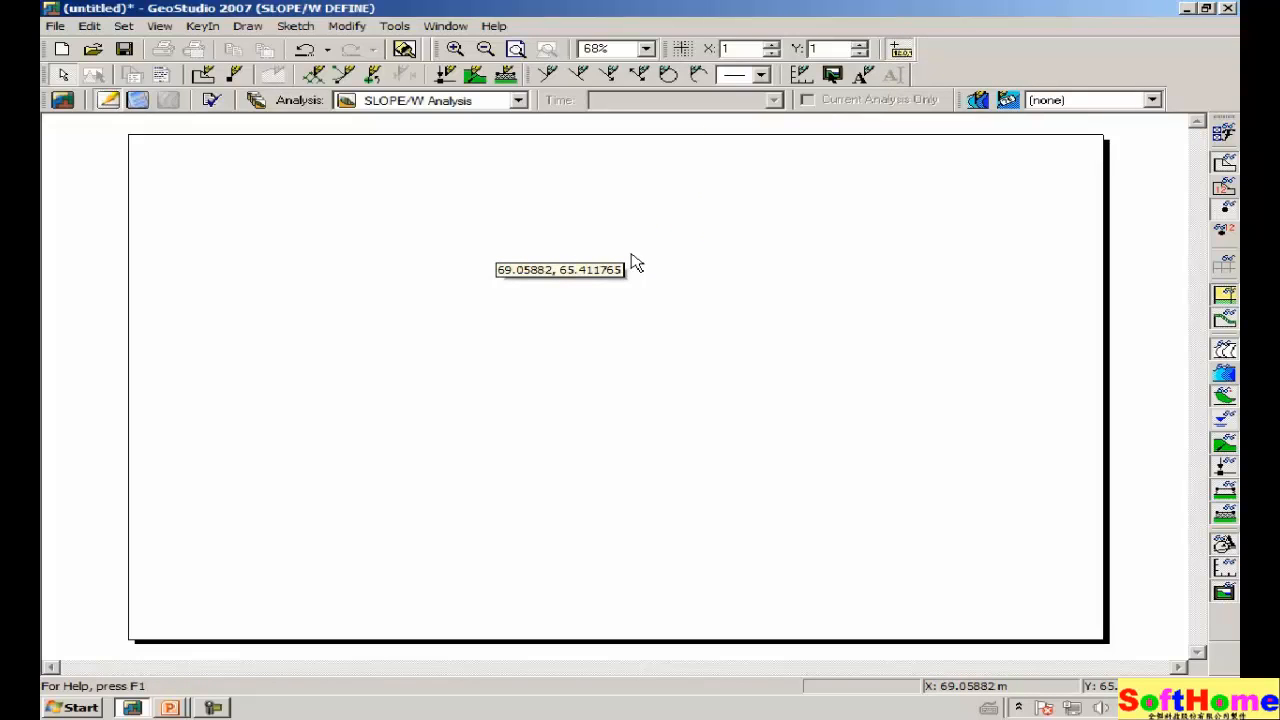
mouse_move(598, 290)
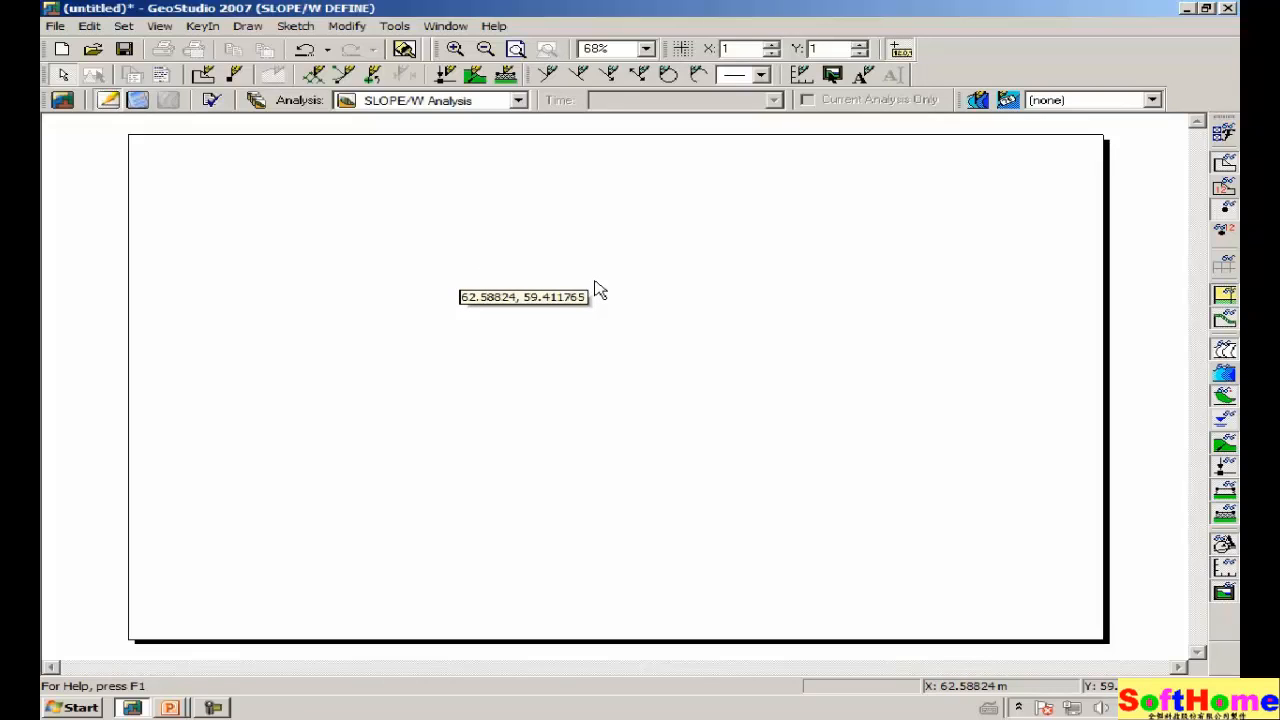
mouse_move(208, 628)
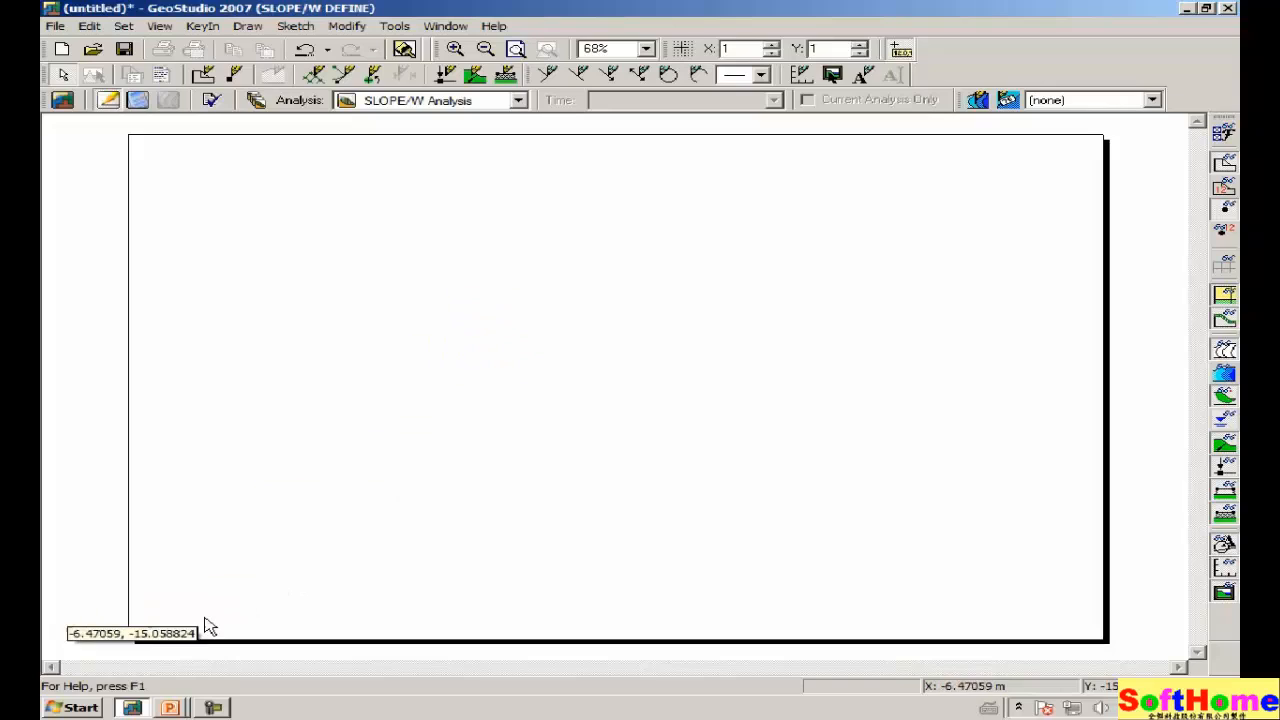
mouse_move(136, 650)
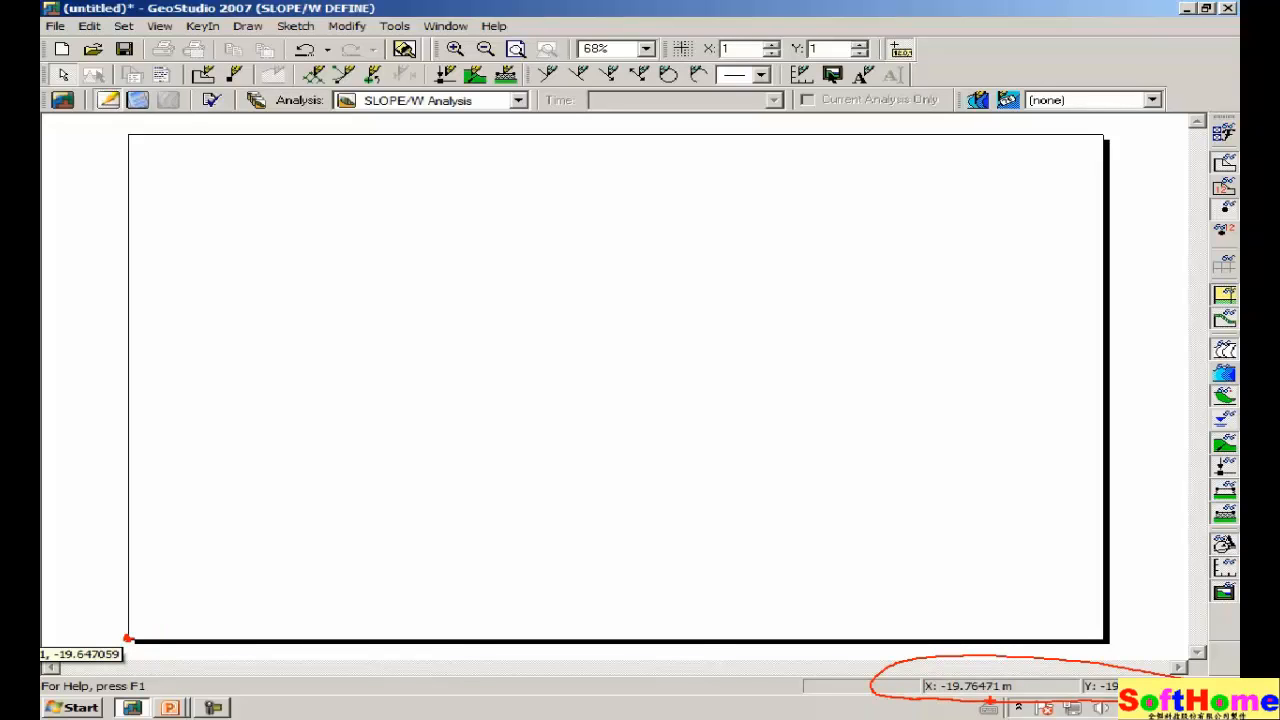
mouse_move(296, 584)
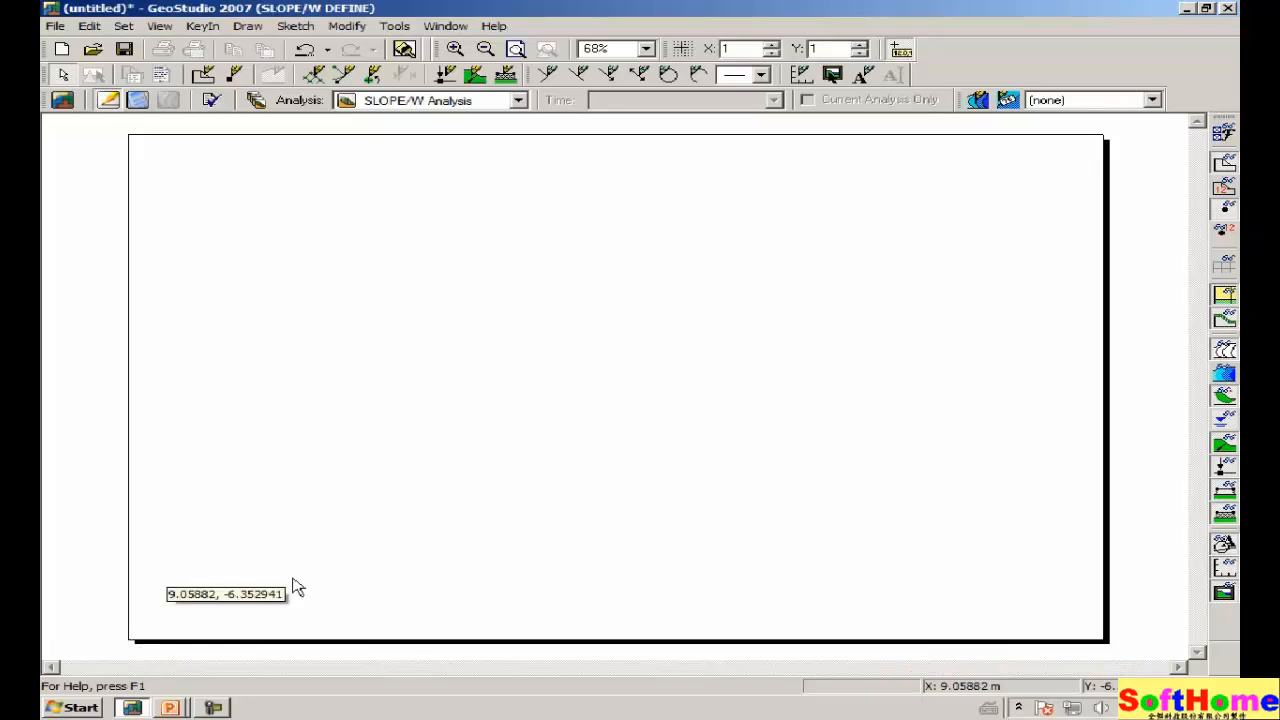
mouse_move(964, 200)
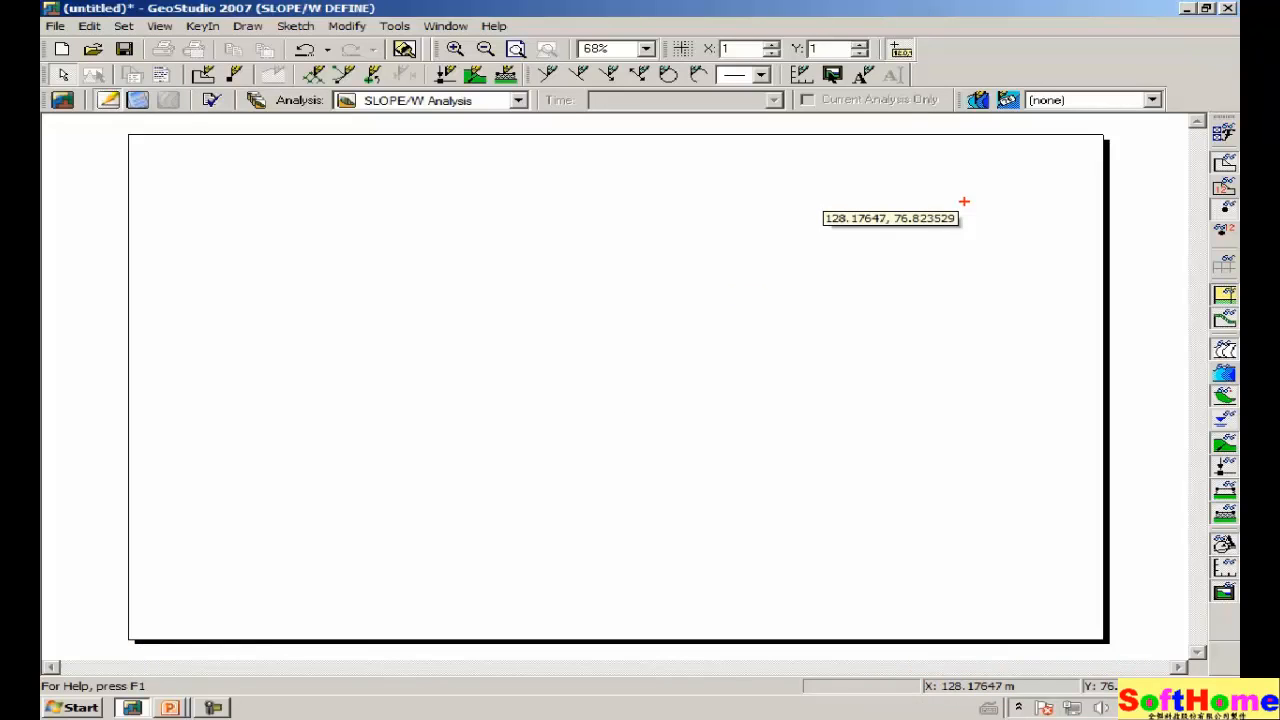
mouse_move(1098, 132)
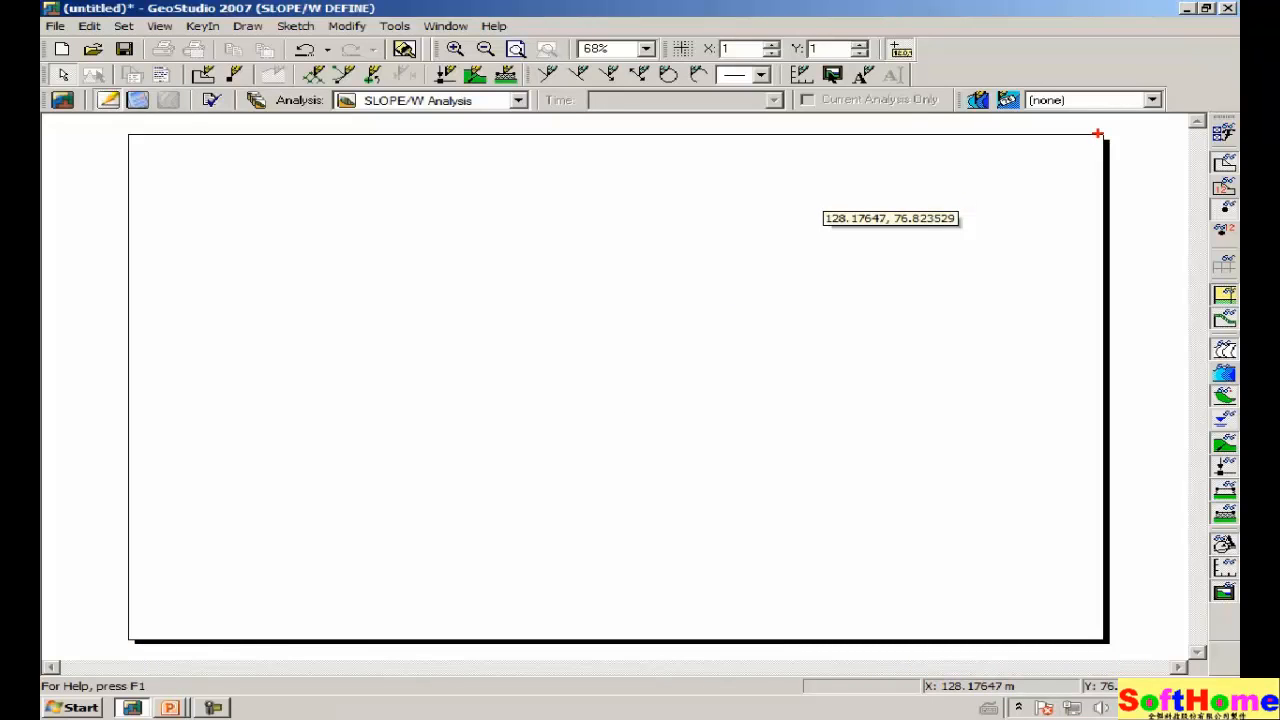
mouse_move(1098, 136)
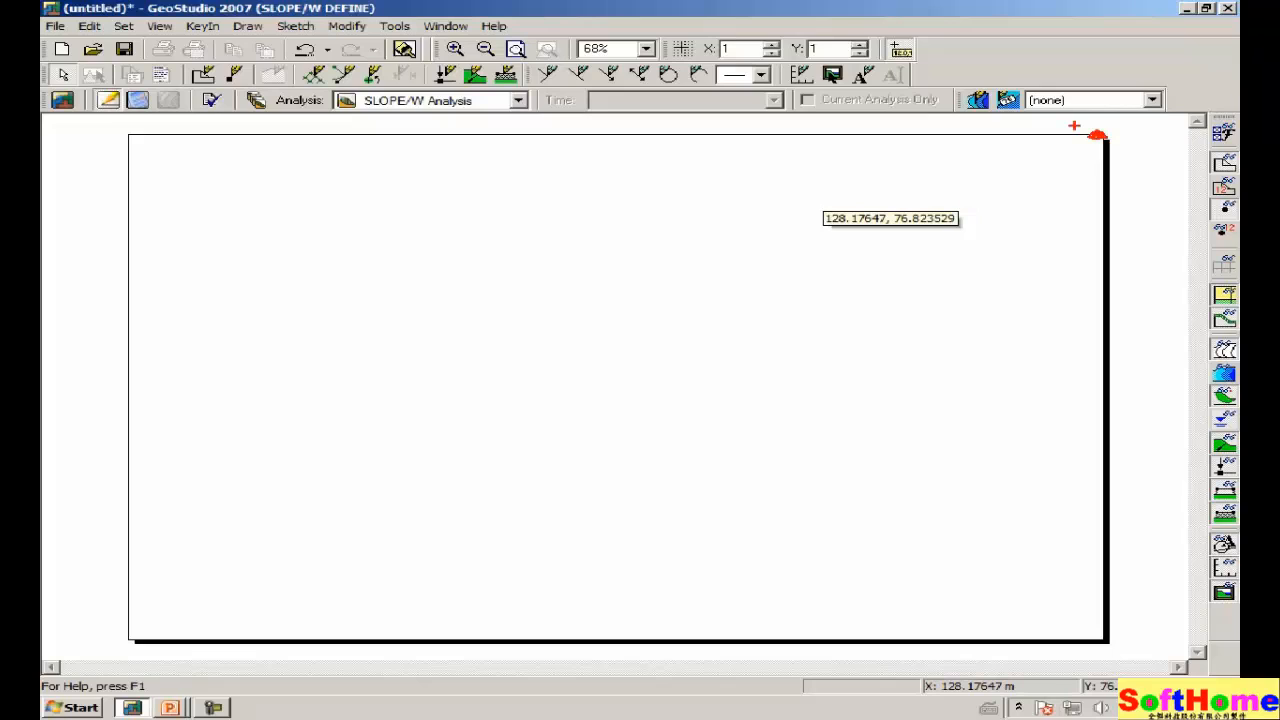
mouse_move(1008, 220)
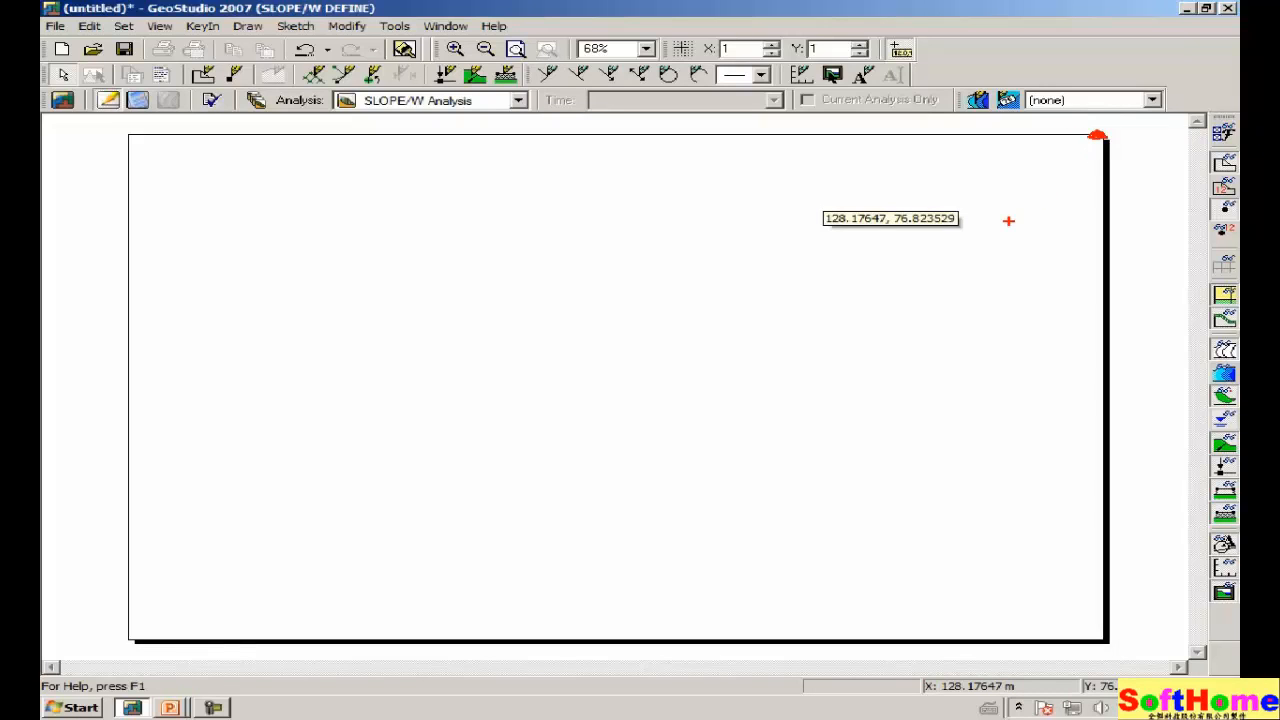
mouse_move(1100, 144)
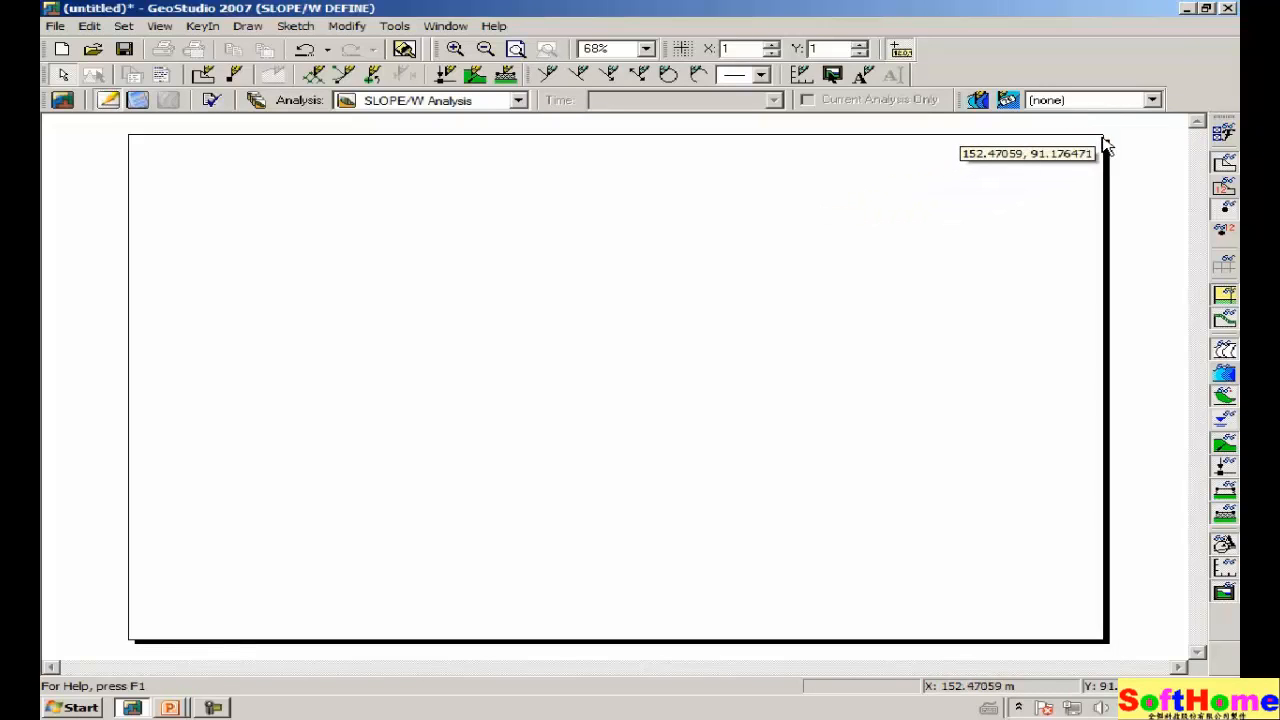
mouse_move(1108, 144)
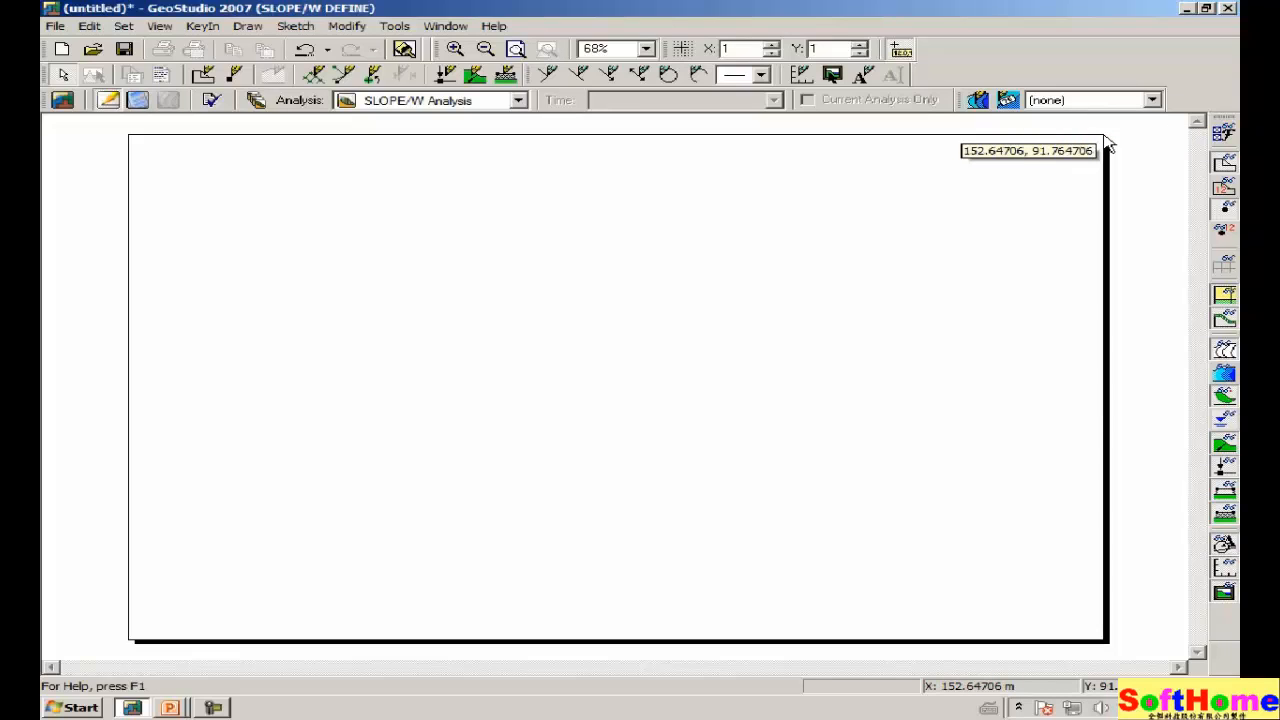
mouse_move(810, 280)
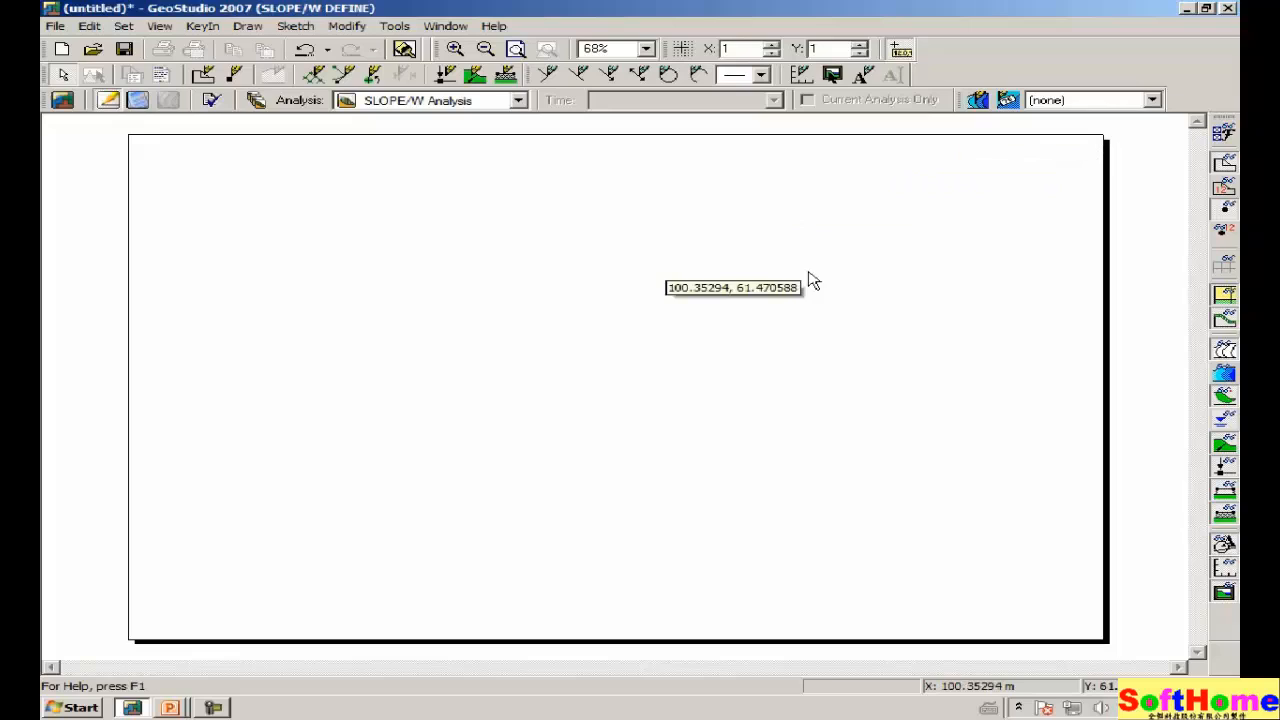
mouse_move(644, 332)
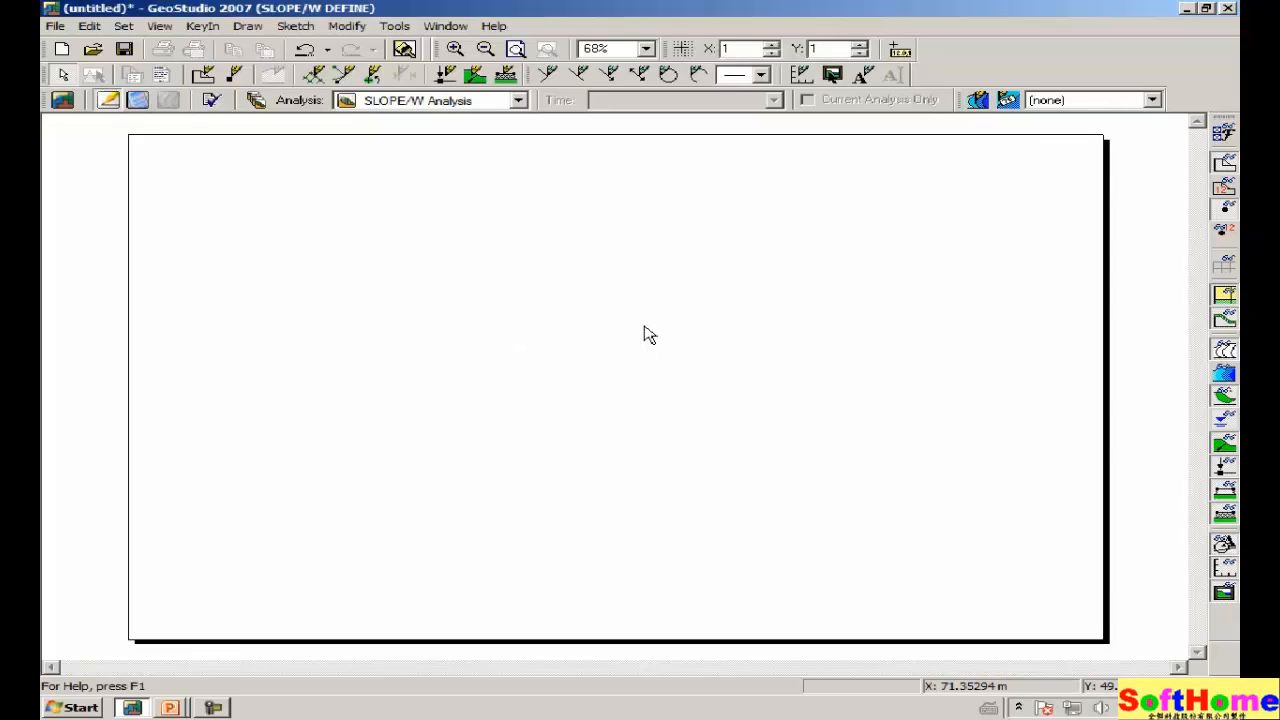
mouse_move(666, 324)
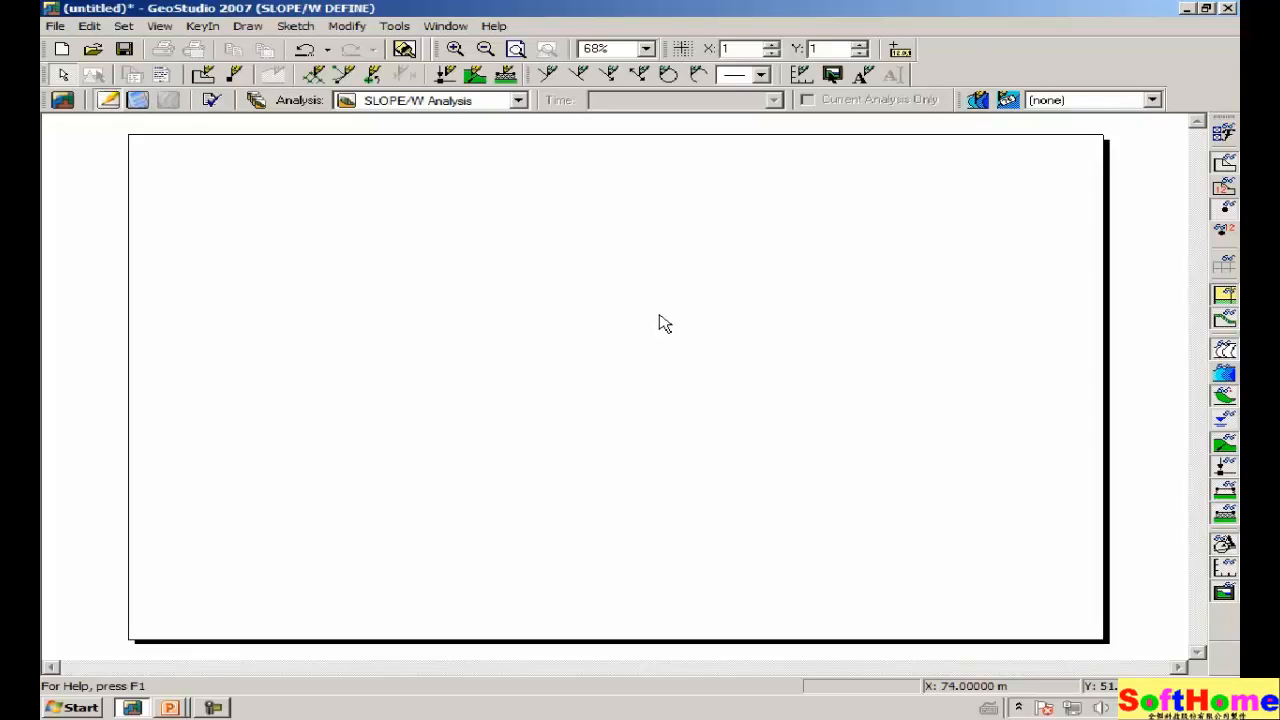
mouse_move(684, 48)
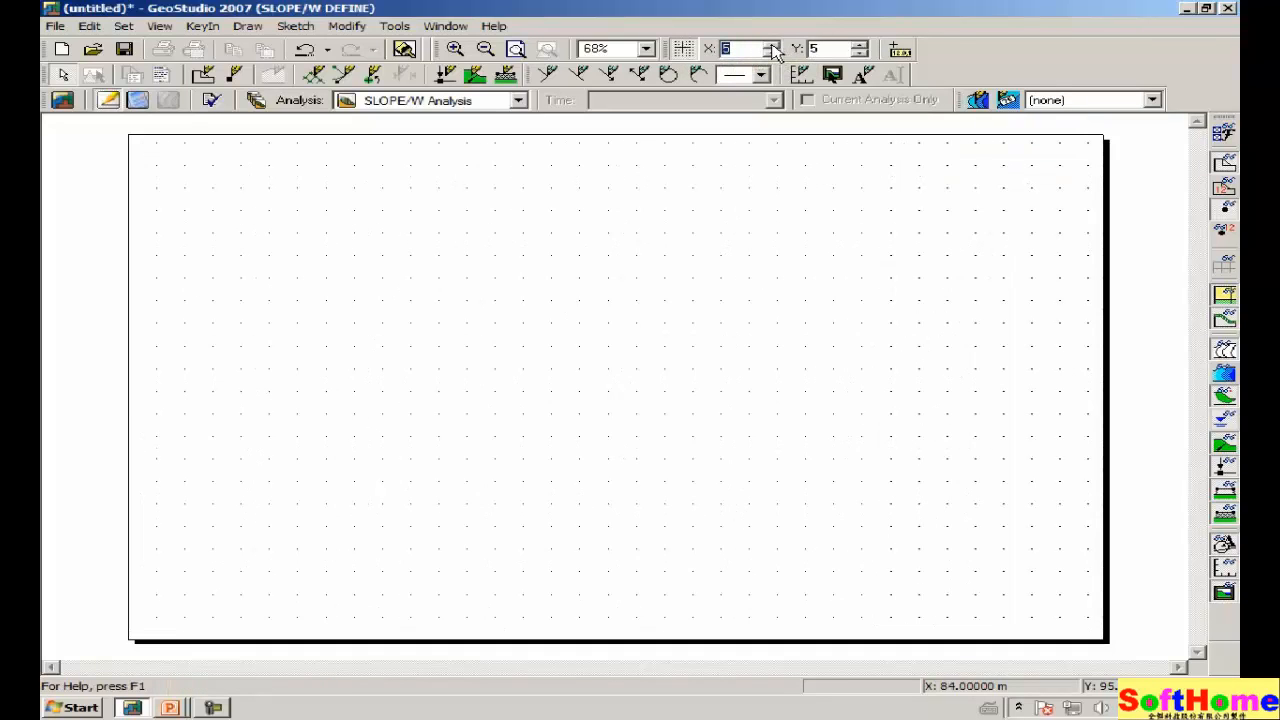
mouse_move(724, 48)
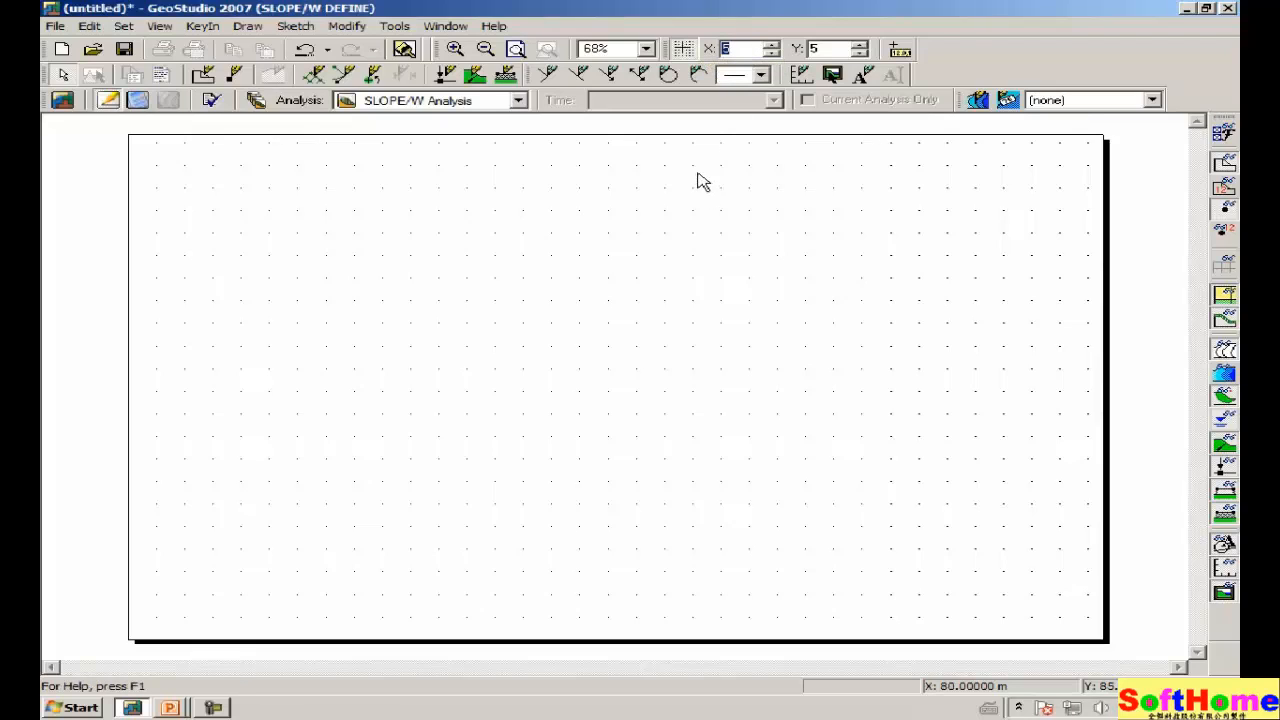
mouse_move(304, 98)
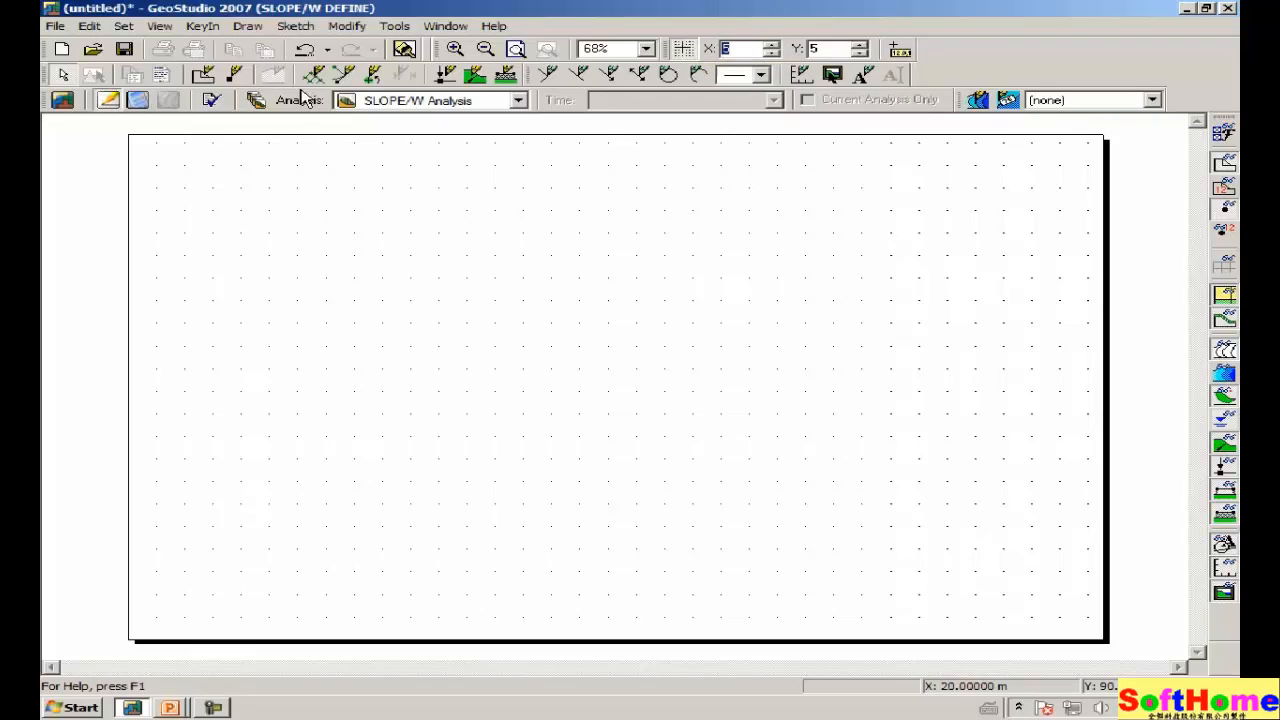
Step: Add left and bottom axes with numbers, titled 'Distance - m' and 'Elevation - m'
click(296, 24)
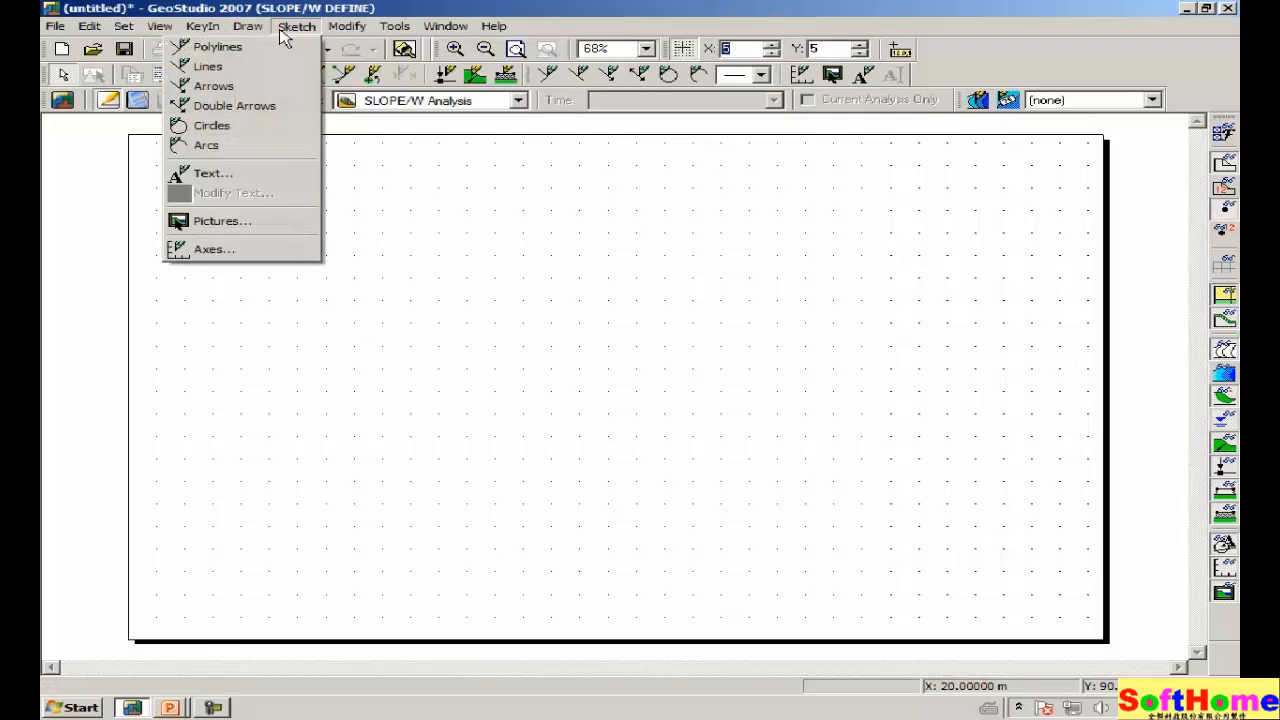
click(214, 248)
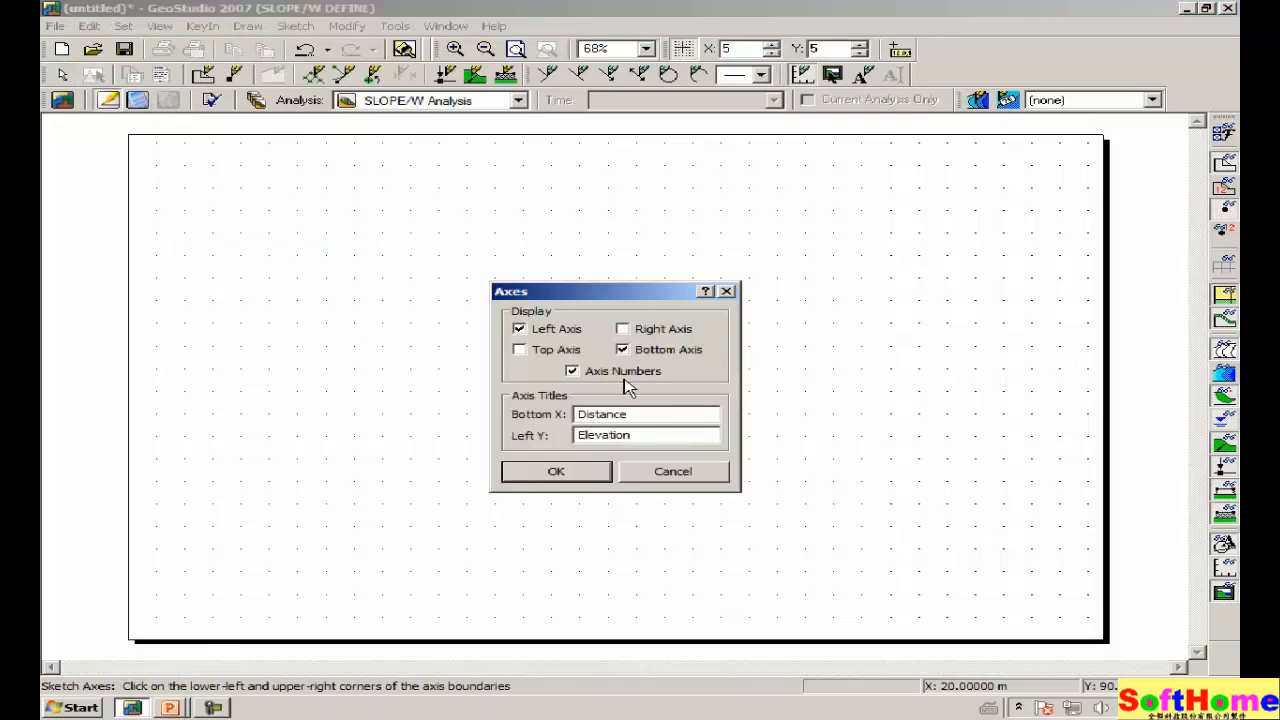
click(640, 414)
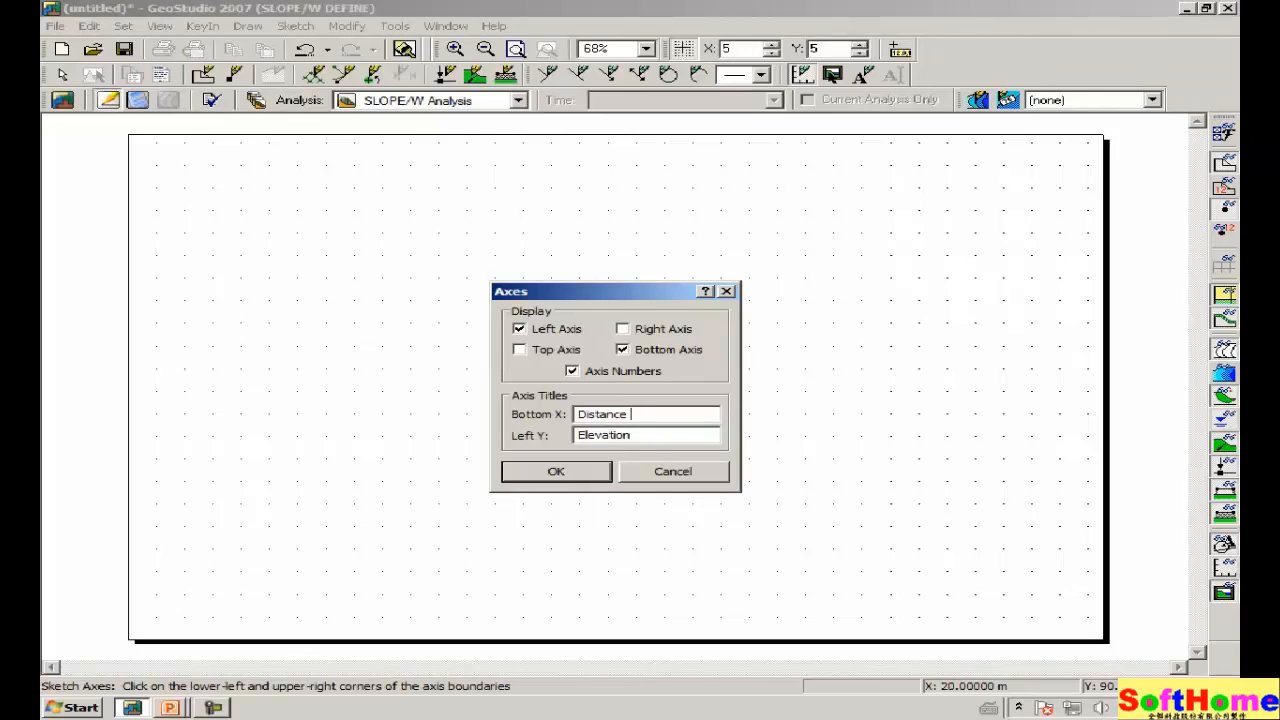
text(- m)
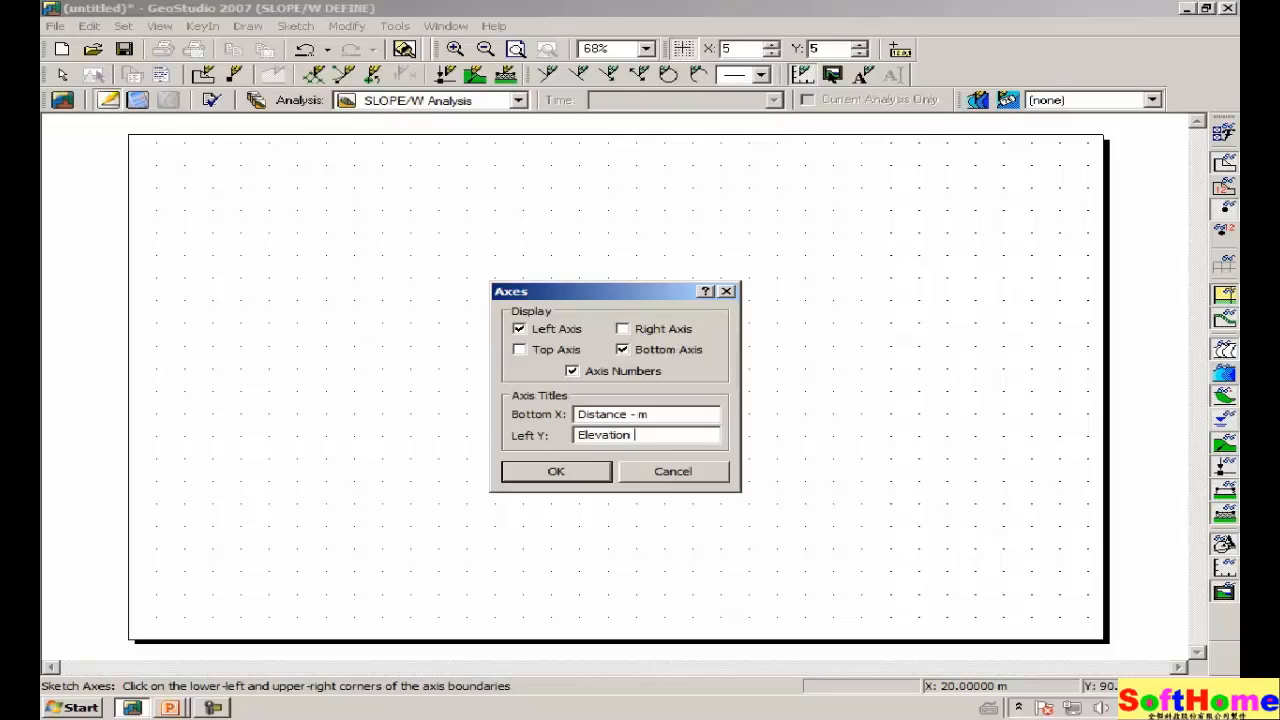
text(- m)
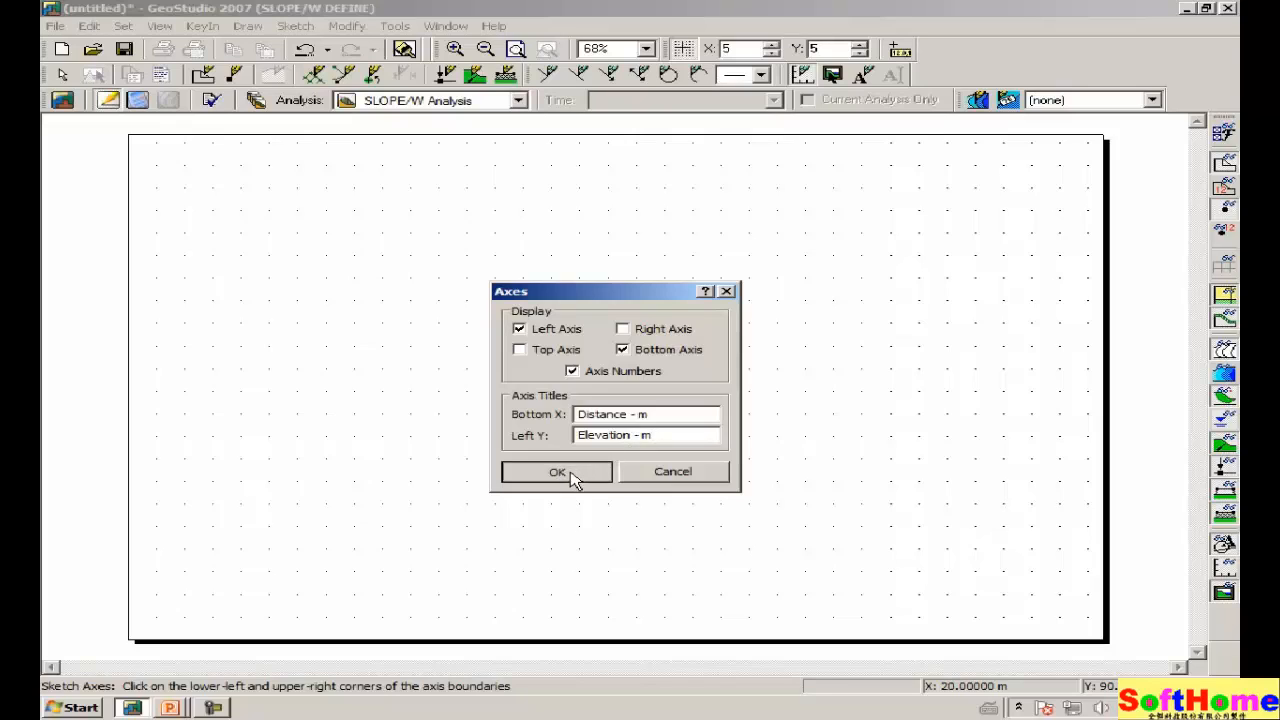
click(556, 472)
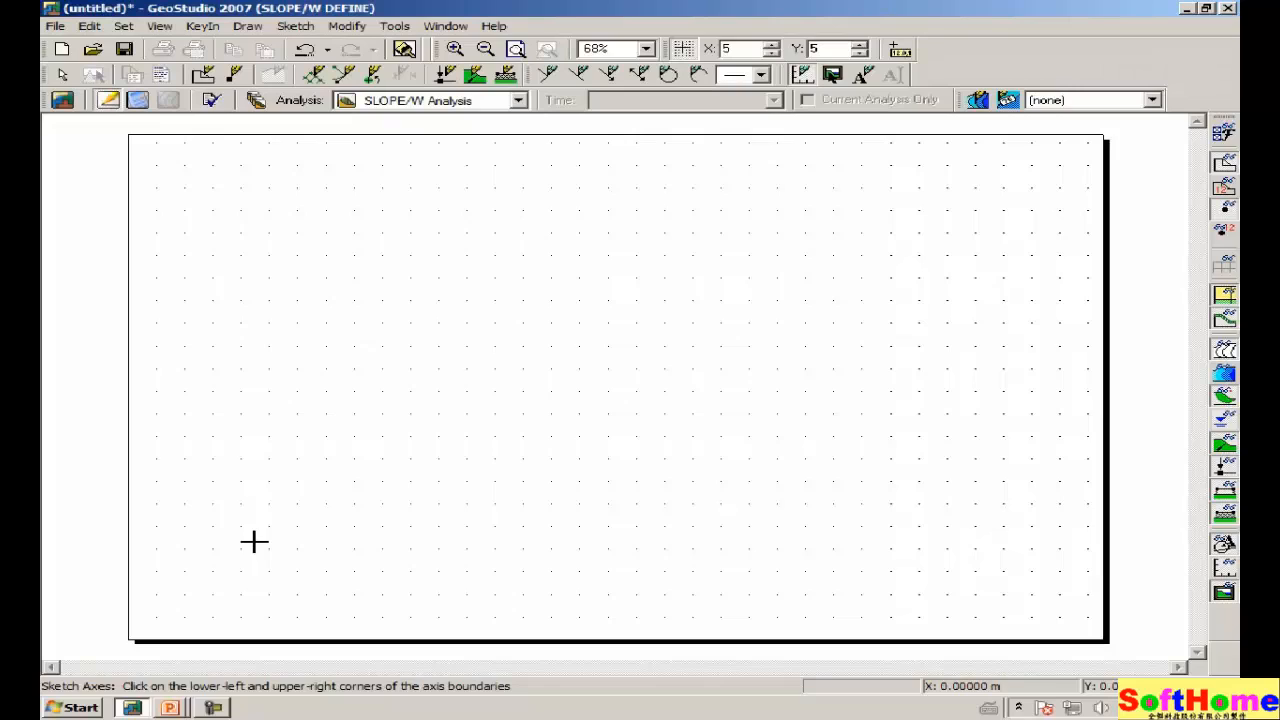
mouse_move(240, 548)
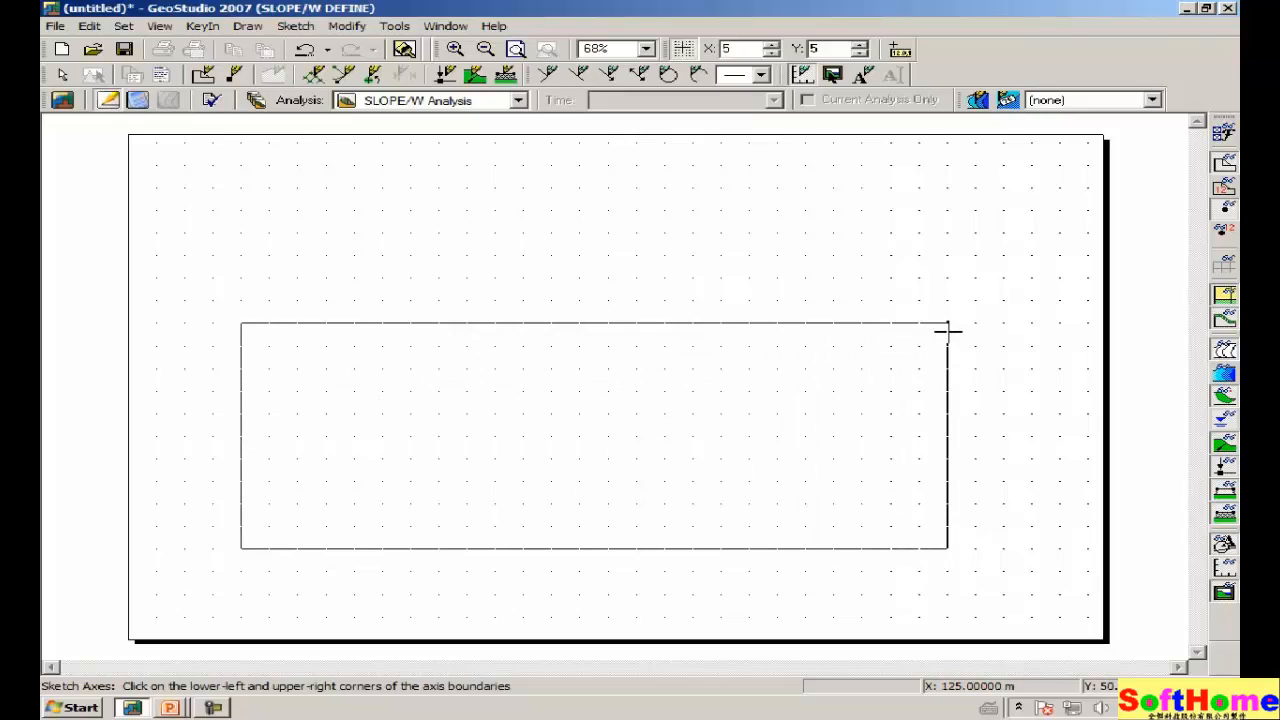
mouse_move(992, 318)
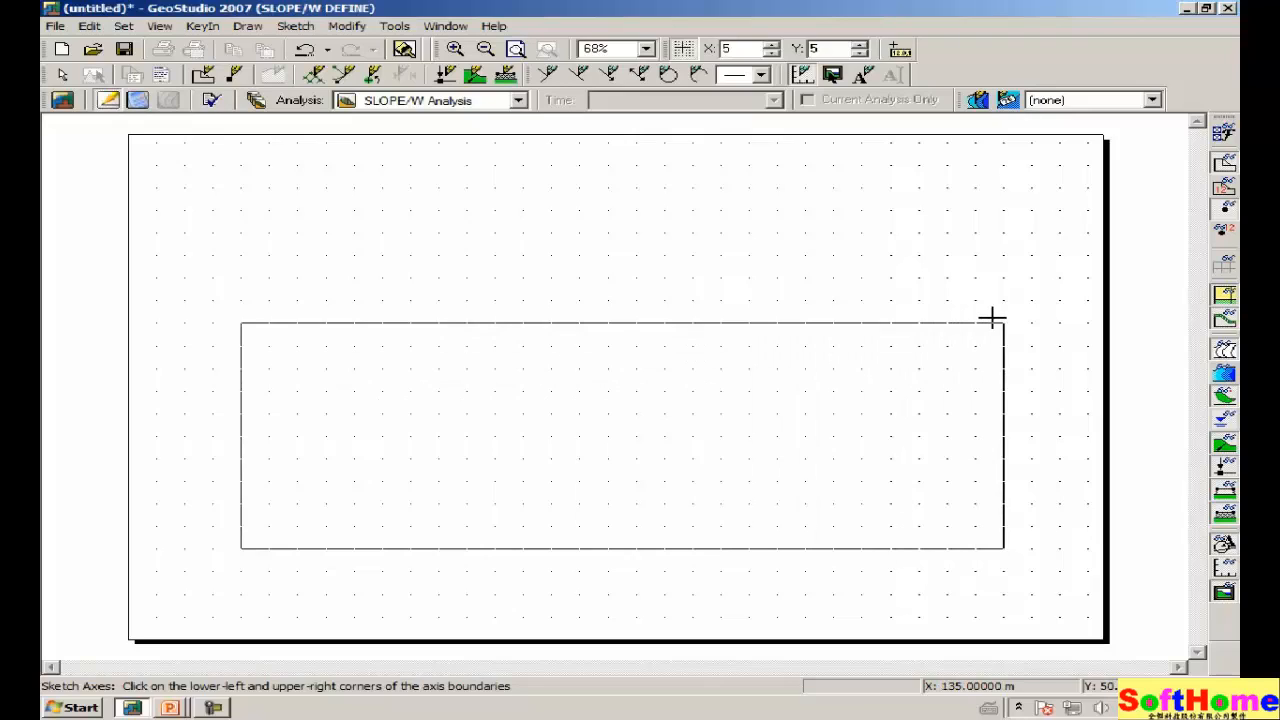
mouse_move(1068, 314)
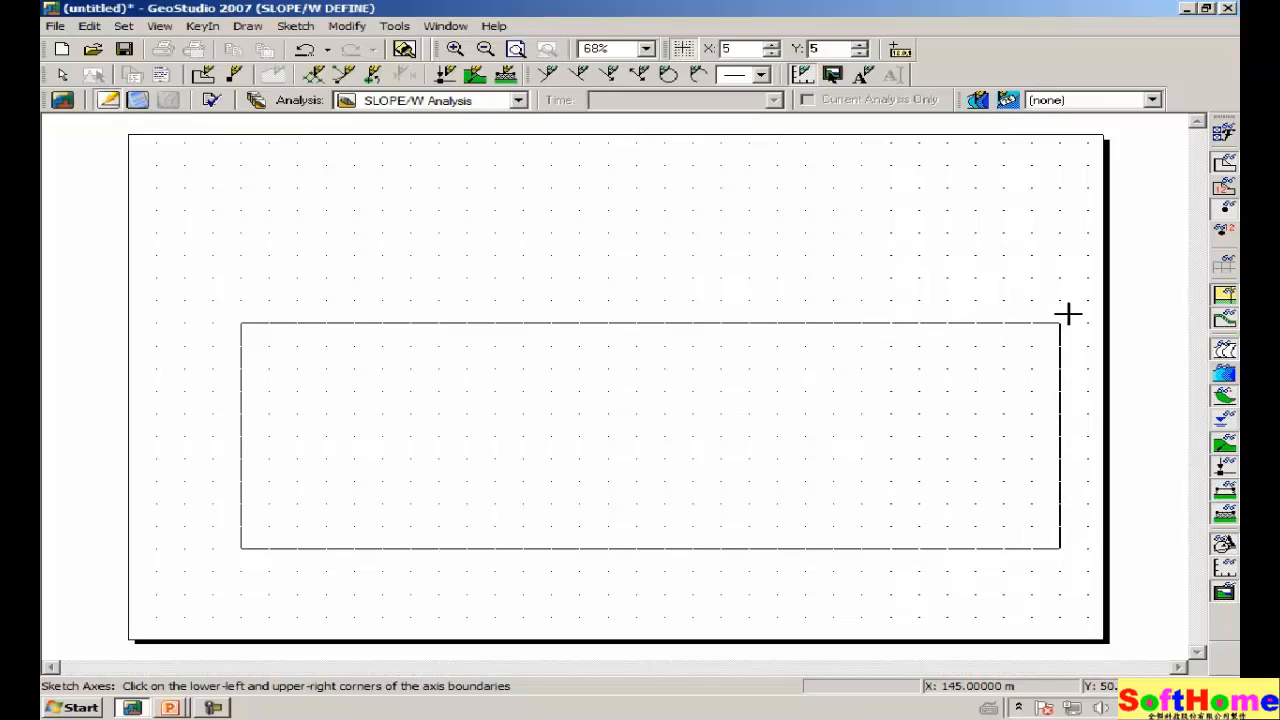
mouse_move(1080, 302)
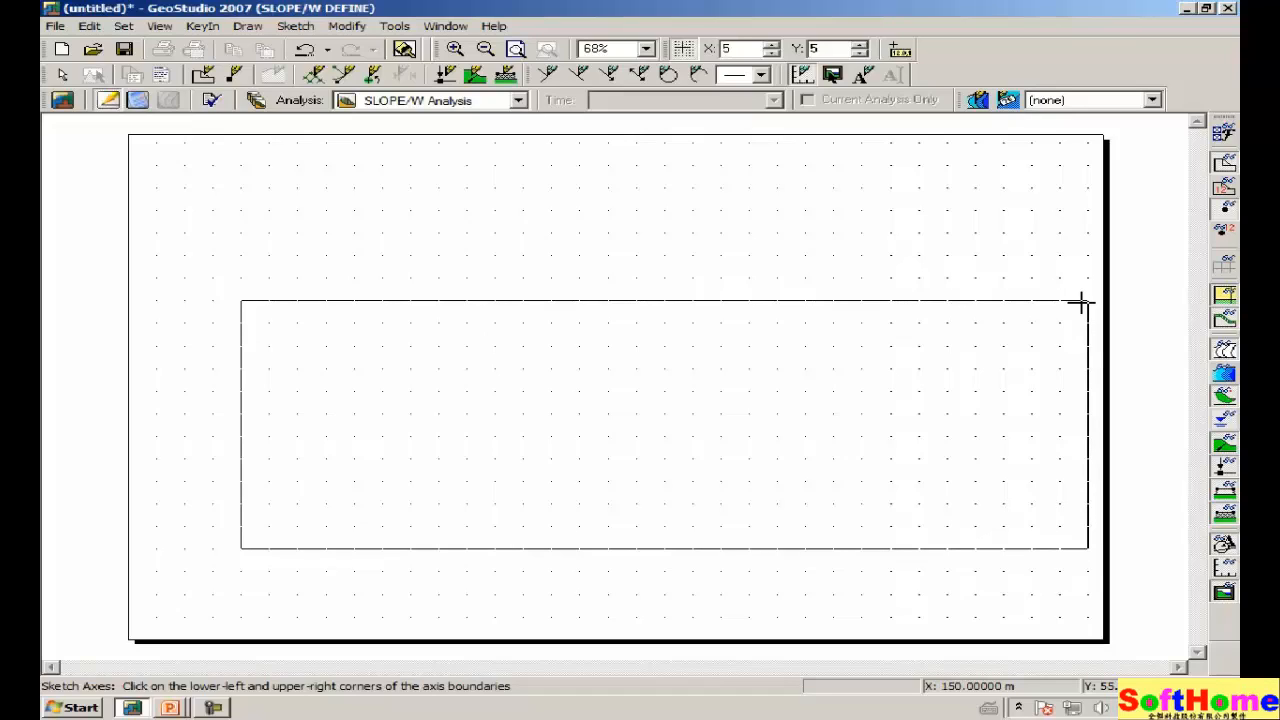
mouse_move(1080, 318)
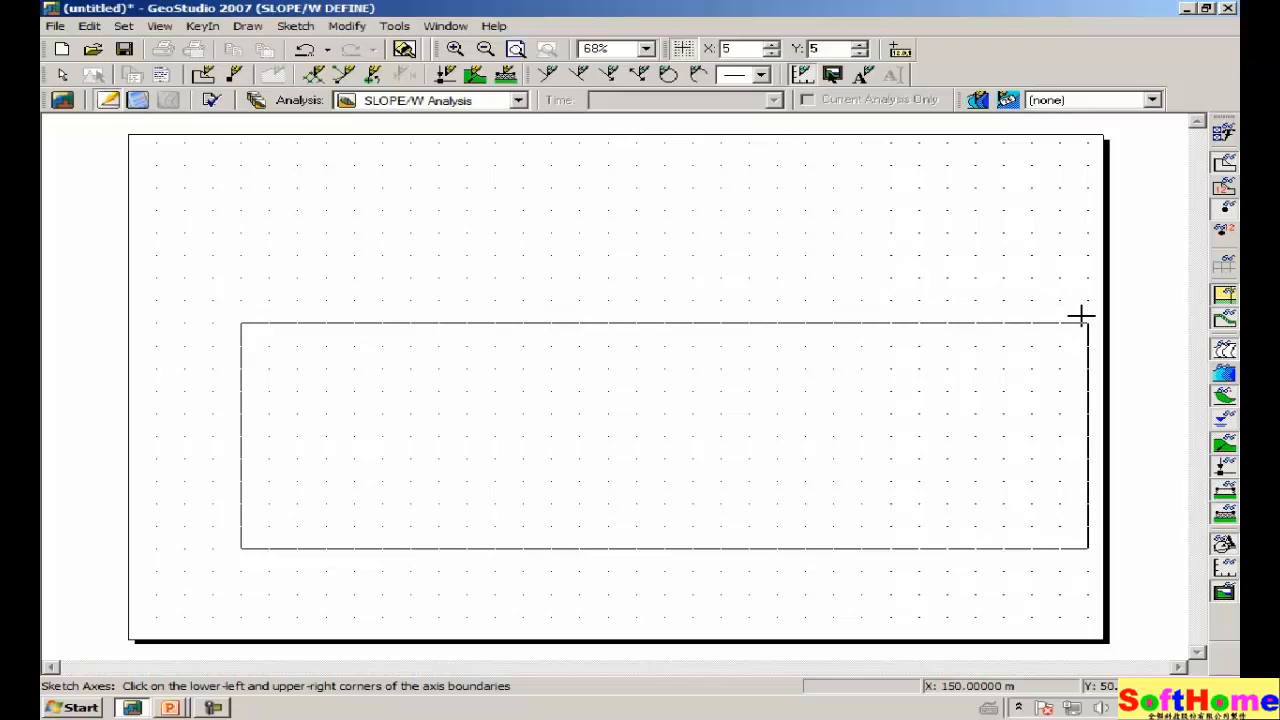
Step: Fix the axes' upper-right corner at X 150, Y 50
click(1084, 316)
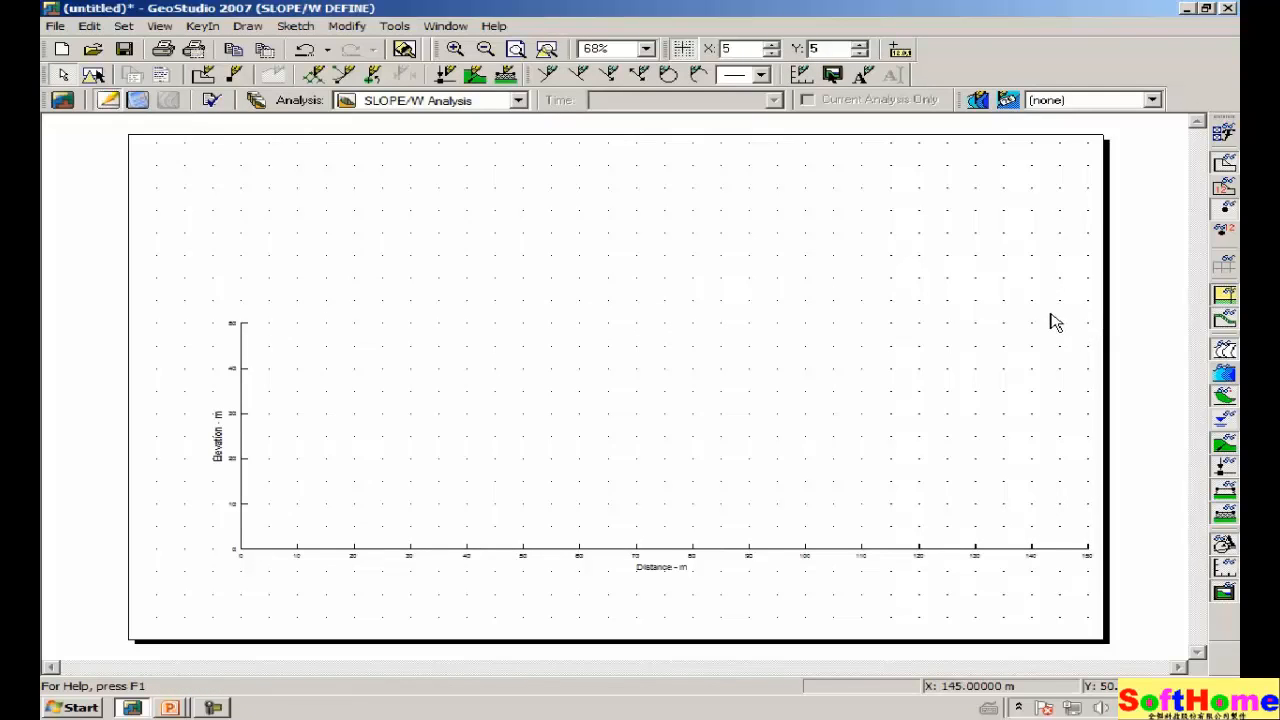
mouse_move(504, 360)
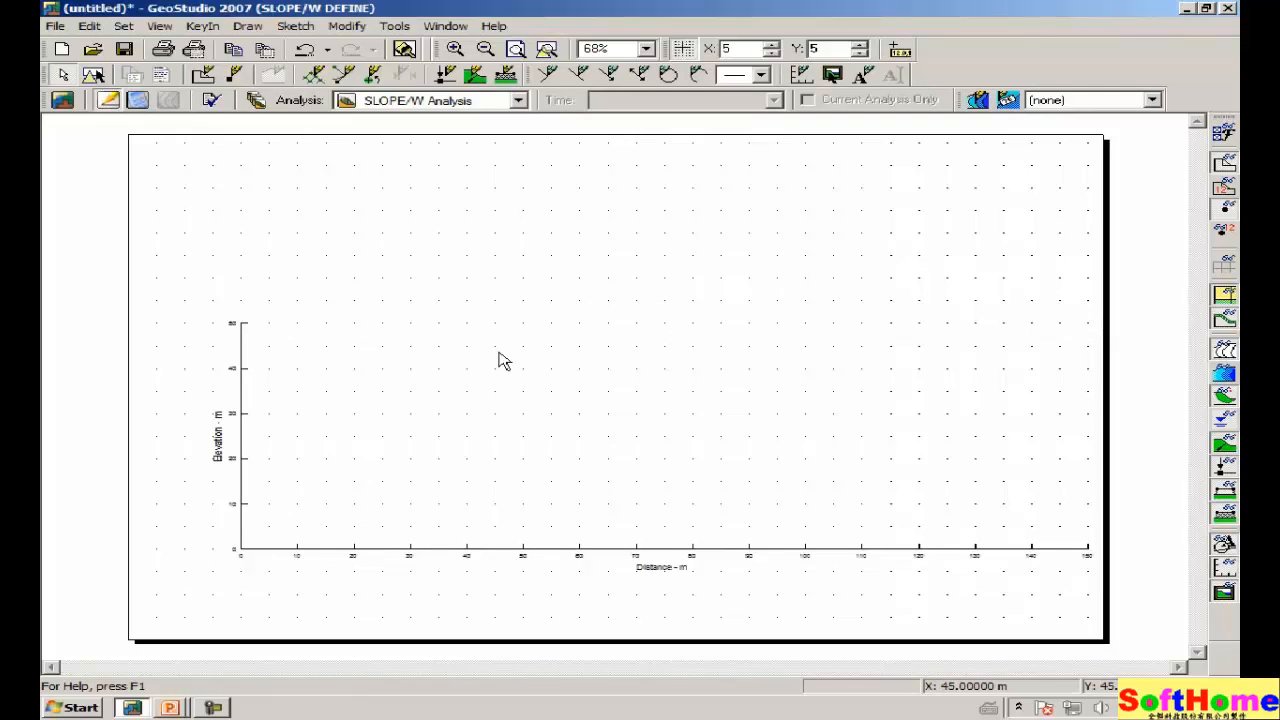
mouse_move(558, 308)
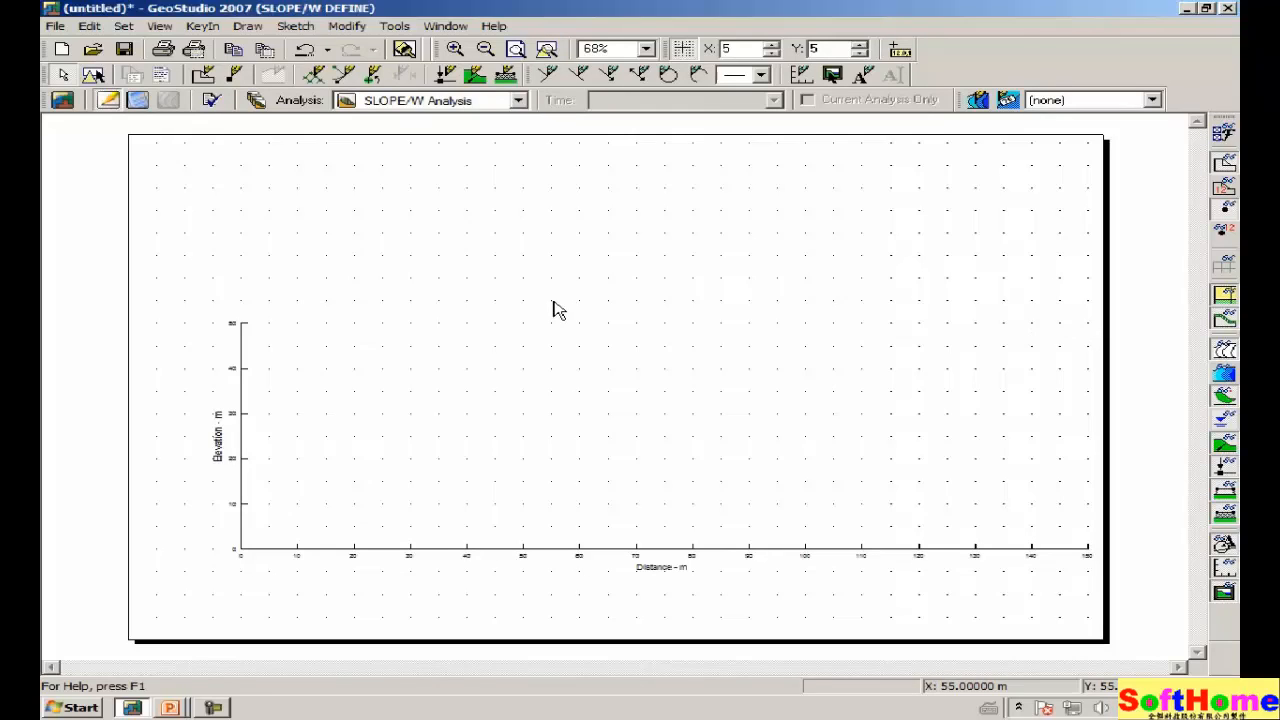
mouse_move(788, 370)
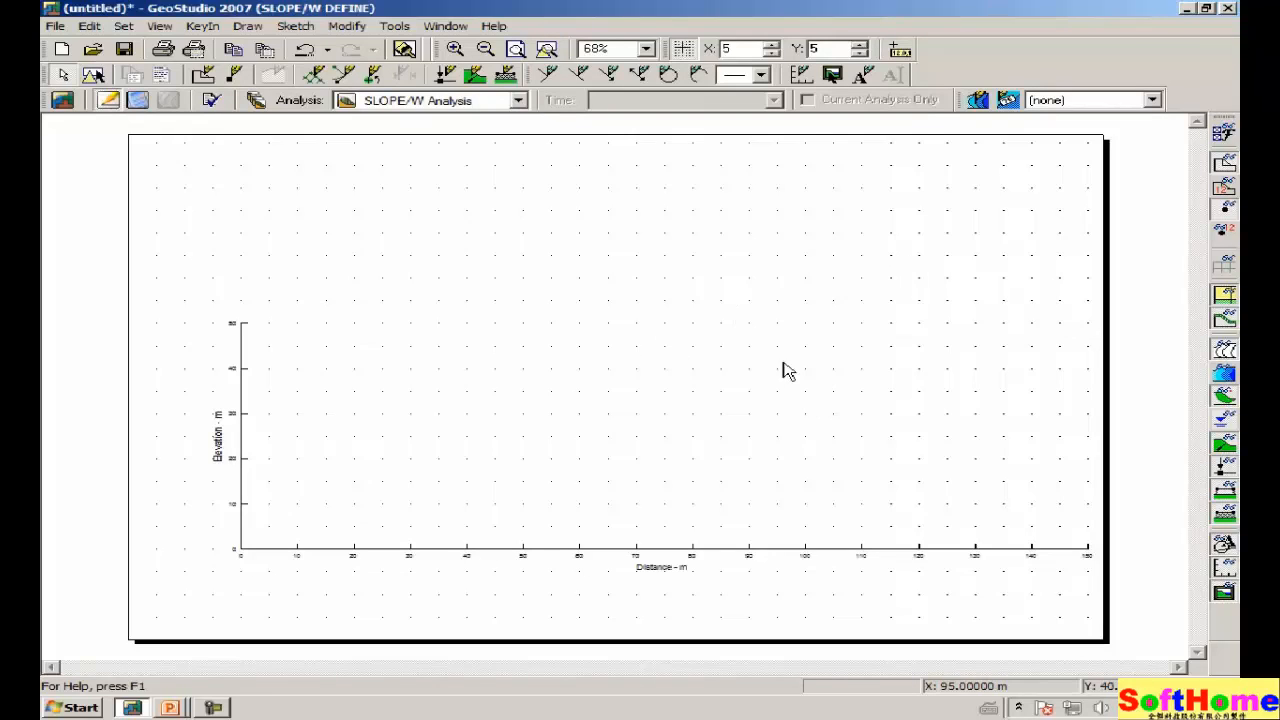
mouse_move(848, 258)
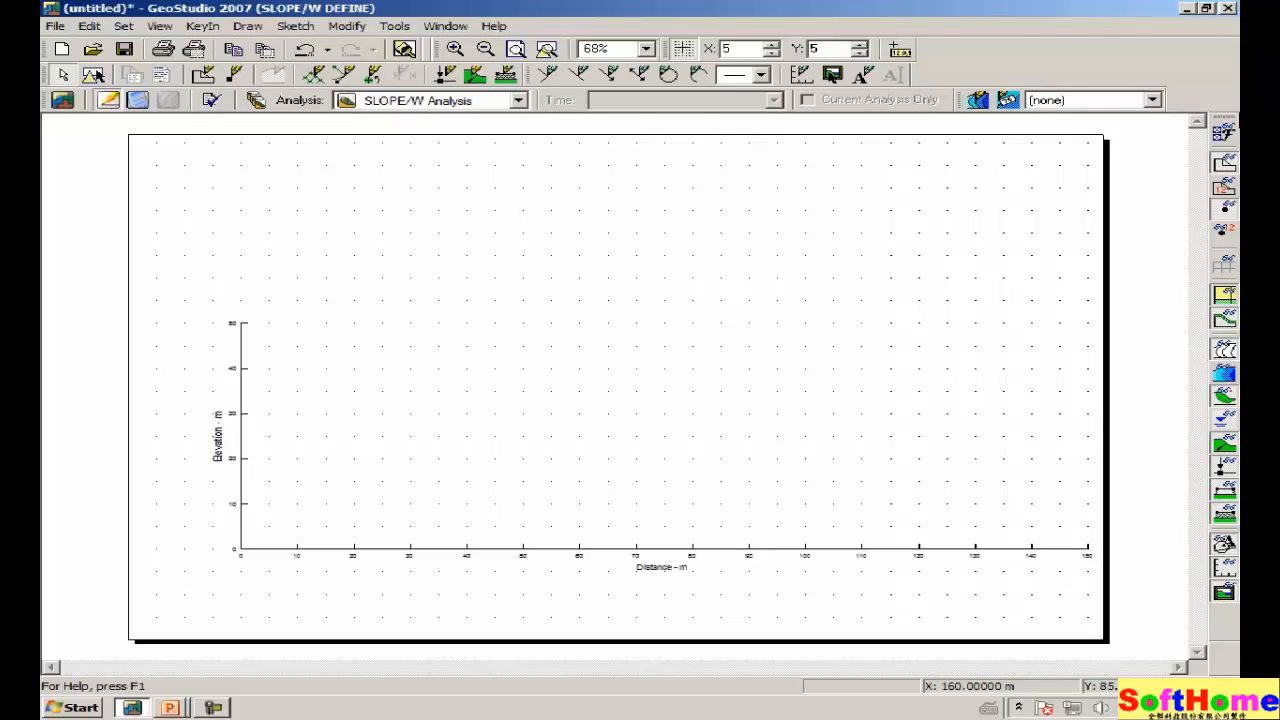
Step: Increase the Axis Labels font size in Preferences for readable axis numbers and titles
click(124, 26)
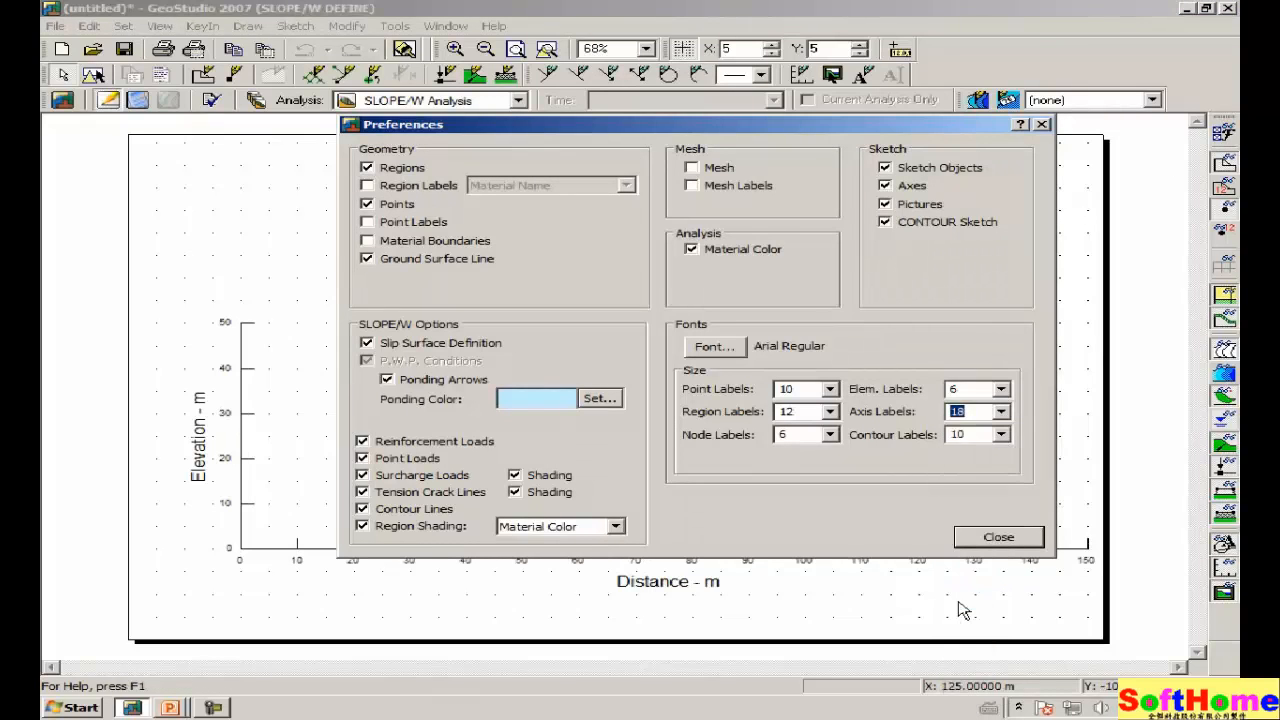
click(996, 536)
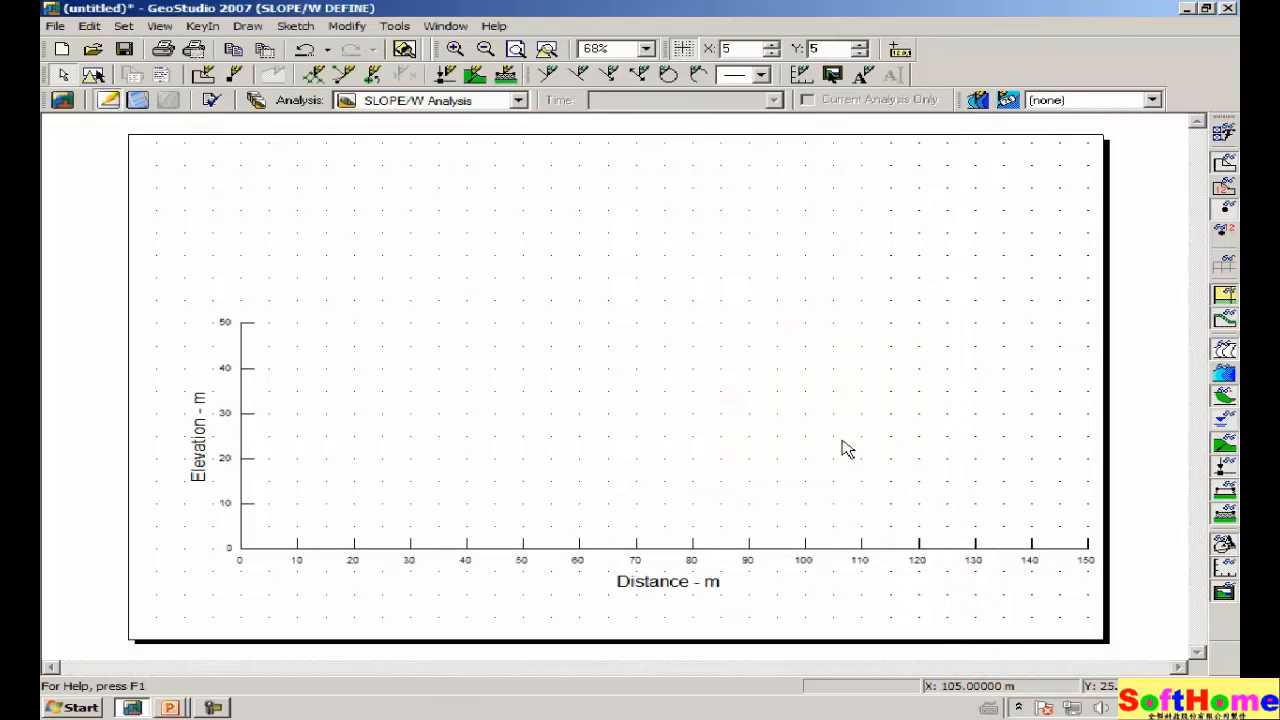
mouse_move(816, 392)
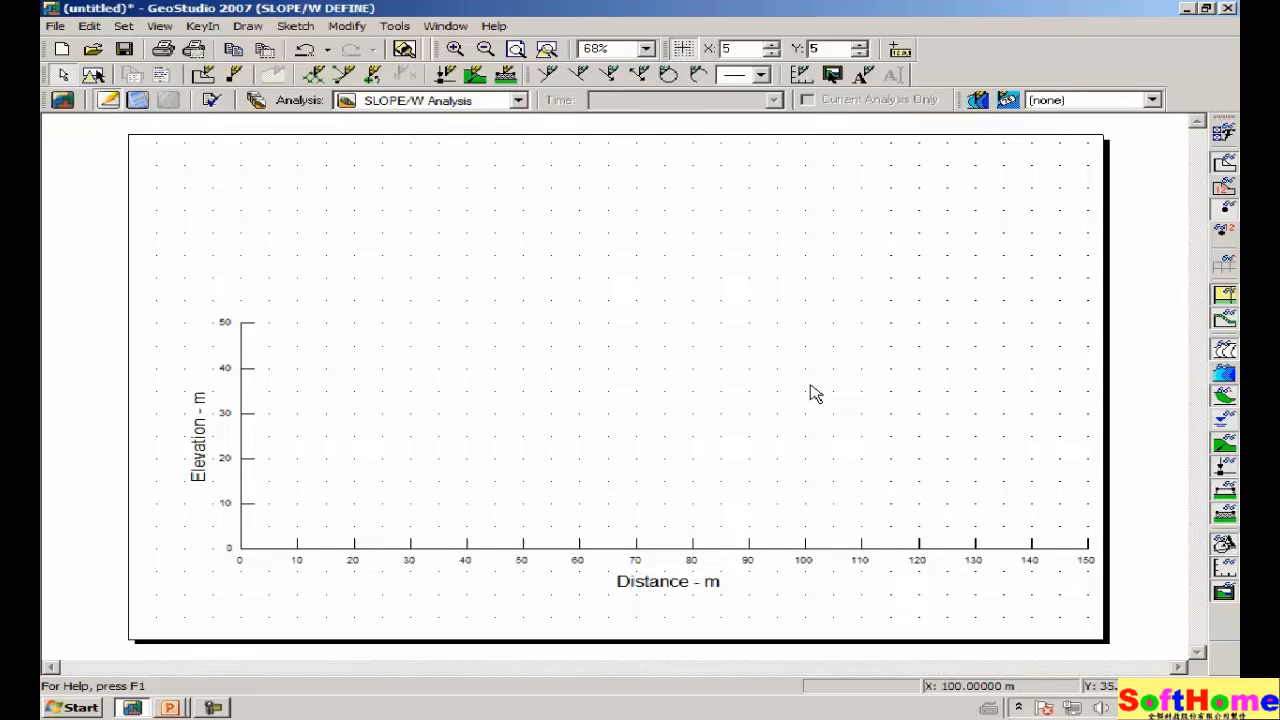
mouse_move(850, 348)
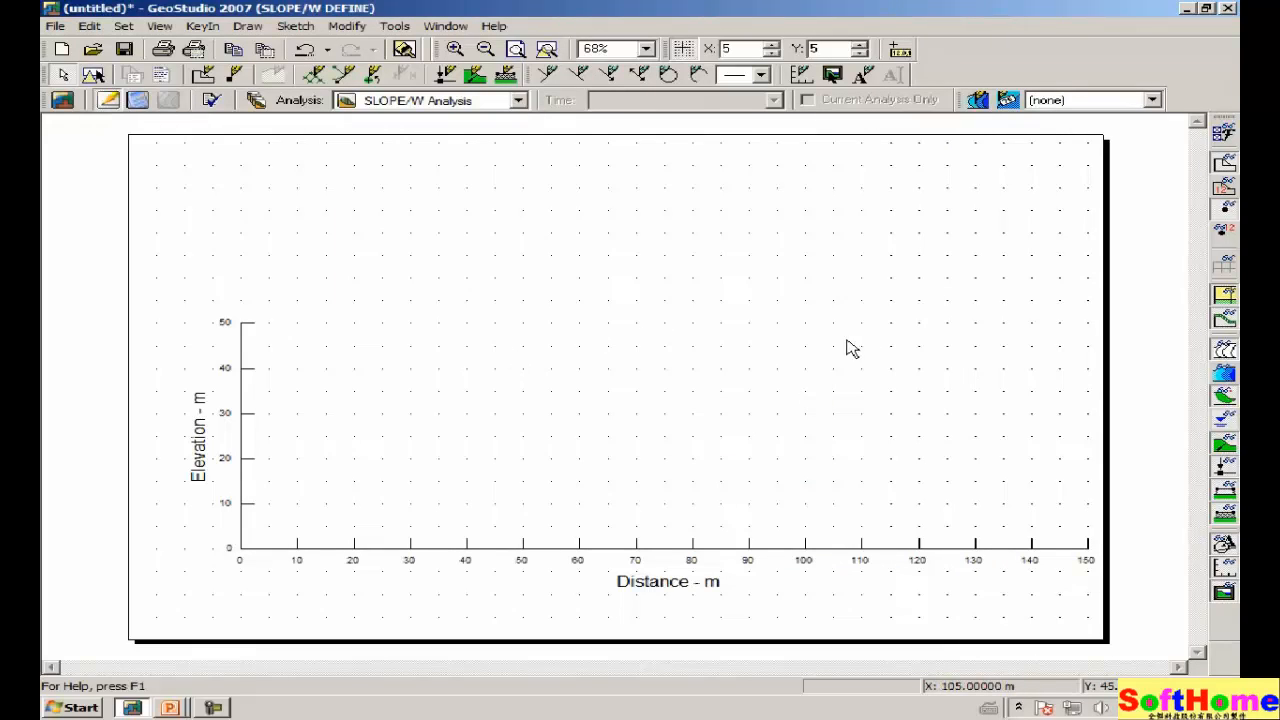
mouse_move(836, 340)
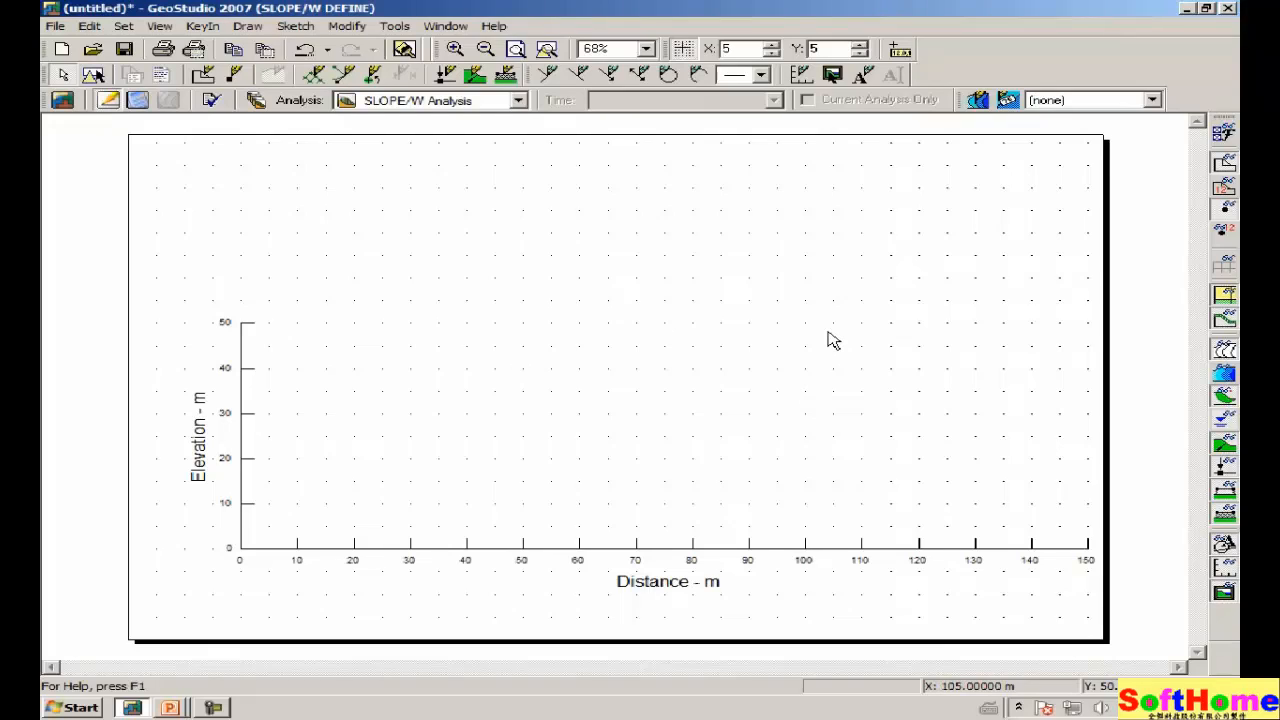
mouse_move(196, 136)
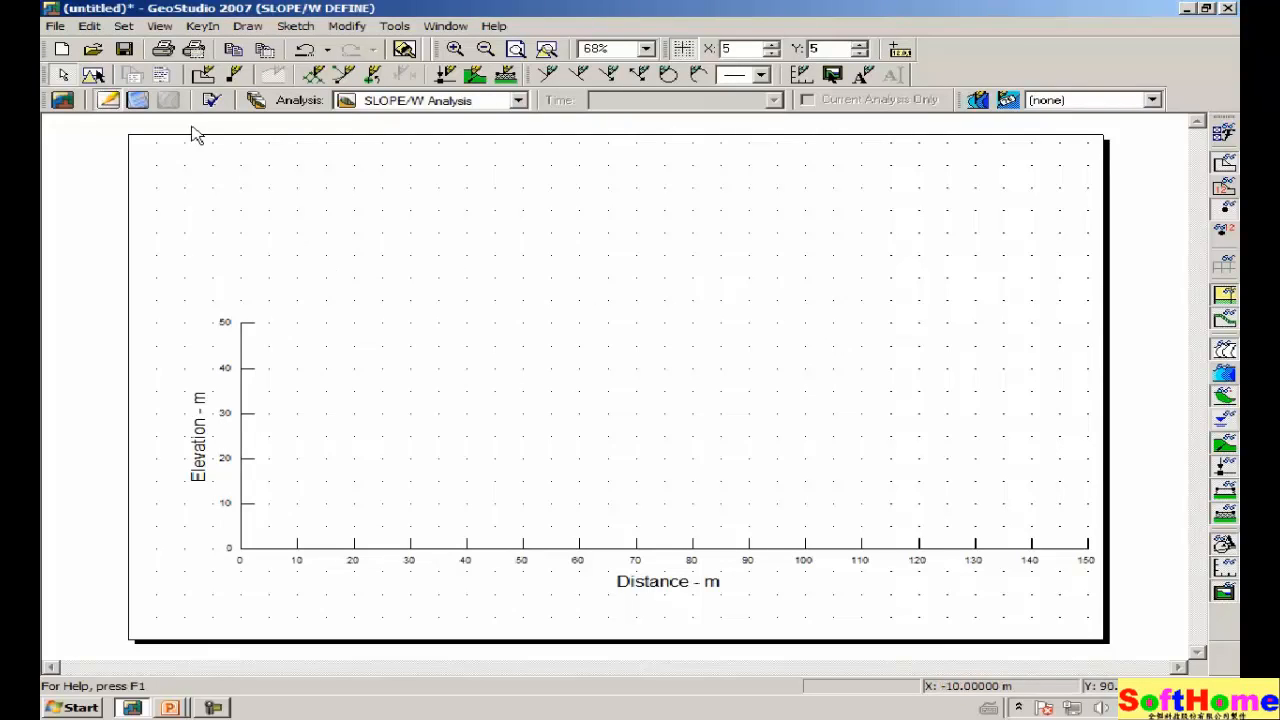
Step: Change the minimum x extent to -15 so the maximum becomes 157.72 and the axes shift left
click(124, 24)
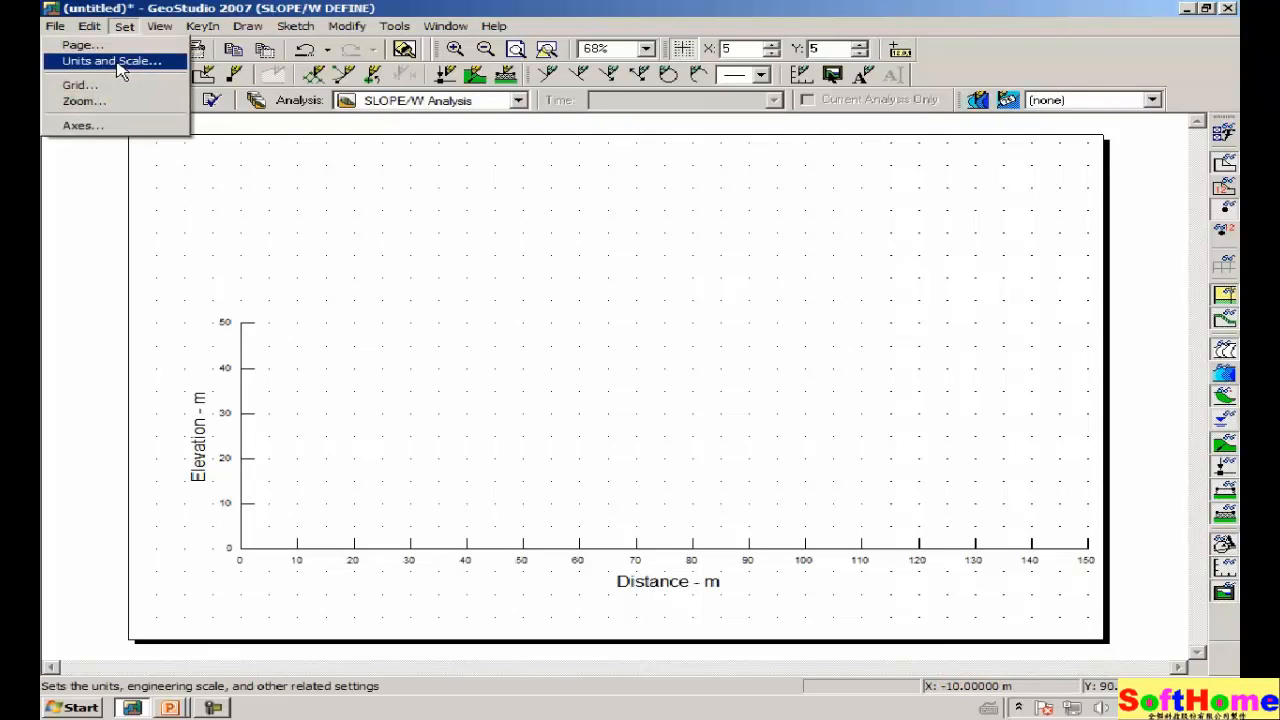
click(110, 60)
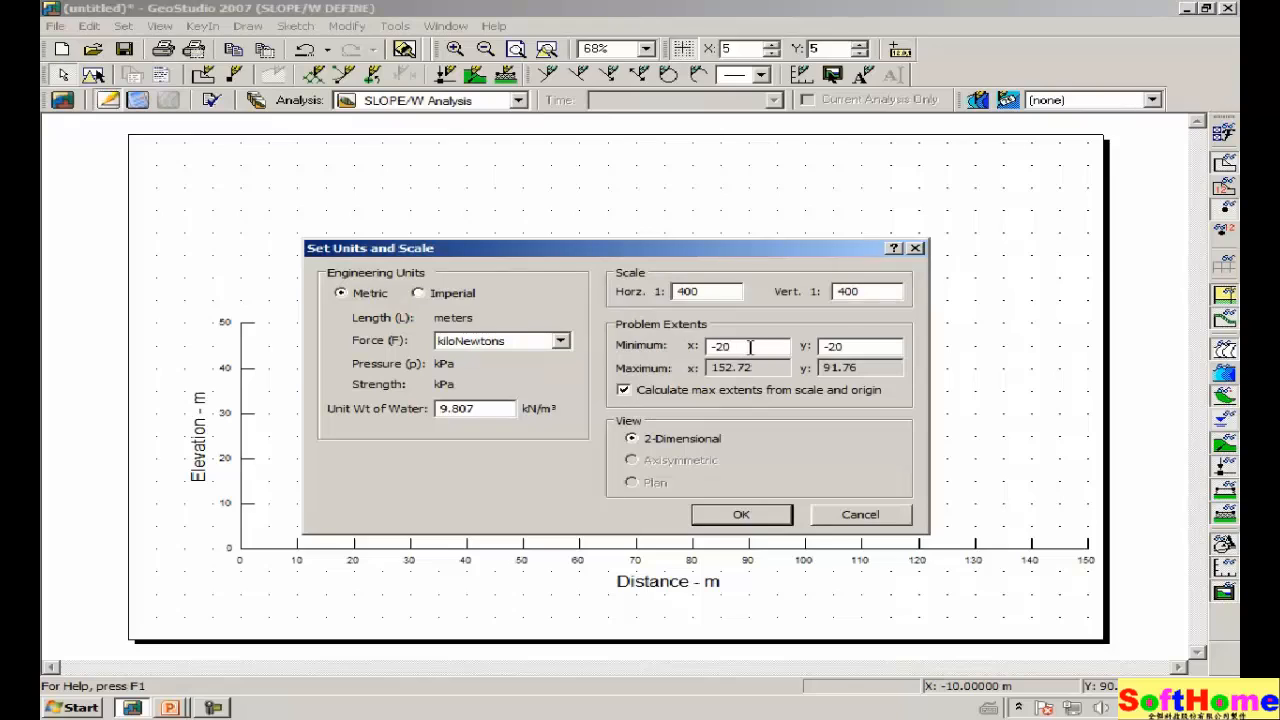
triple_click(744, 346)
text(-15)
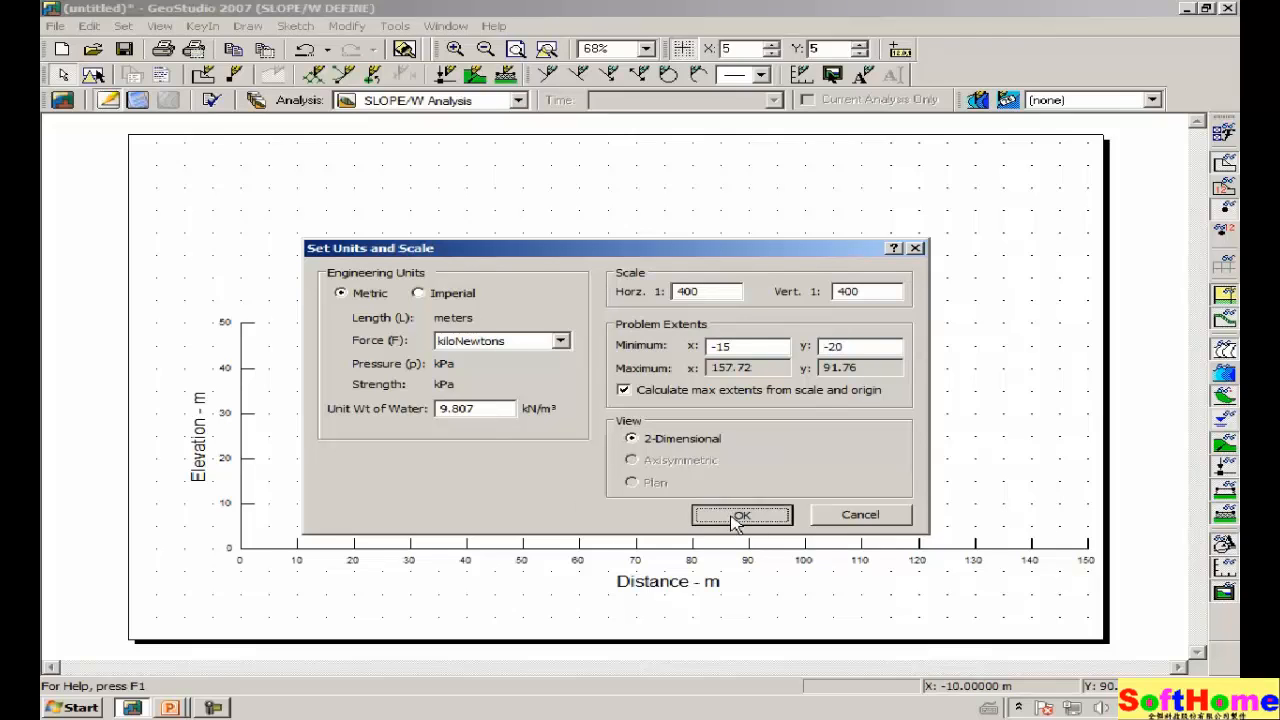
click(740, 514)
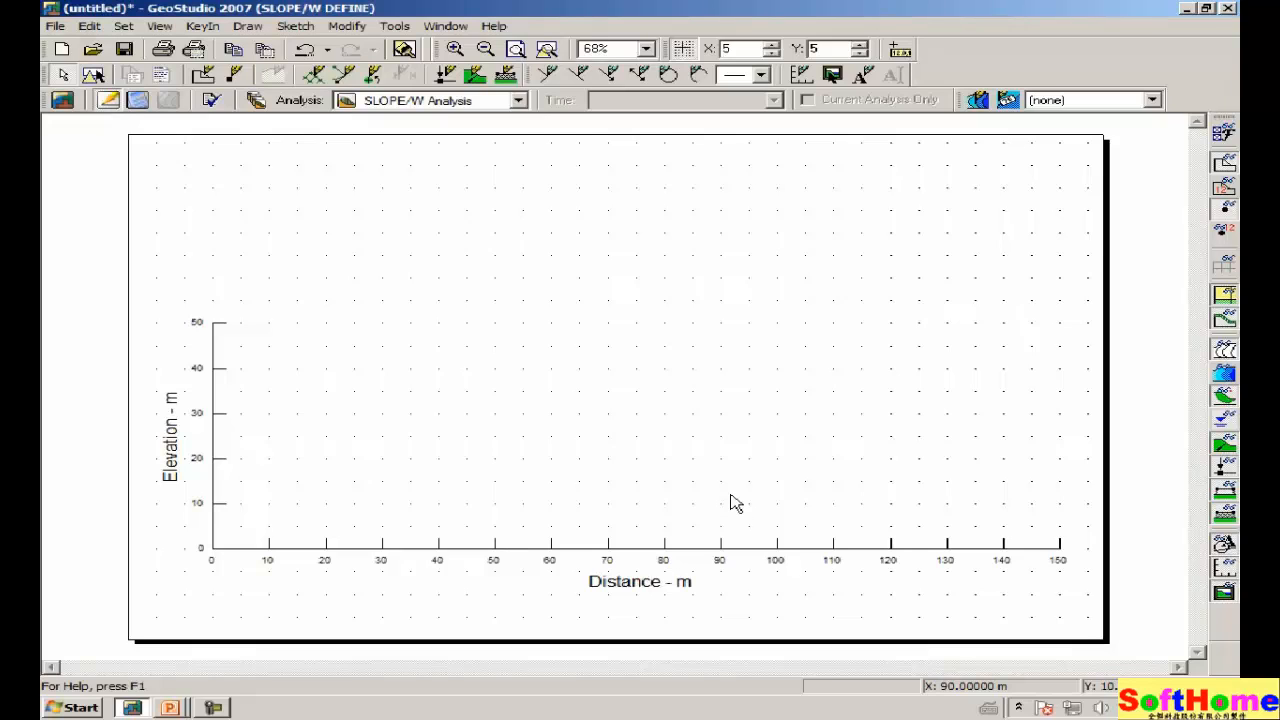
mouse_move(548, 98)
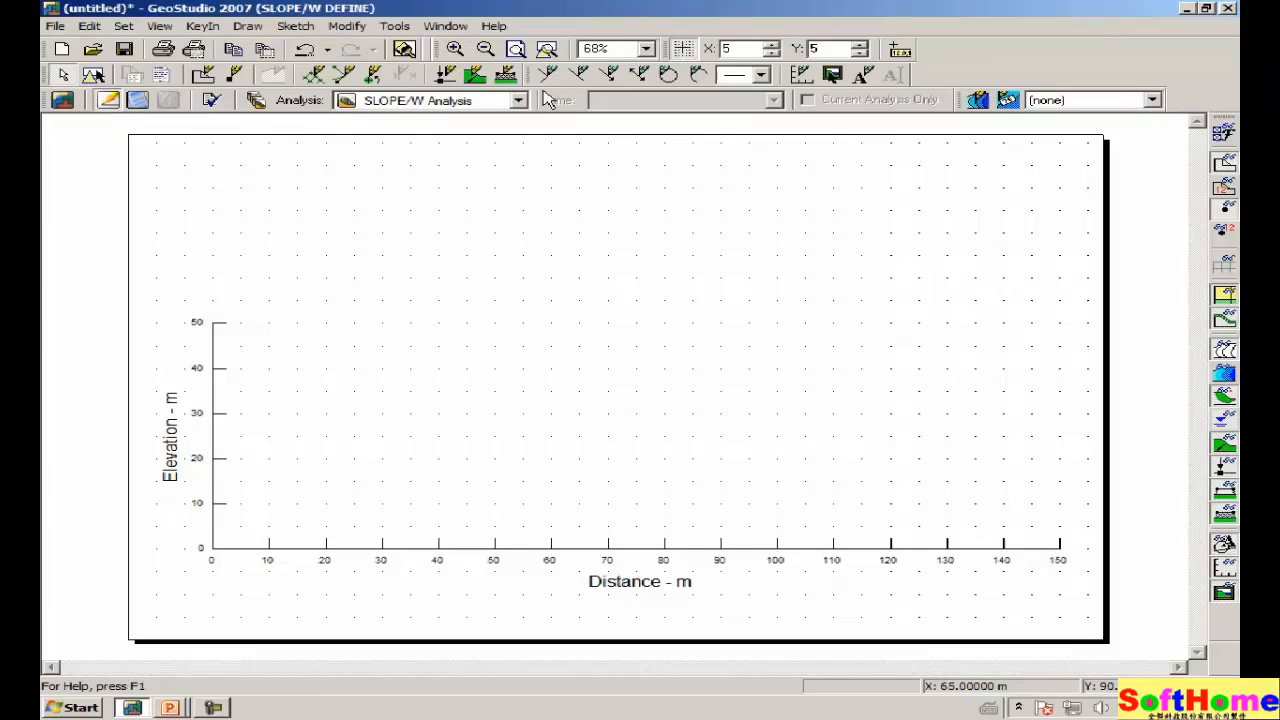
mouse_move(516, 48)
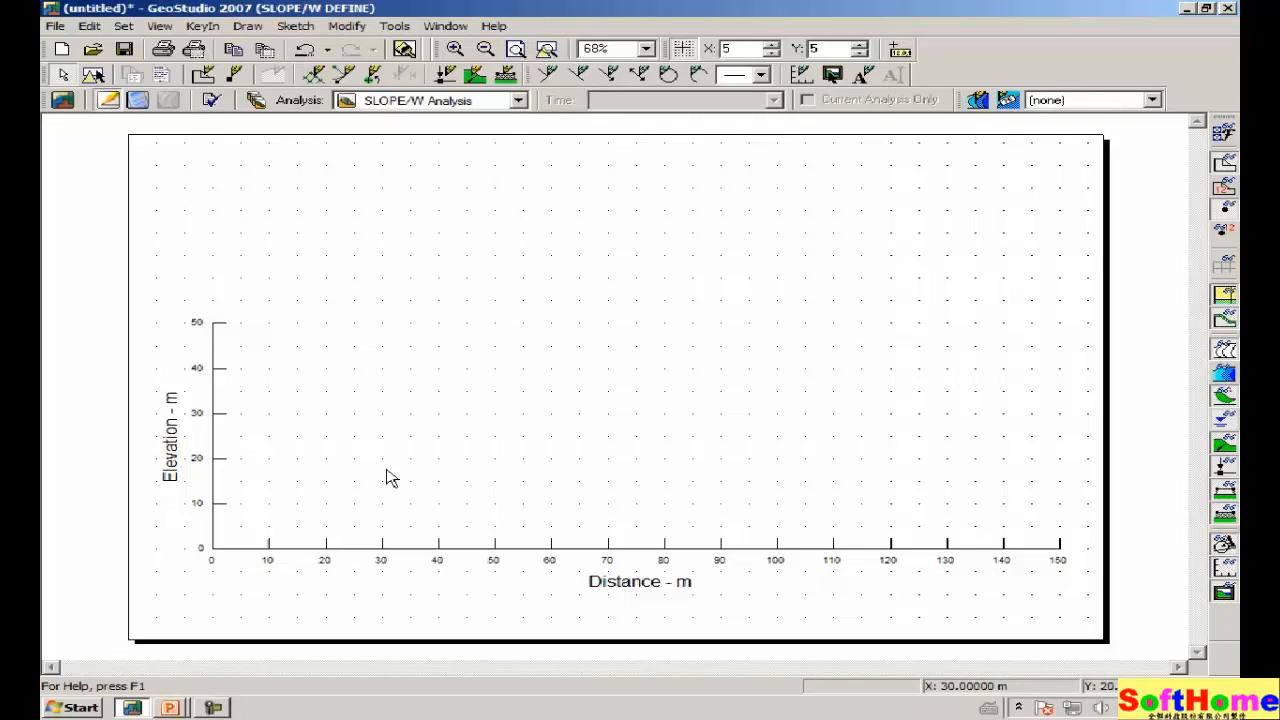
mouse_move(590, 76)
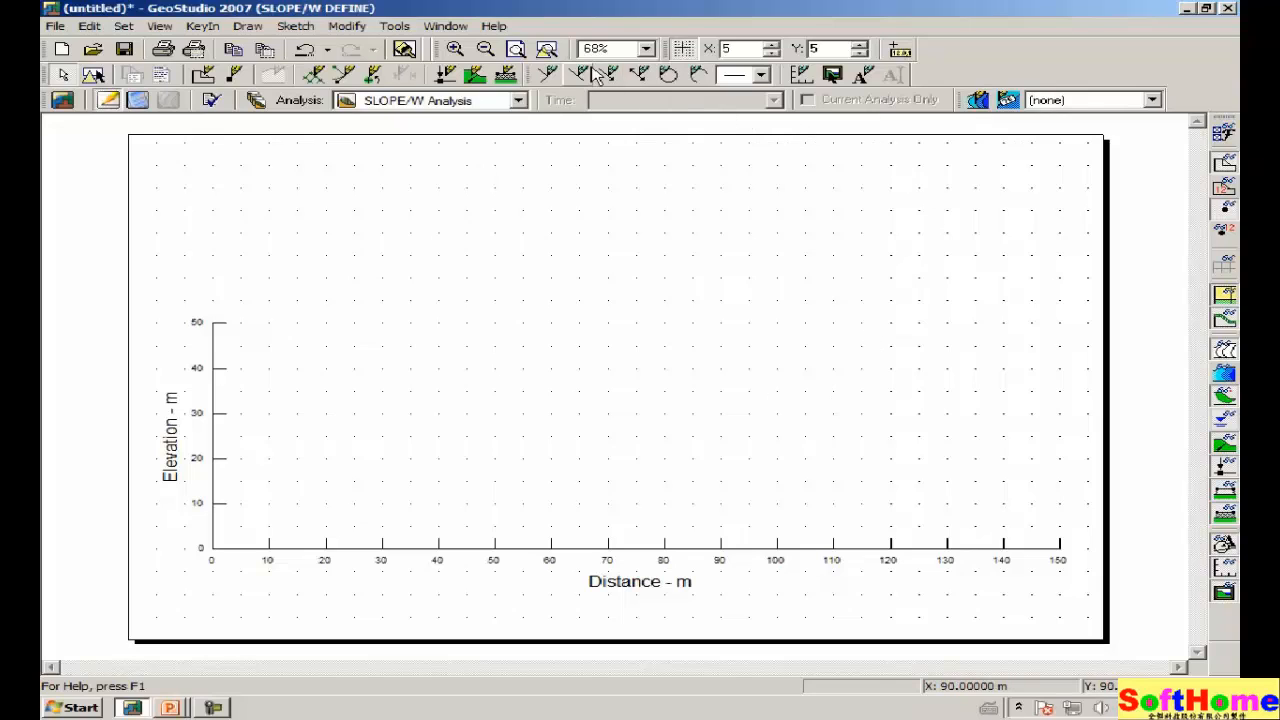
mouse_move(576, 32)
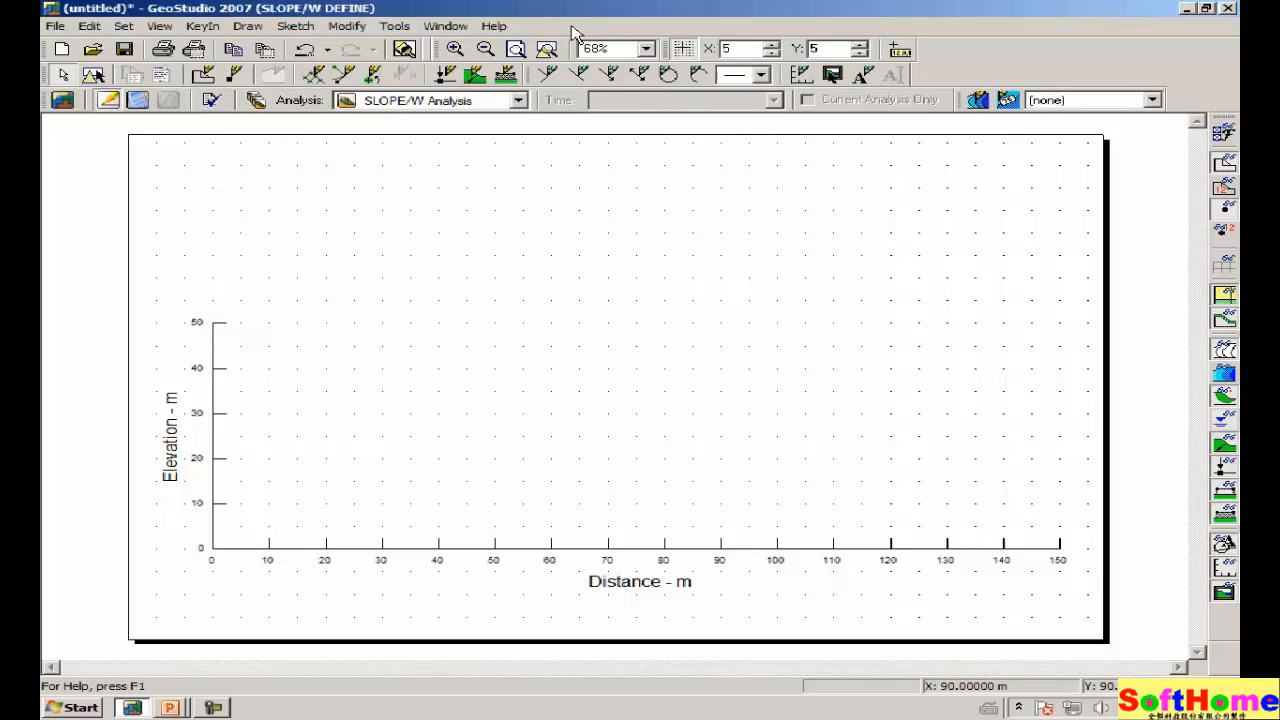
mouse_move(540, 136)
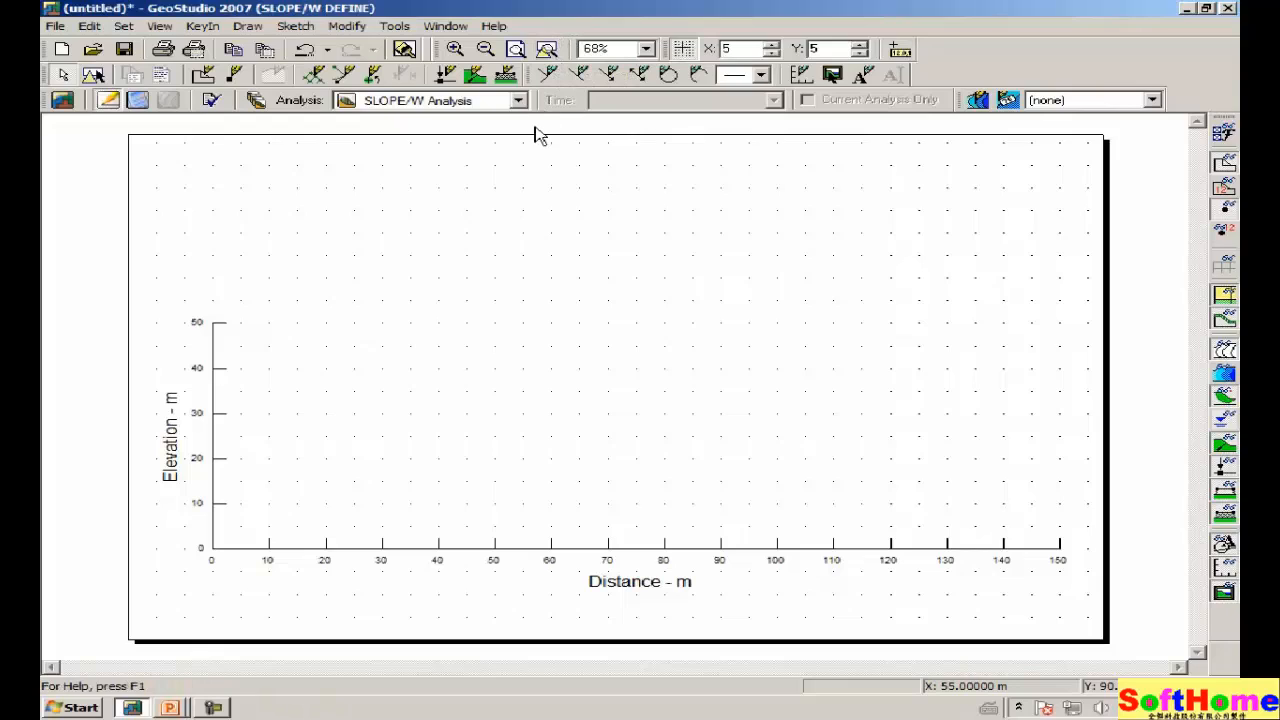
mouse_move(636, 96)
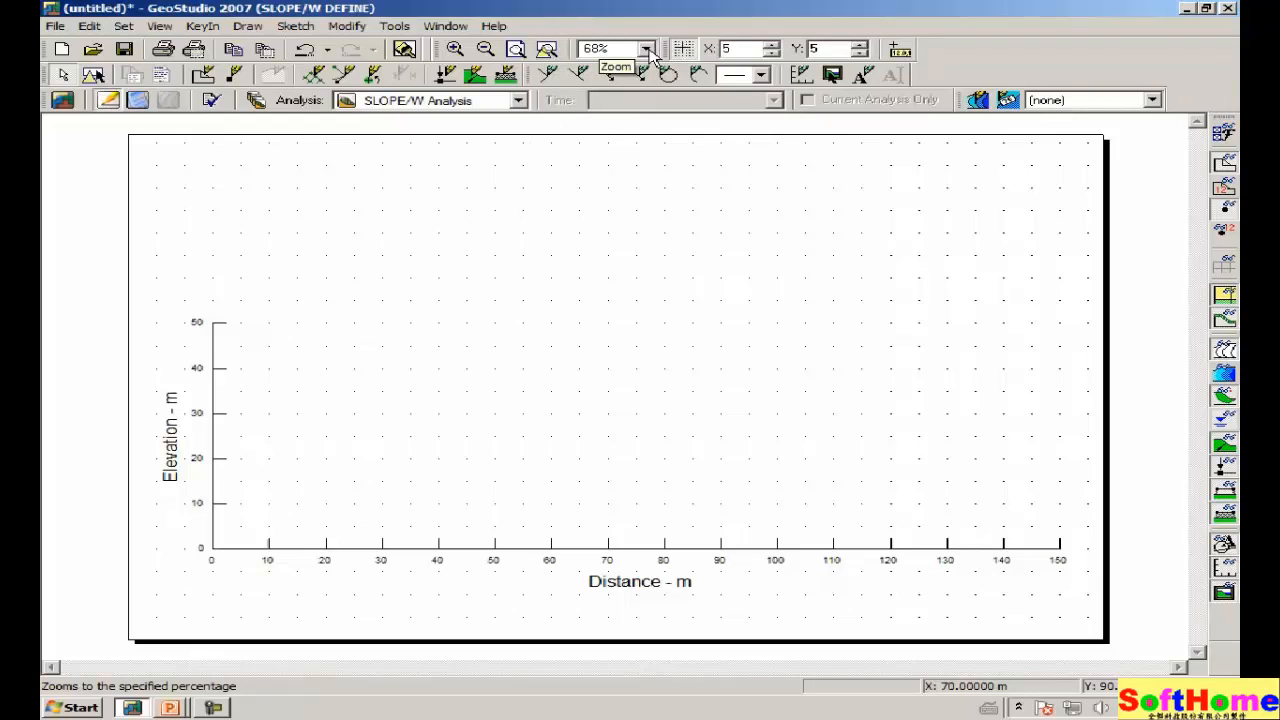
Step: Choose 100% from the preset zoom levels
click(644, 48)
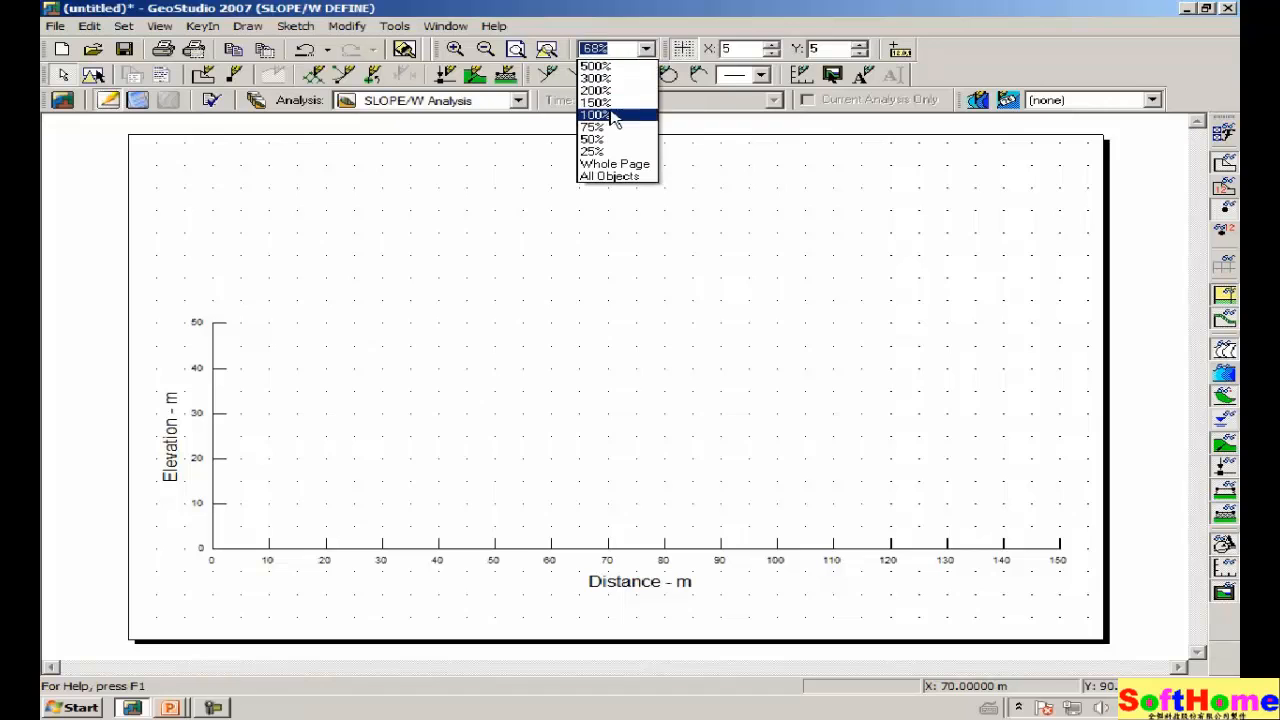
click(596, 114)
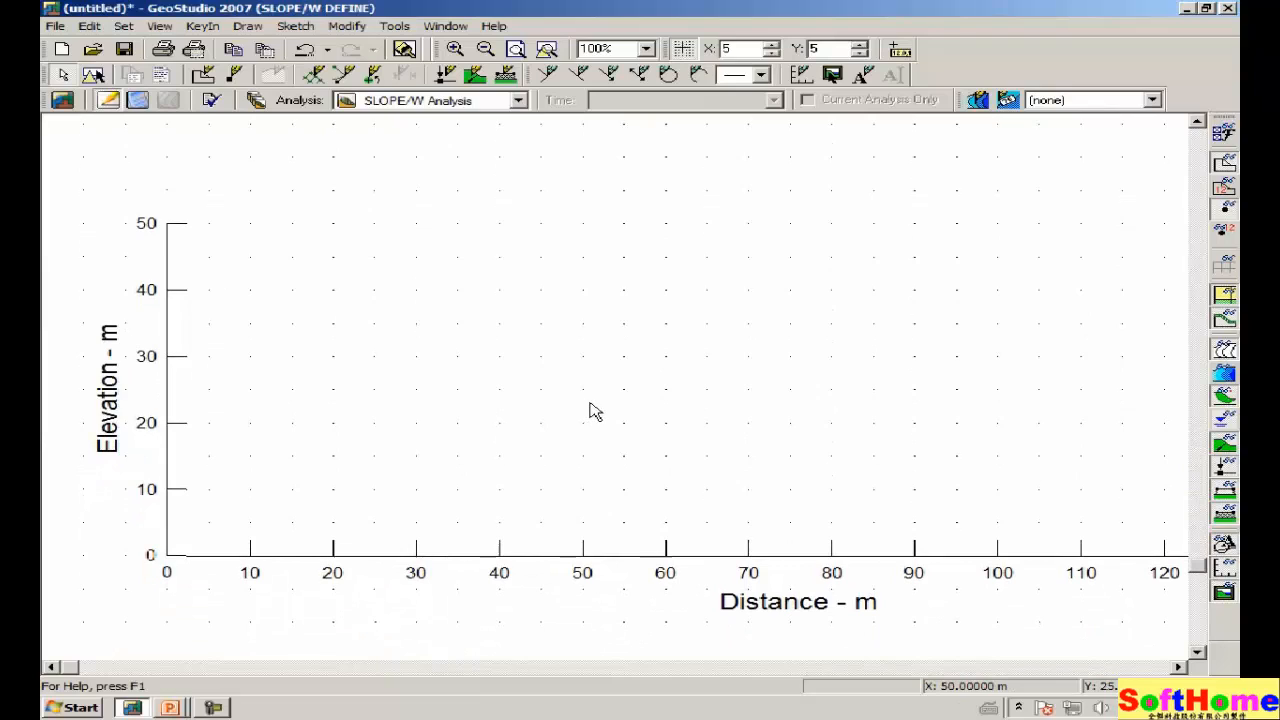
mouse_move(644, 388)
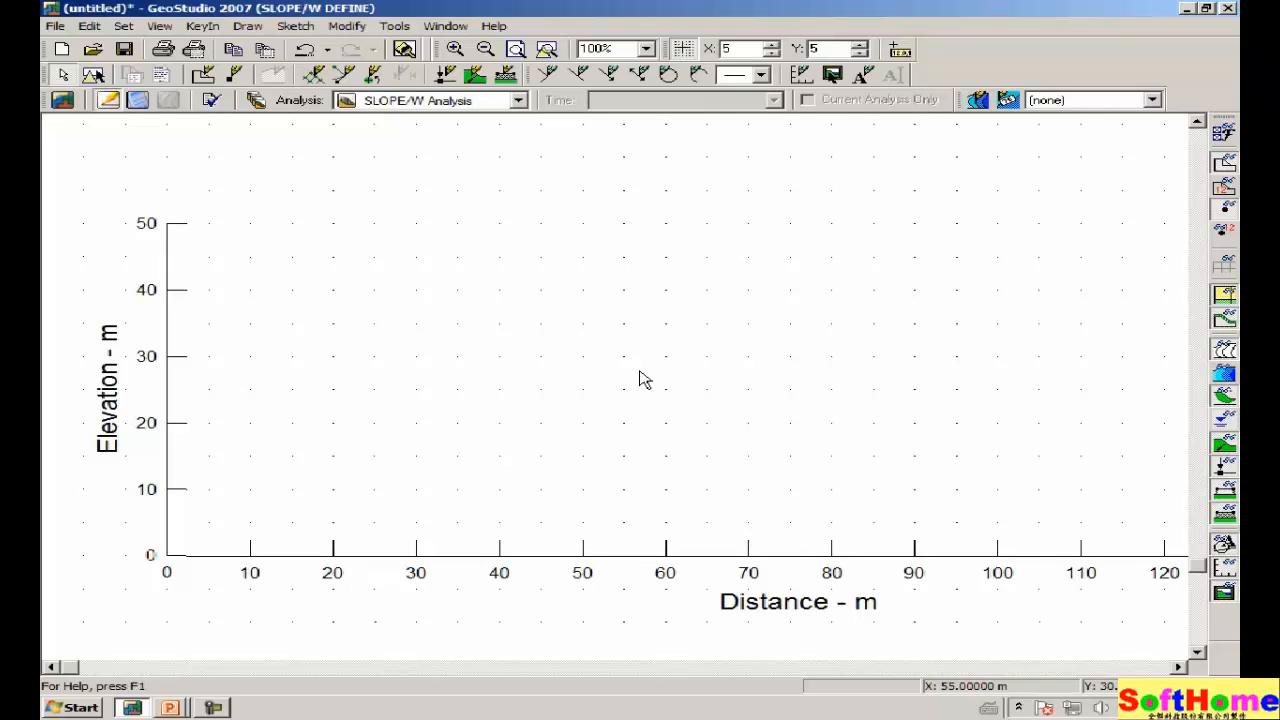
mouse_move(570, 108)
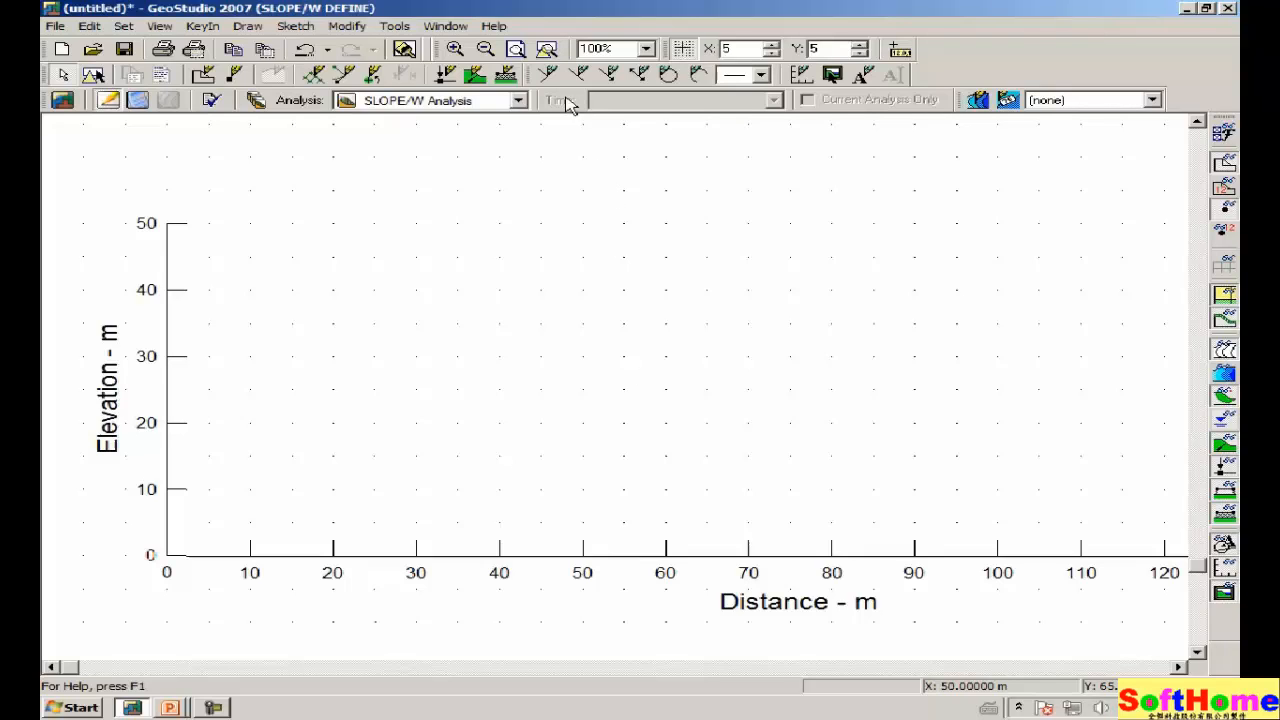
mouse_move(546, 50)
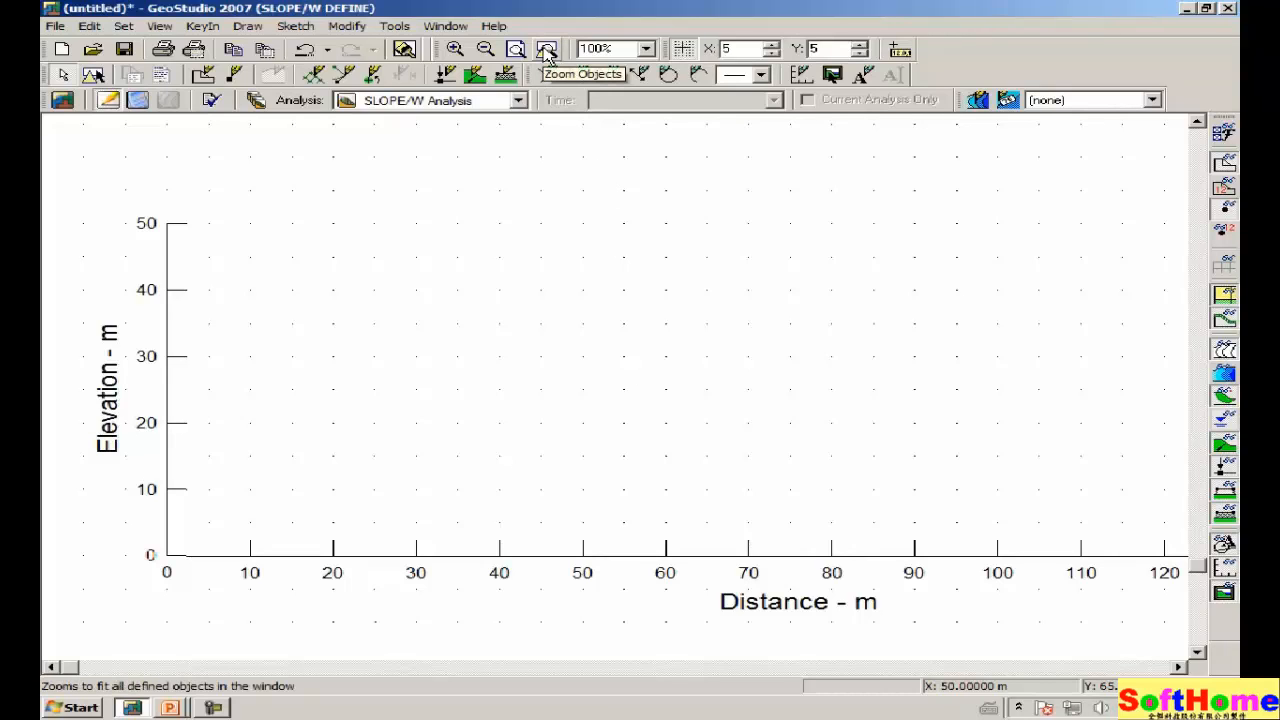
Step: Zoom to all objects (77%) to show the full 0–150 by 0–50 m axes
click(546, 48)
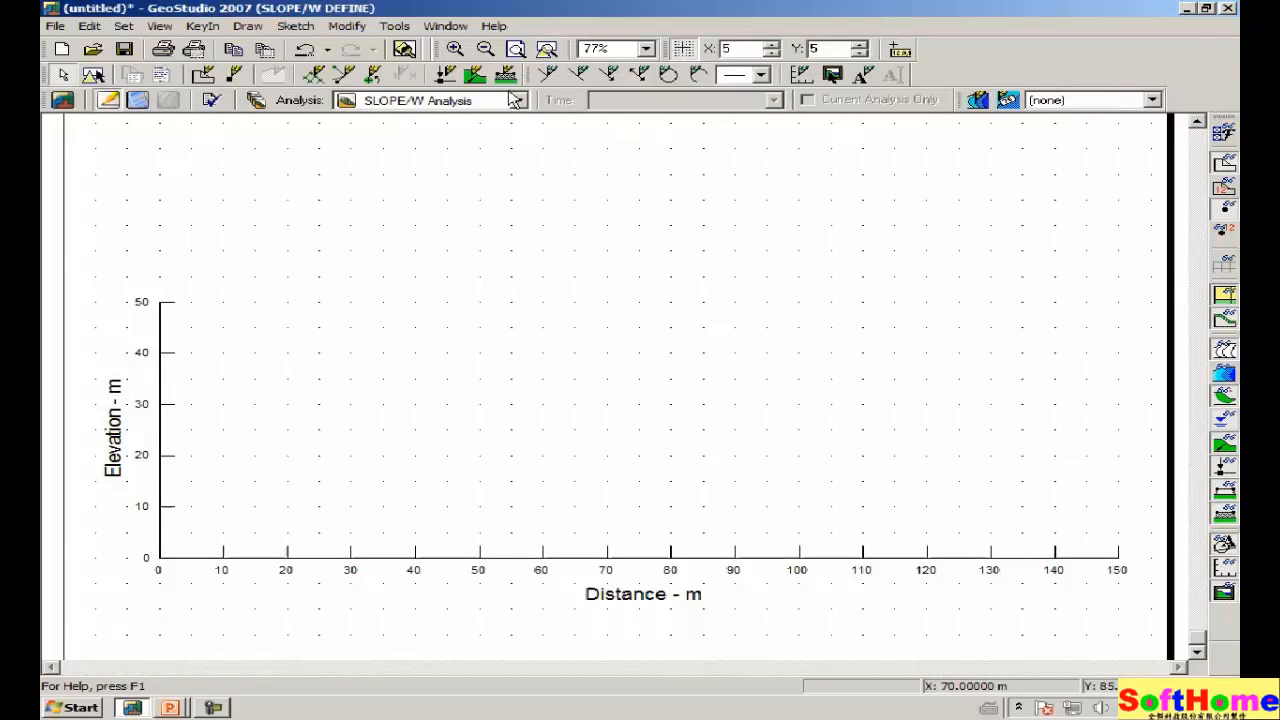
mouse_move(456, 400)
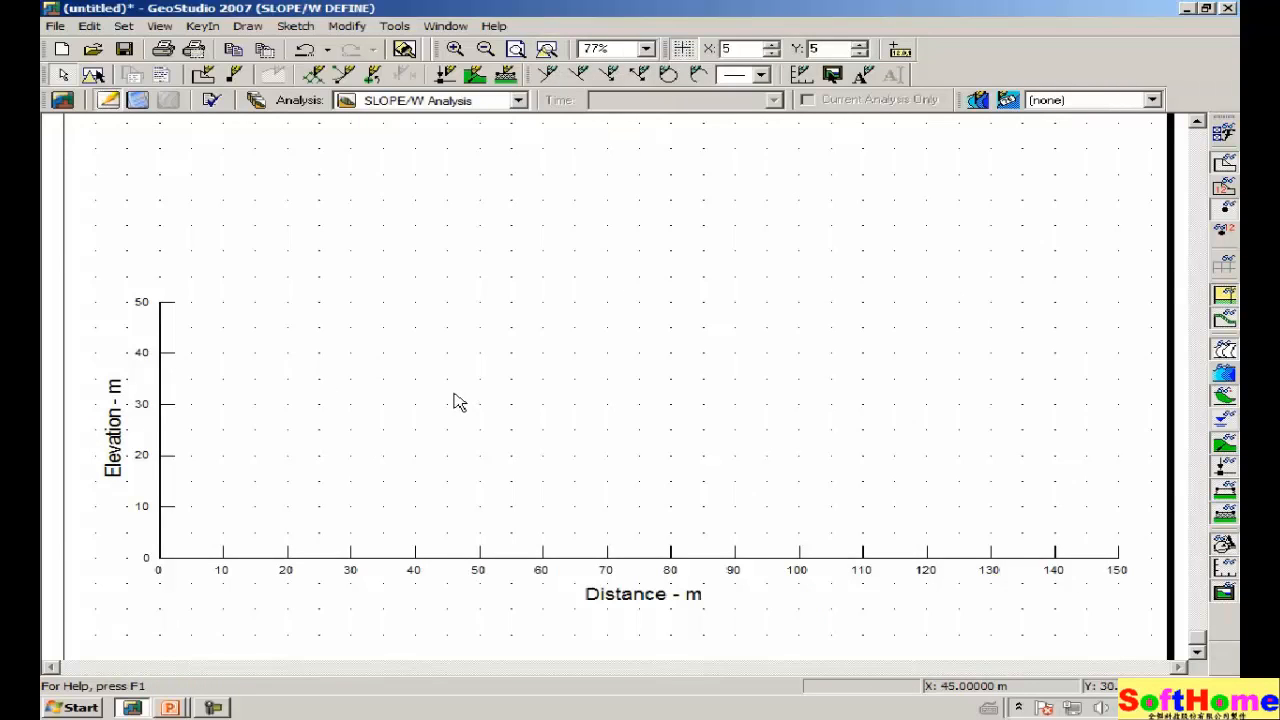
mouse_move(1024, 248)
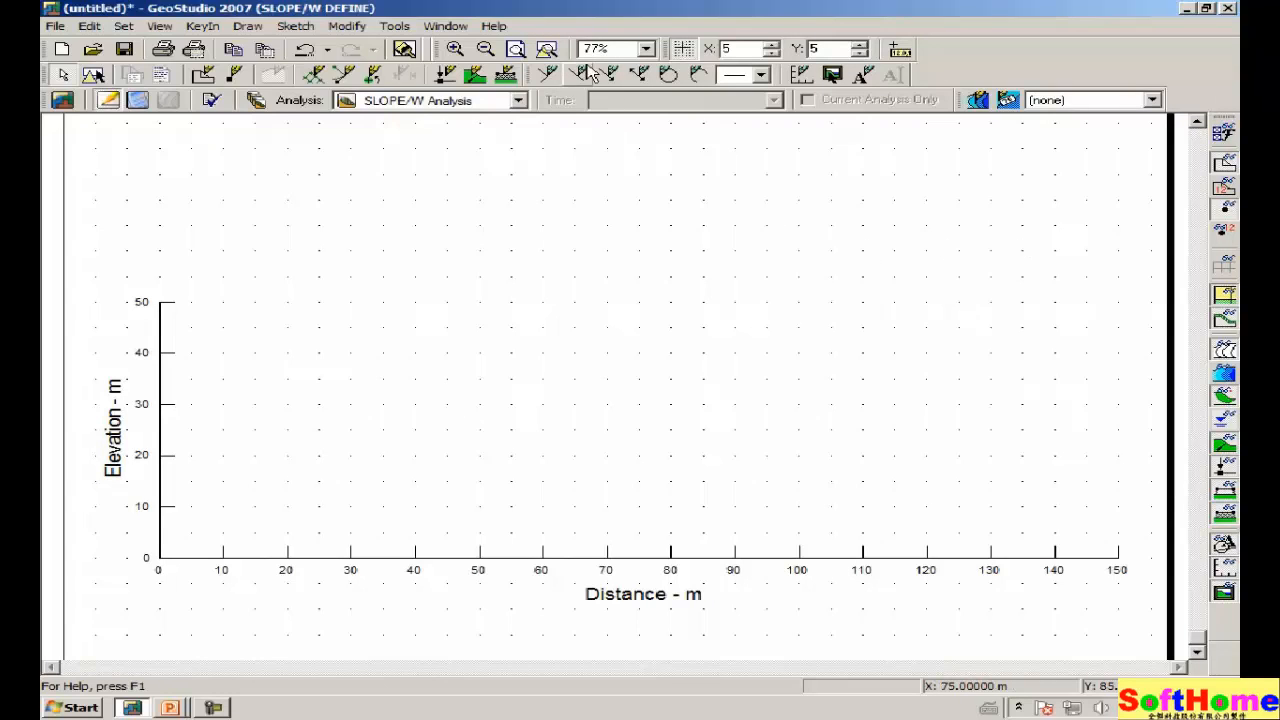
mouse_move(578, 280)
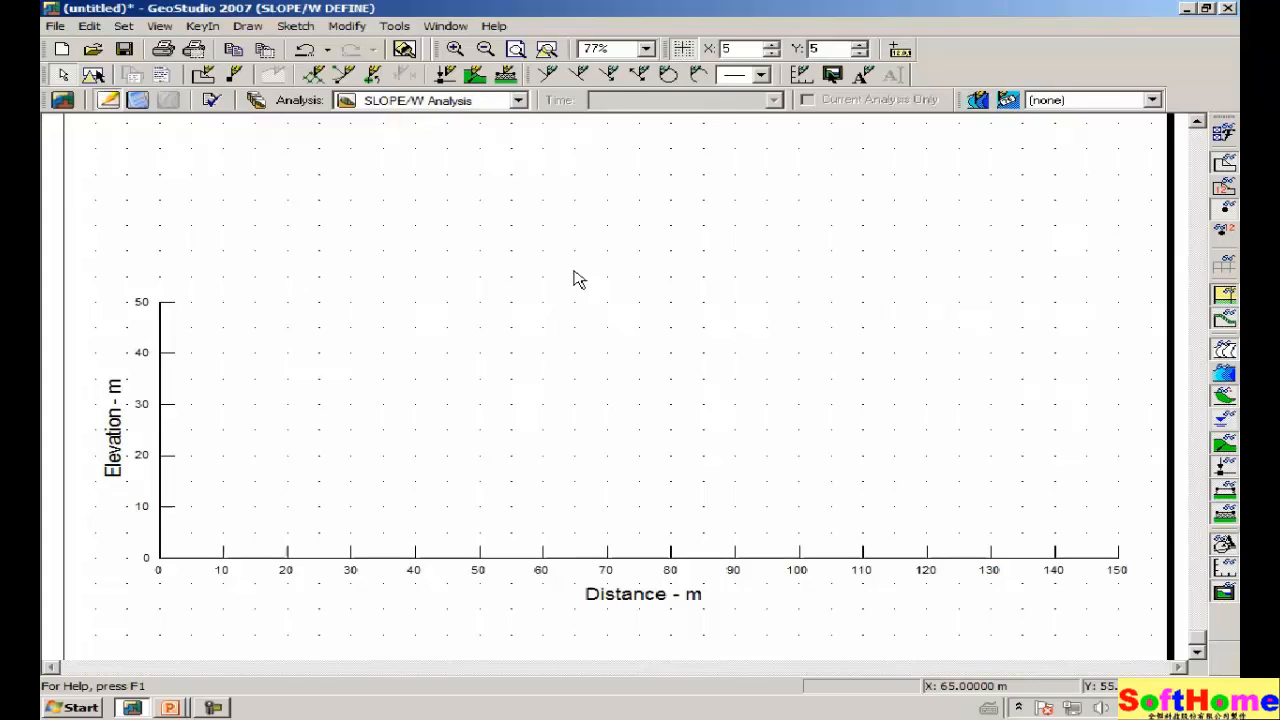
mouse_move(476, 356)
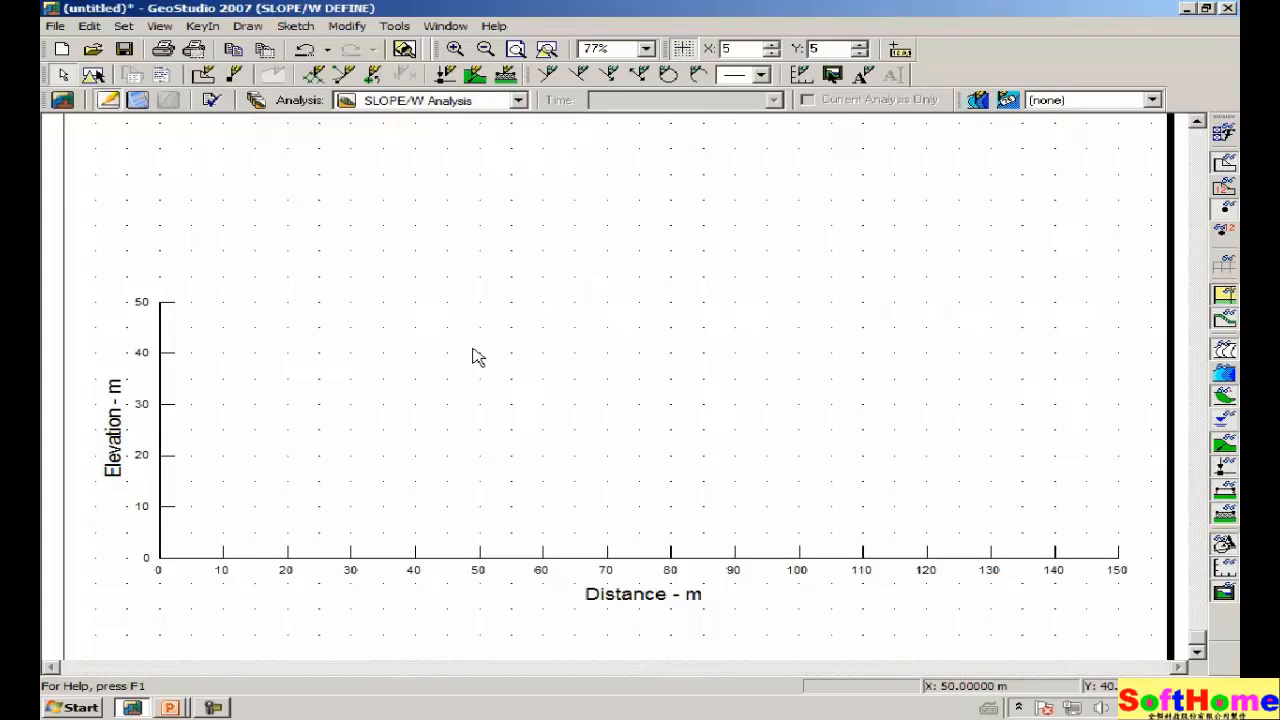
mouse_move(500, 332)
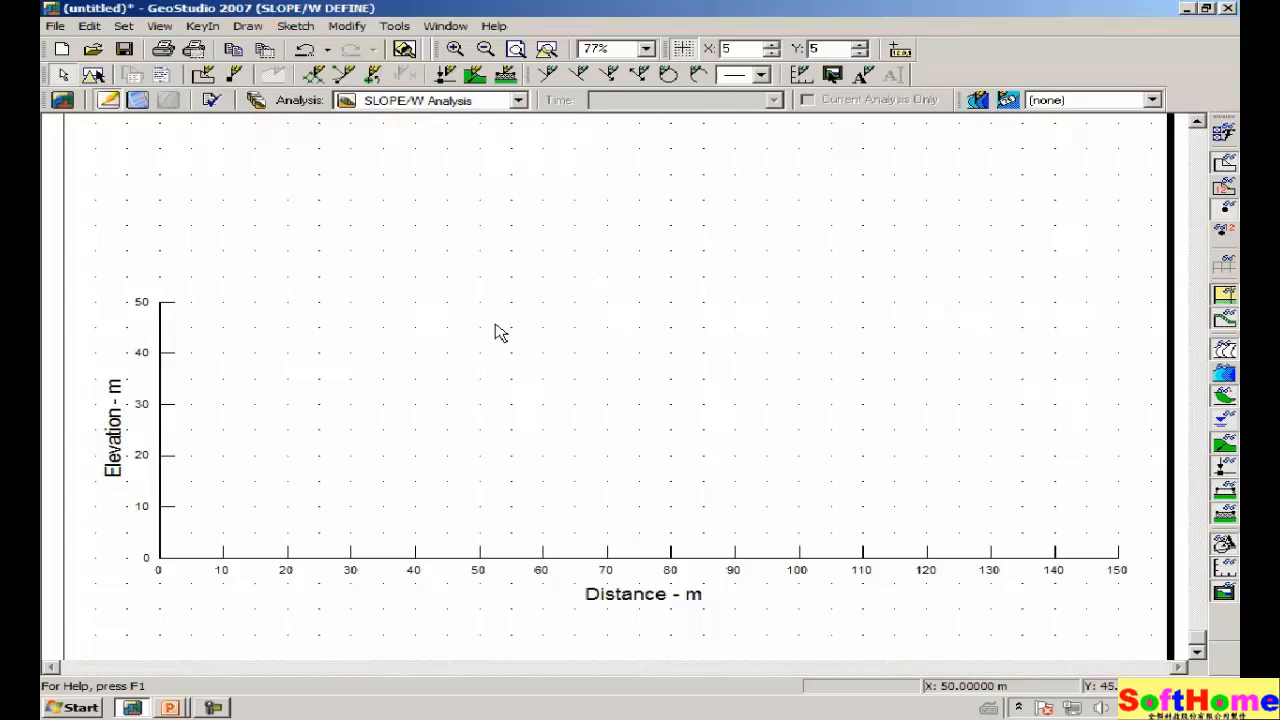
mouse_move(548, 304)
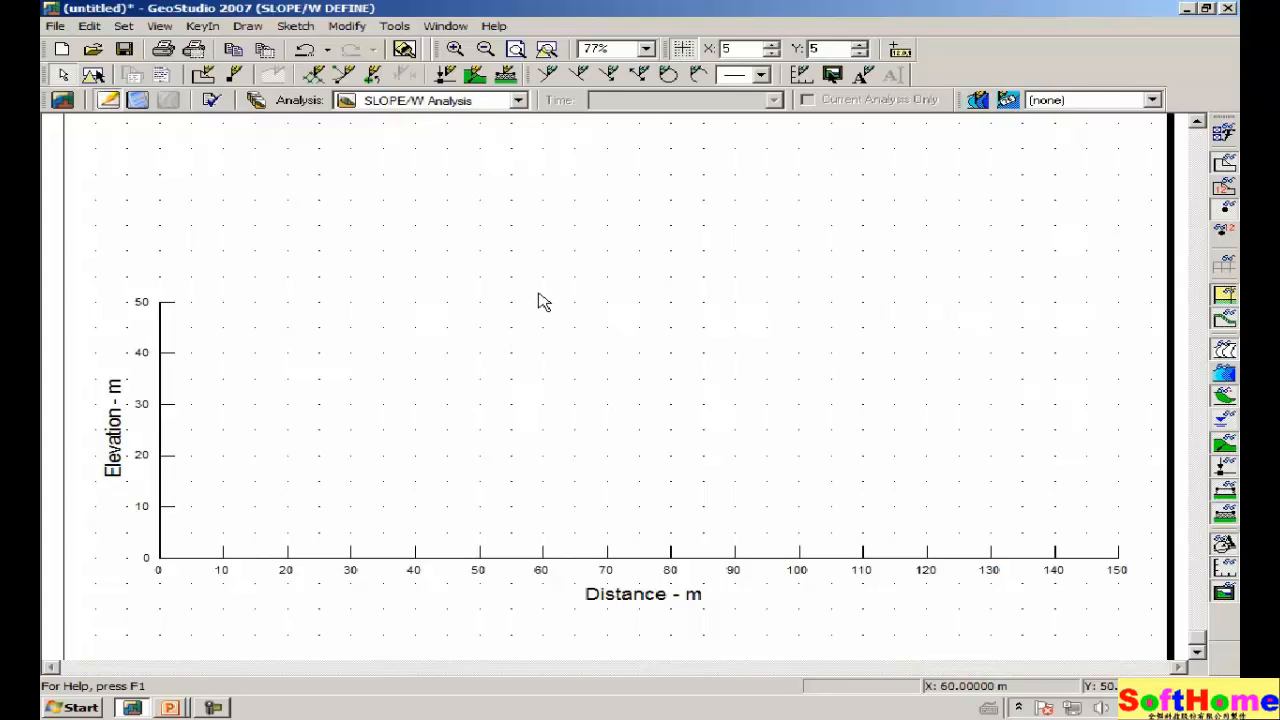
mouse_move(458, 332)
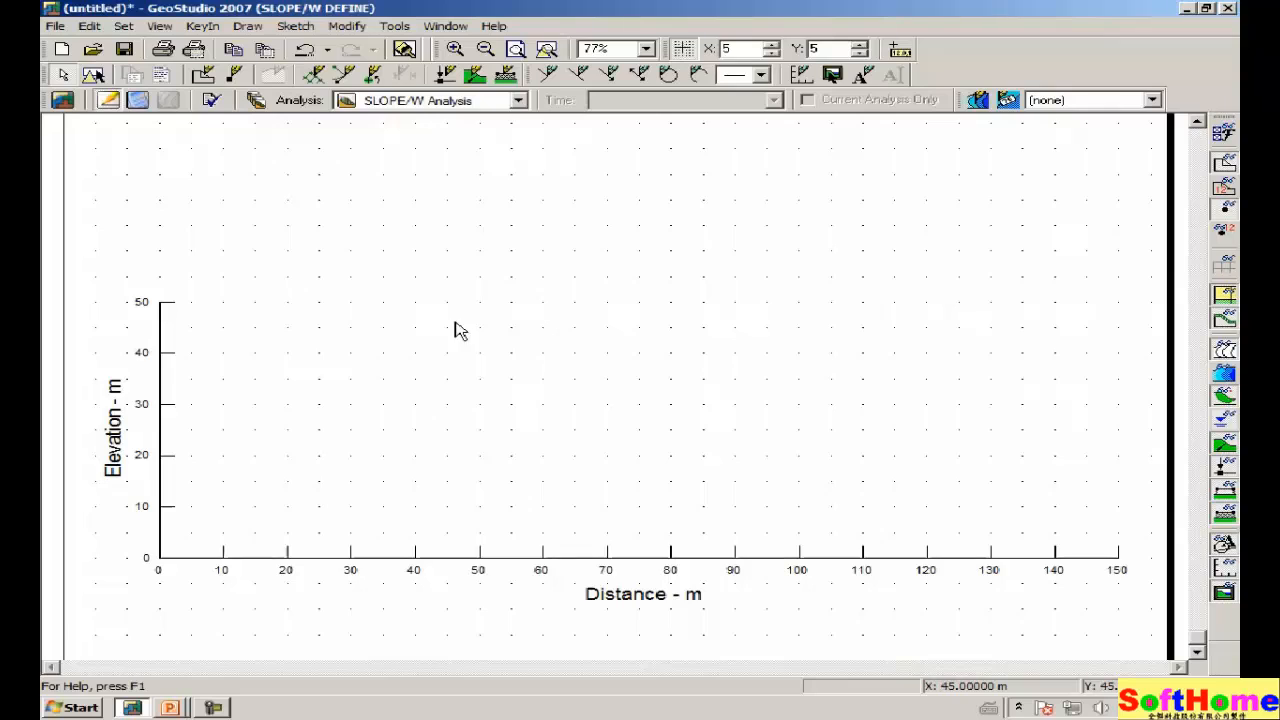
mouse_move(560, 352)
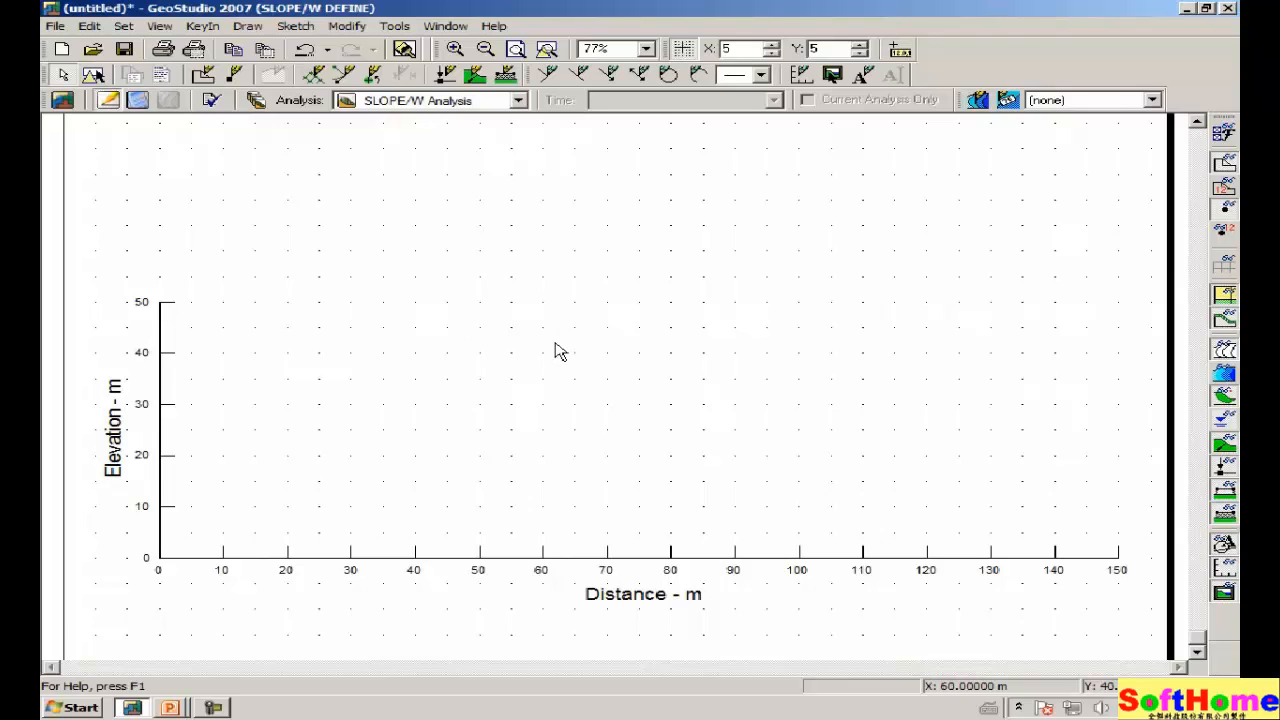
mouse_move(588, 338)
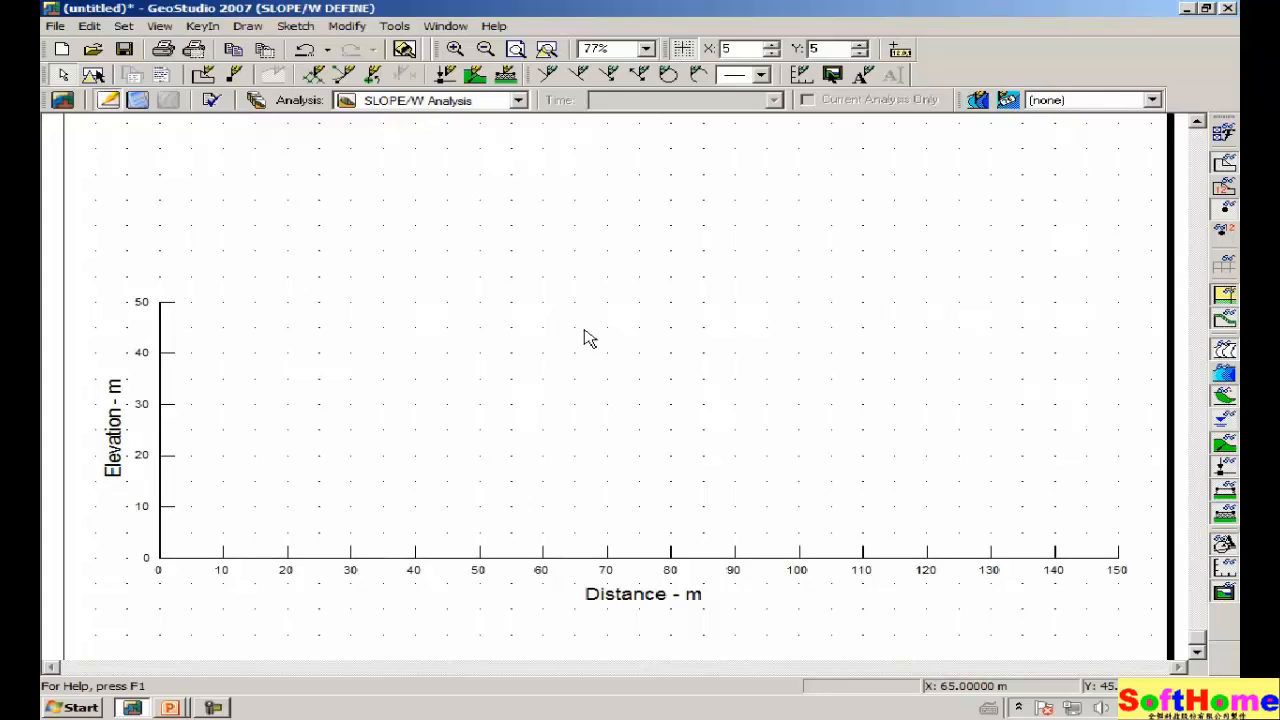
mouse_move(608, 320)
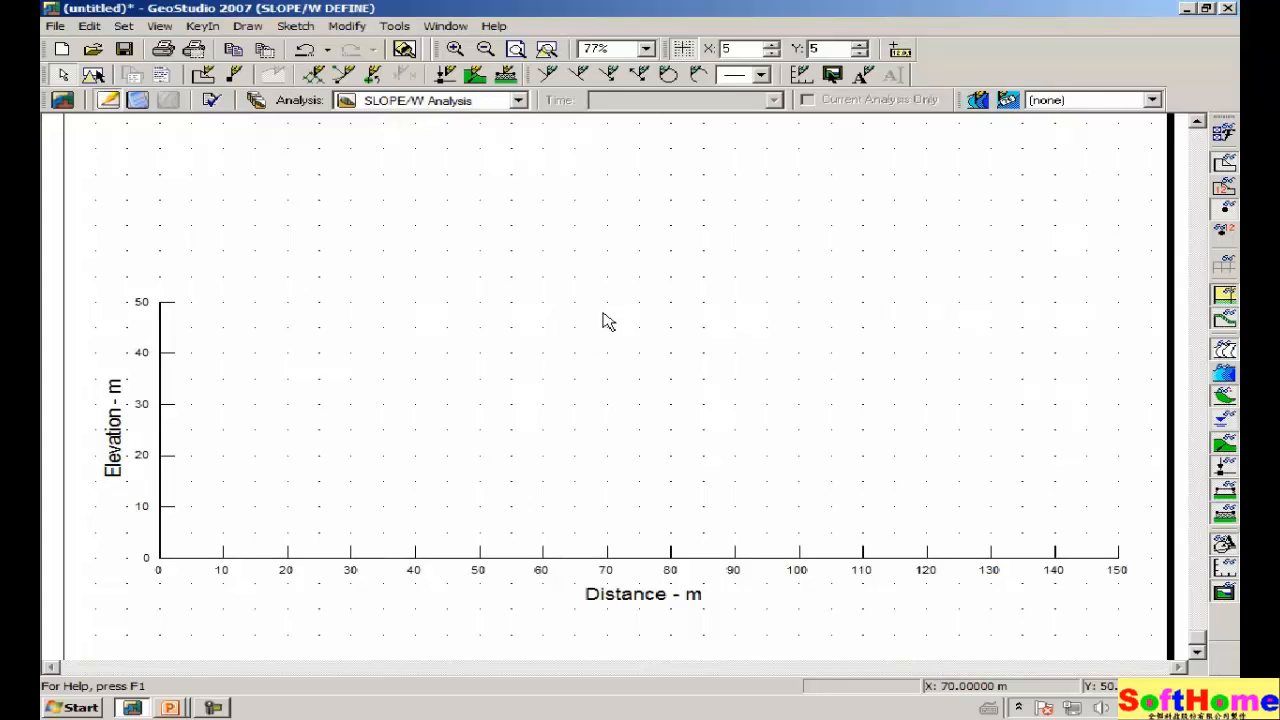
mouse_move(408, 268)
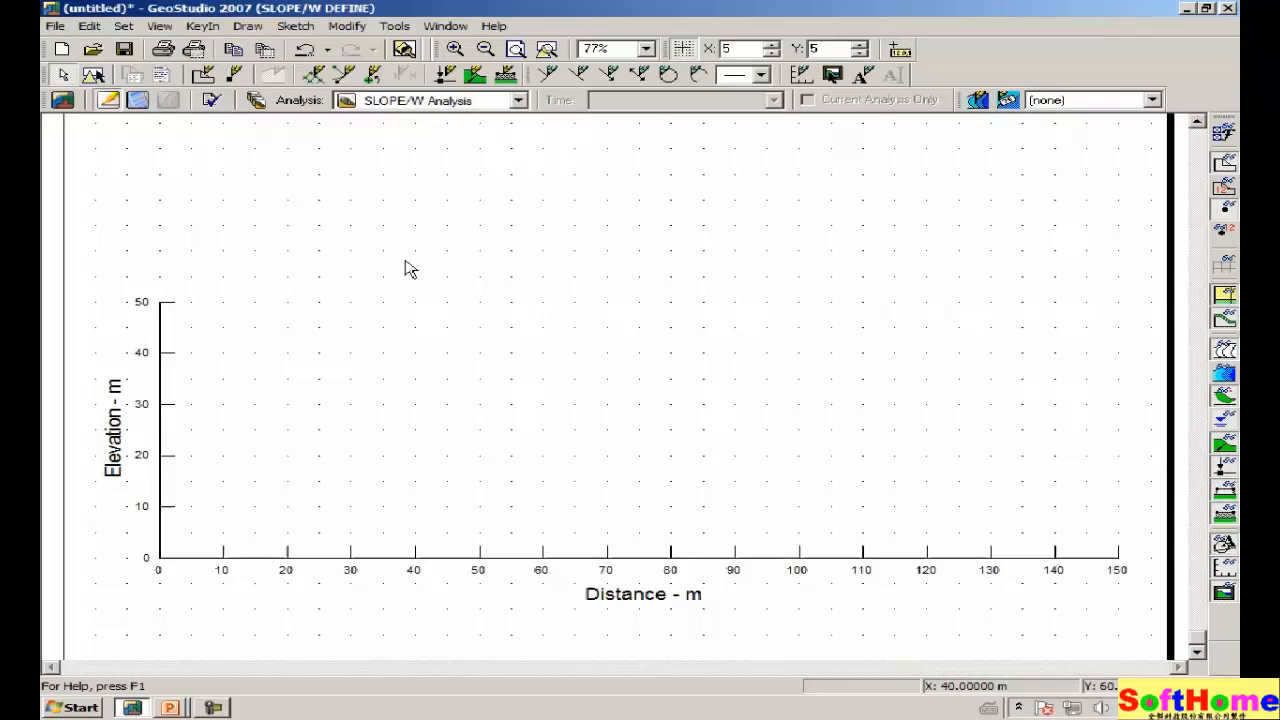
mouse_move(476, 248)
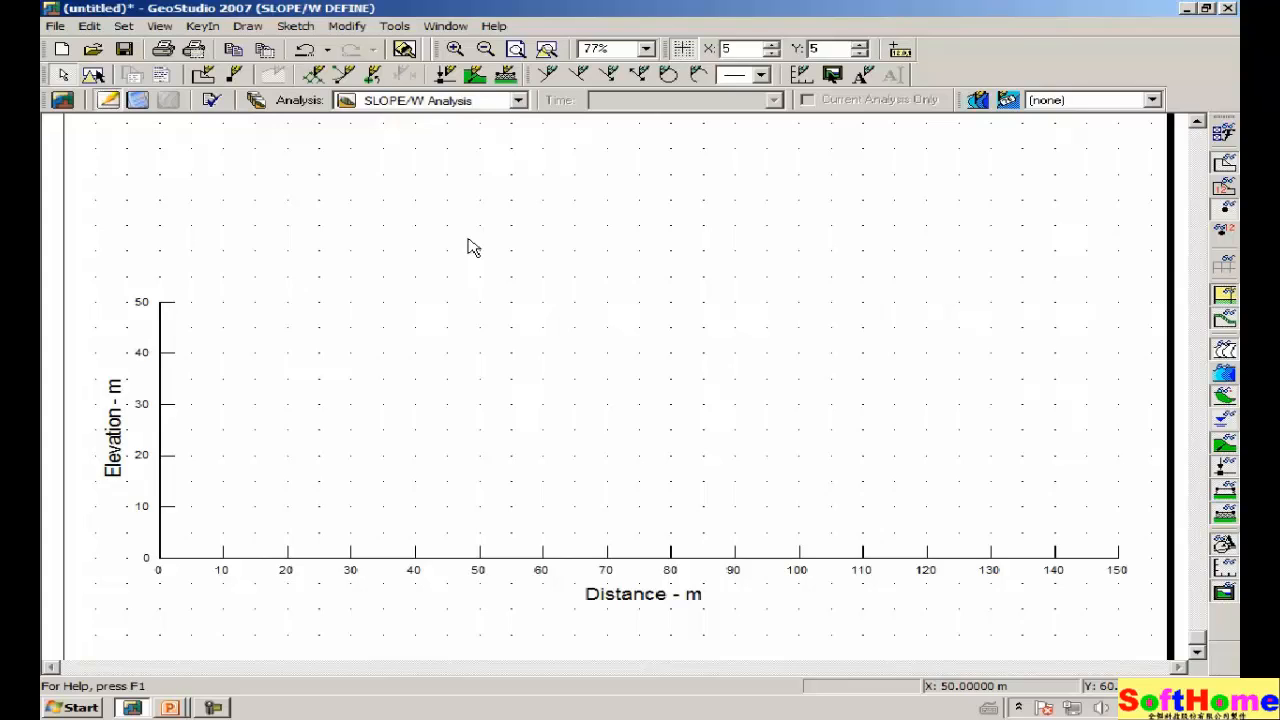
mouse_move(456, 252)
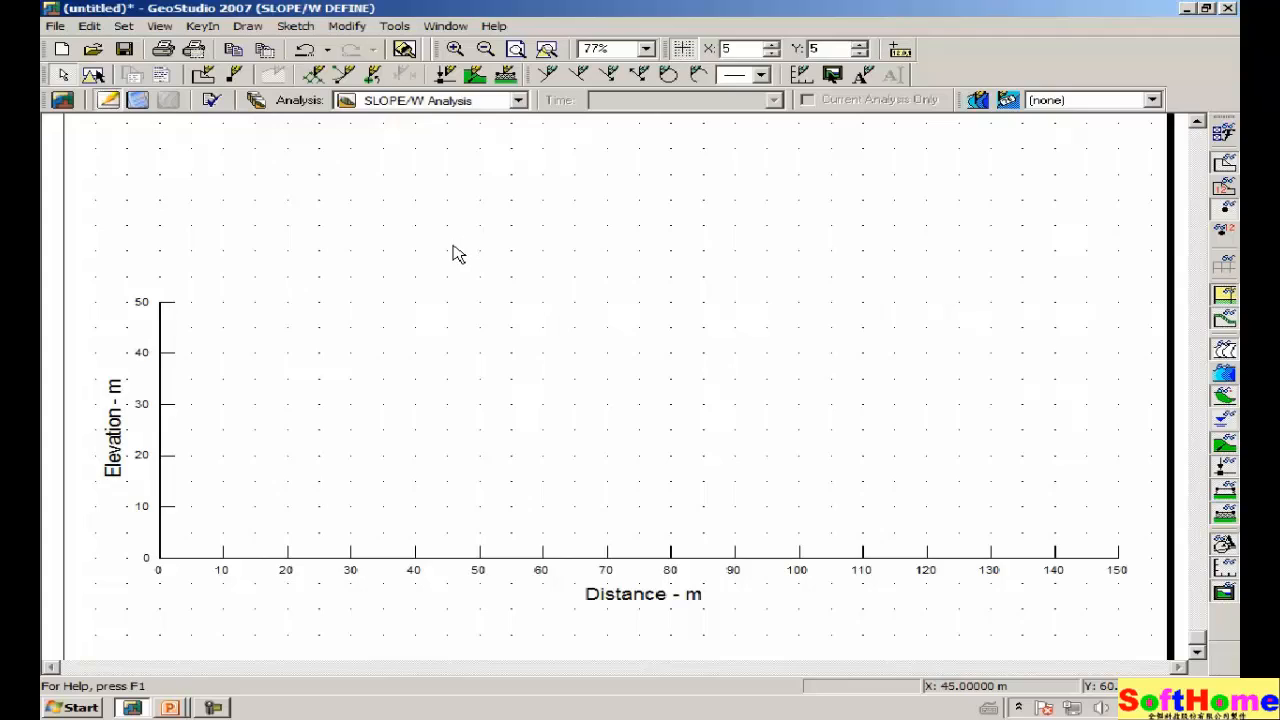
mouse_move(448, 256)
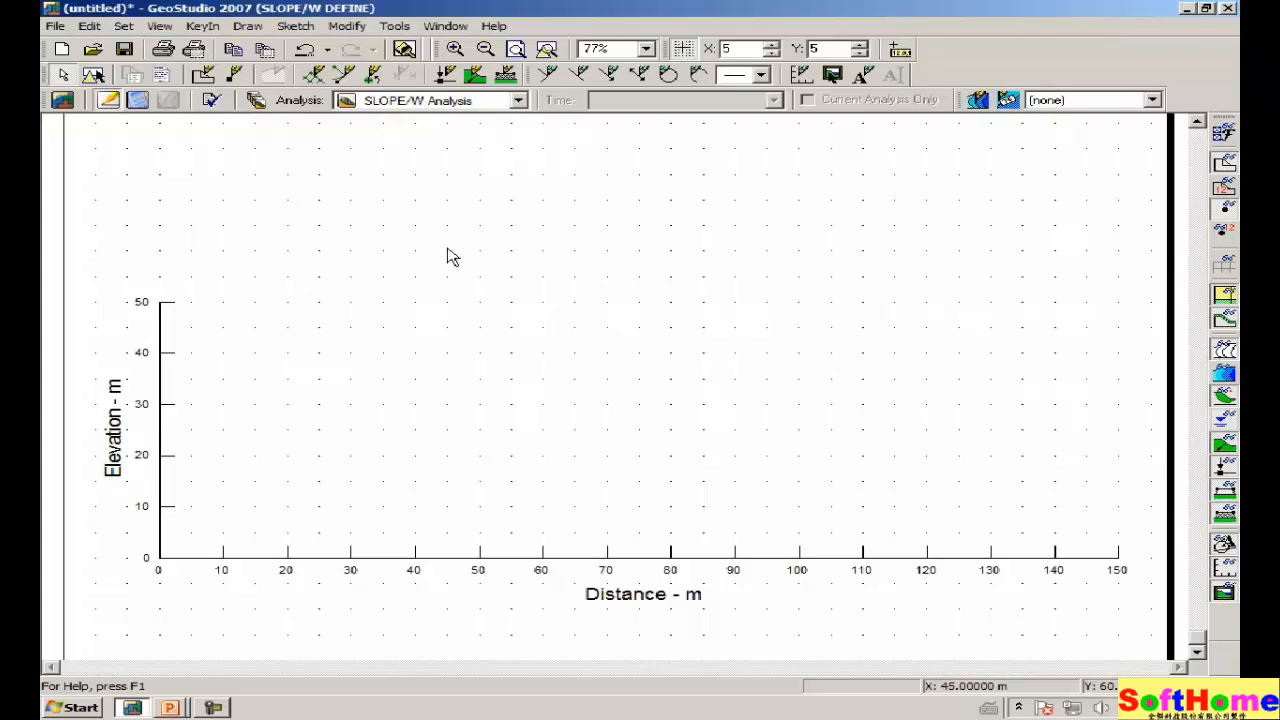
mouse_move(484, 262)
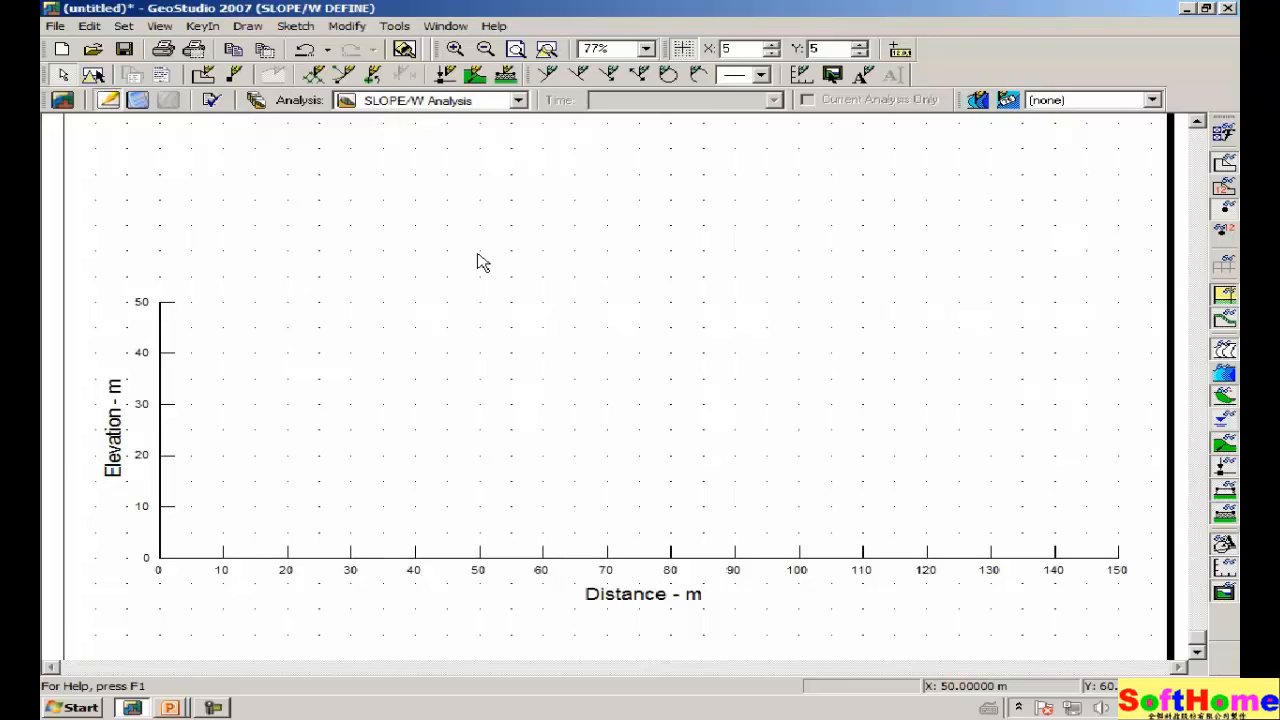
mouse_move(488, 308)
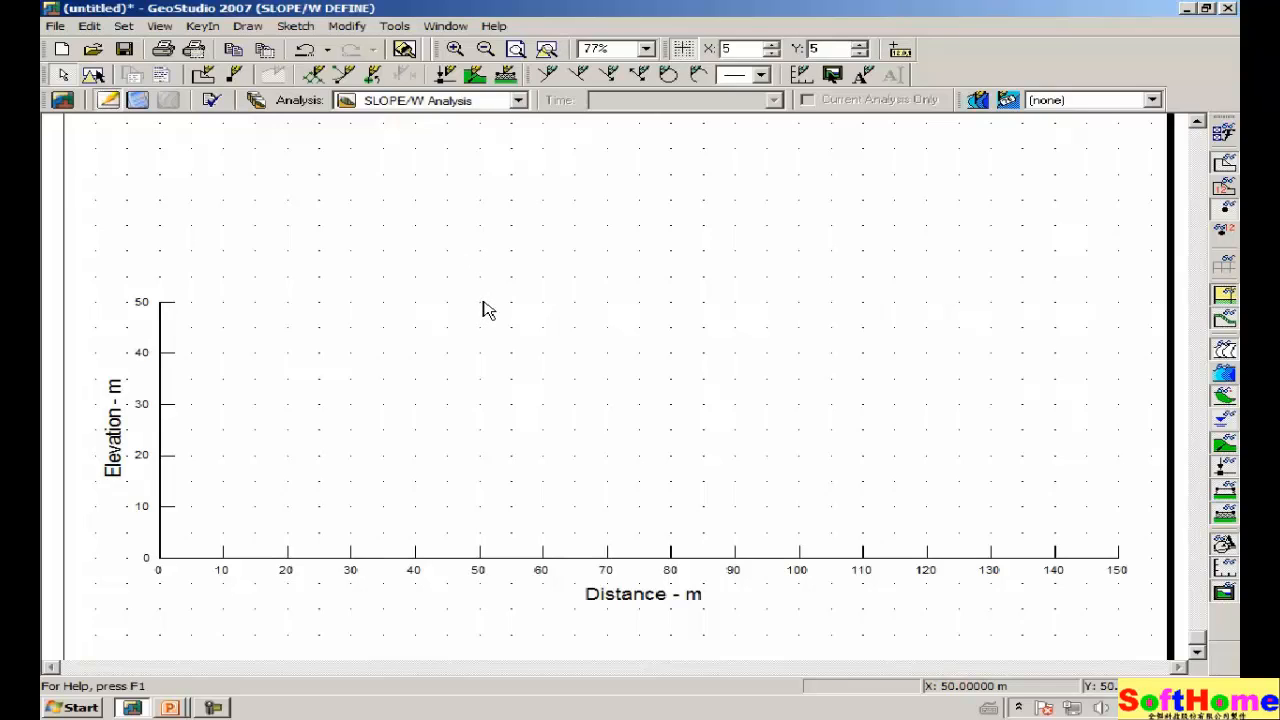
mouse_move(466, 332)
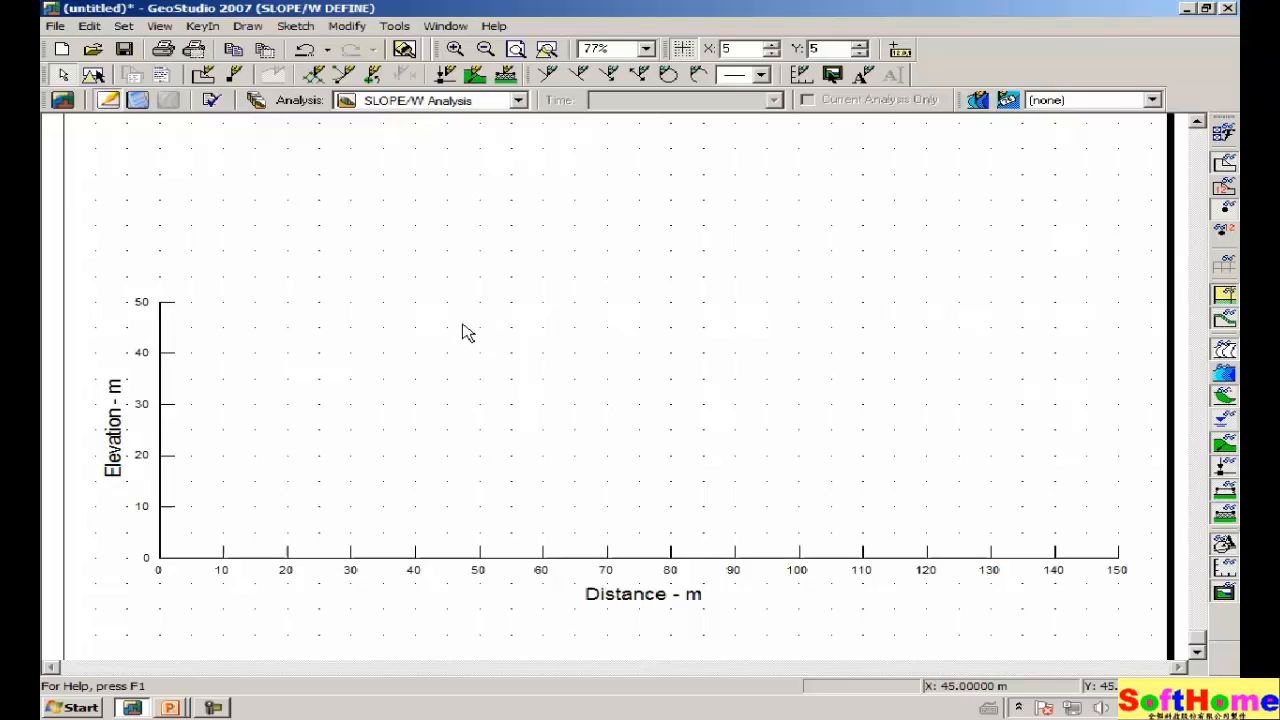
mouse_move(576, 320)
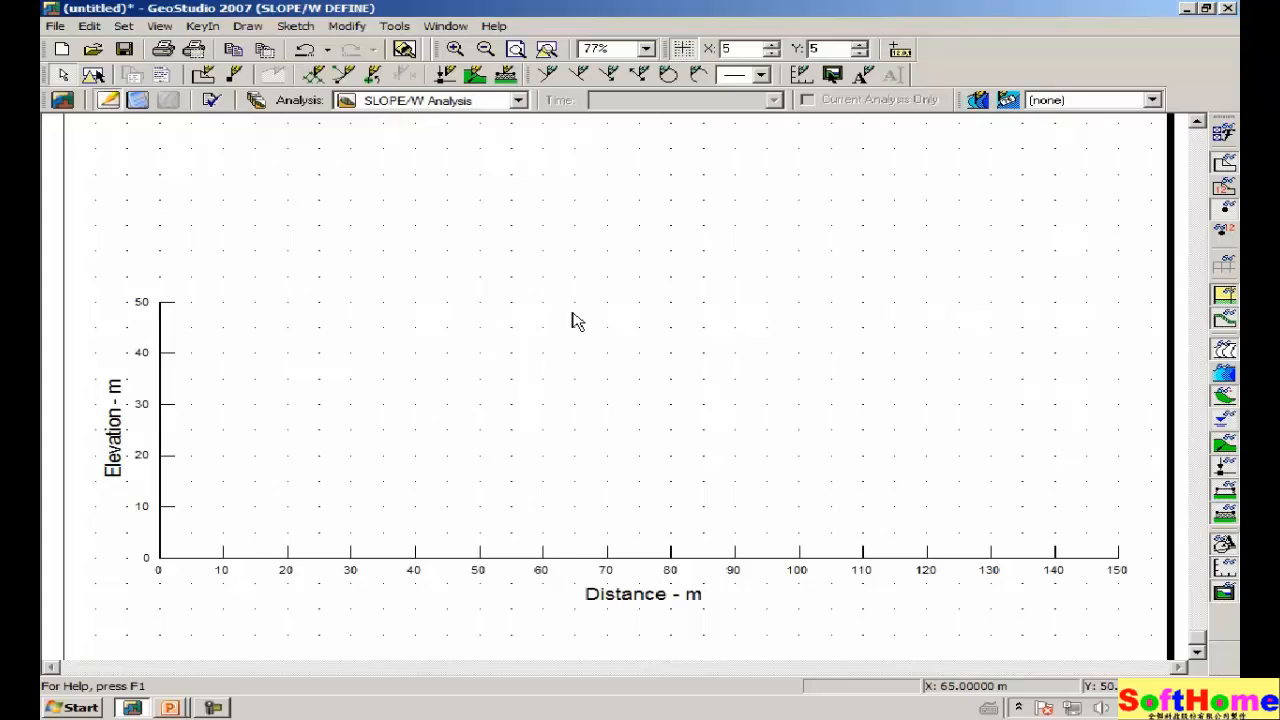
mouse_move(538, 342)
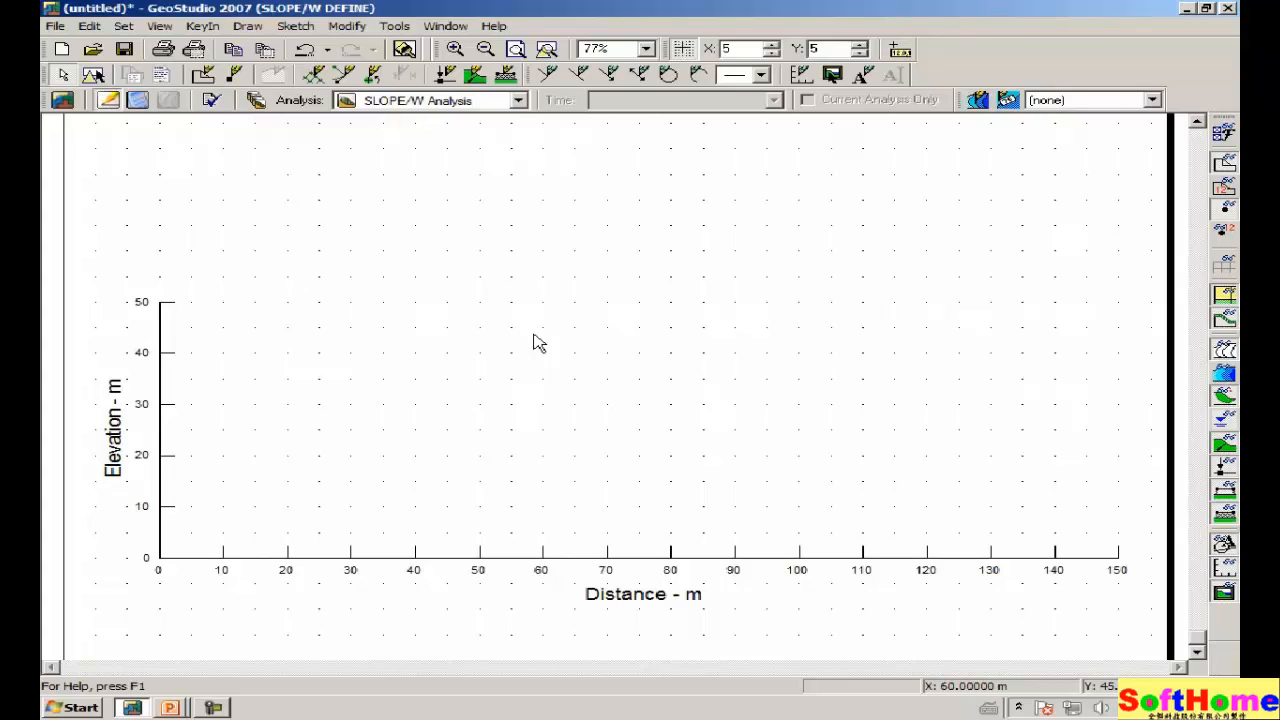
mouse_move(500, 290)
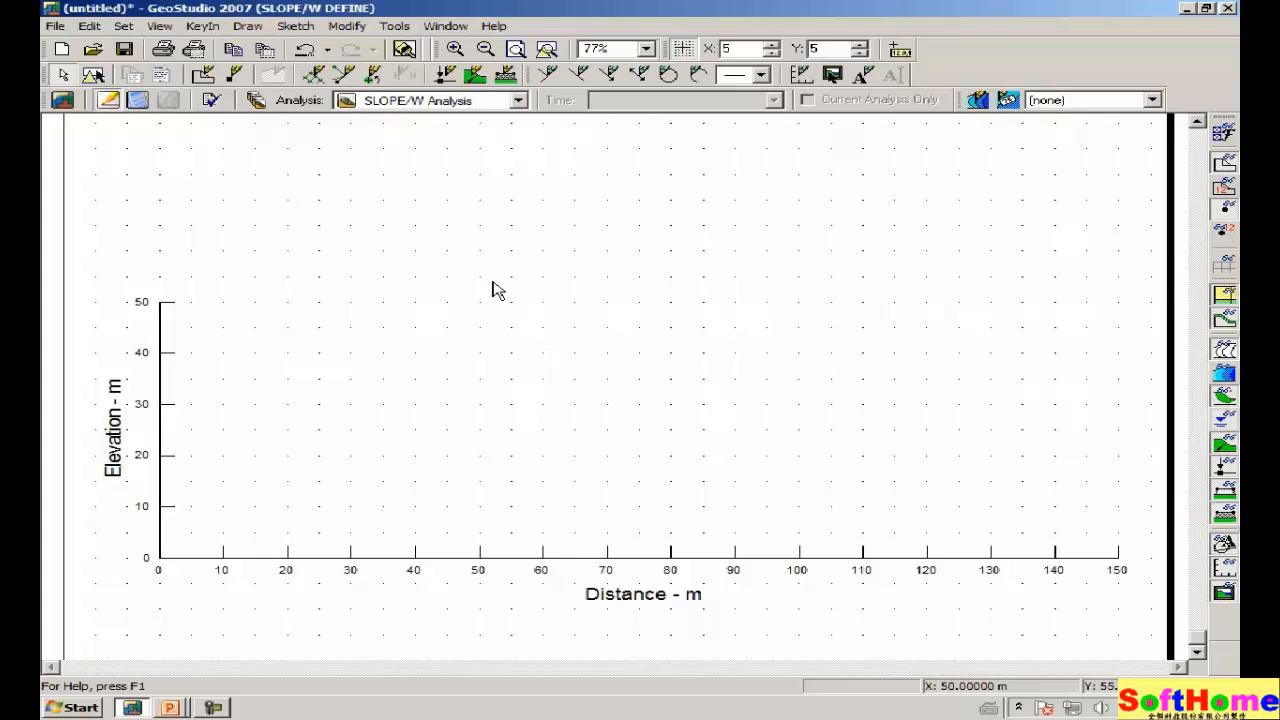
mouse_move(360, 226)
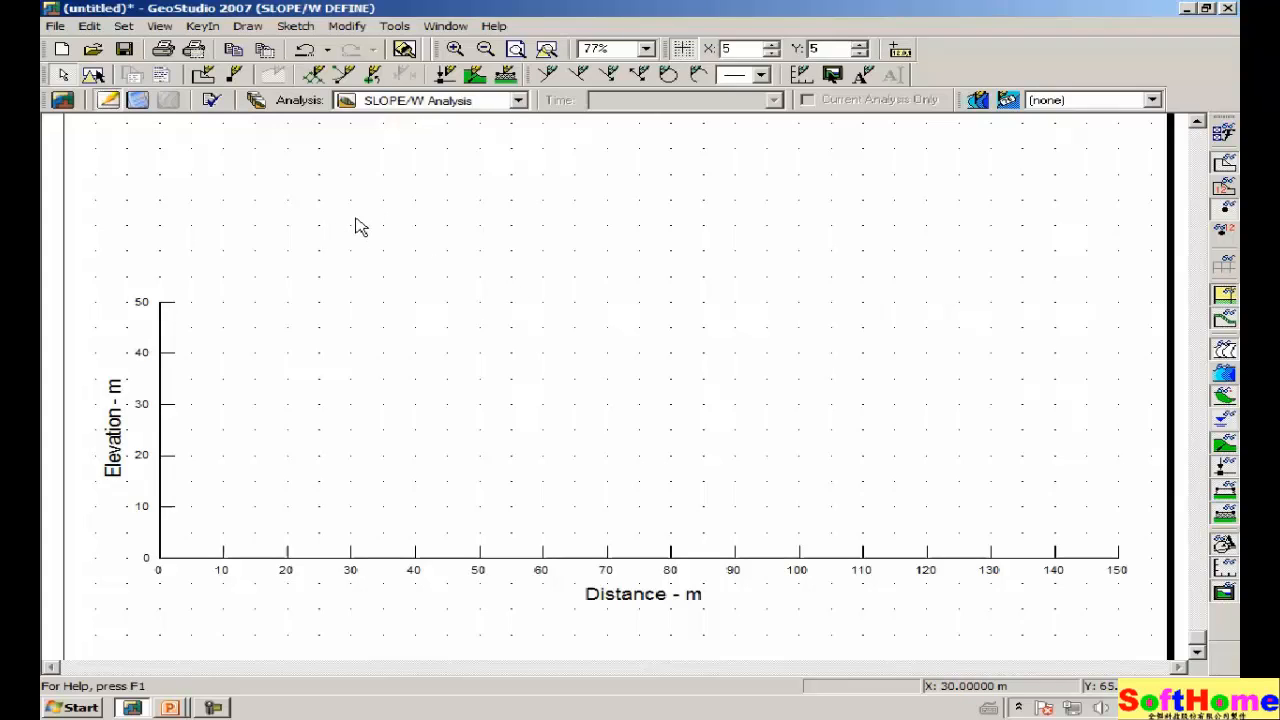
mouse_move(430, 276)
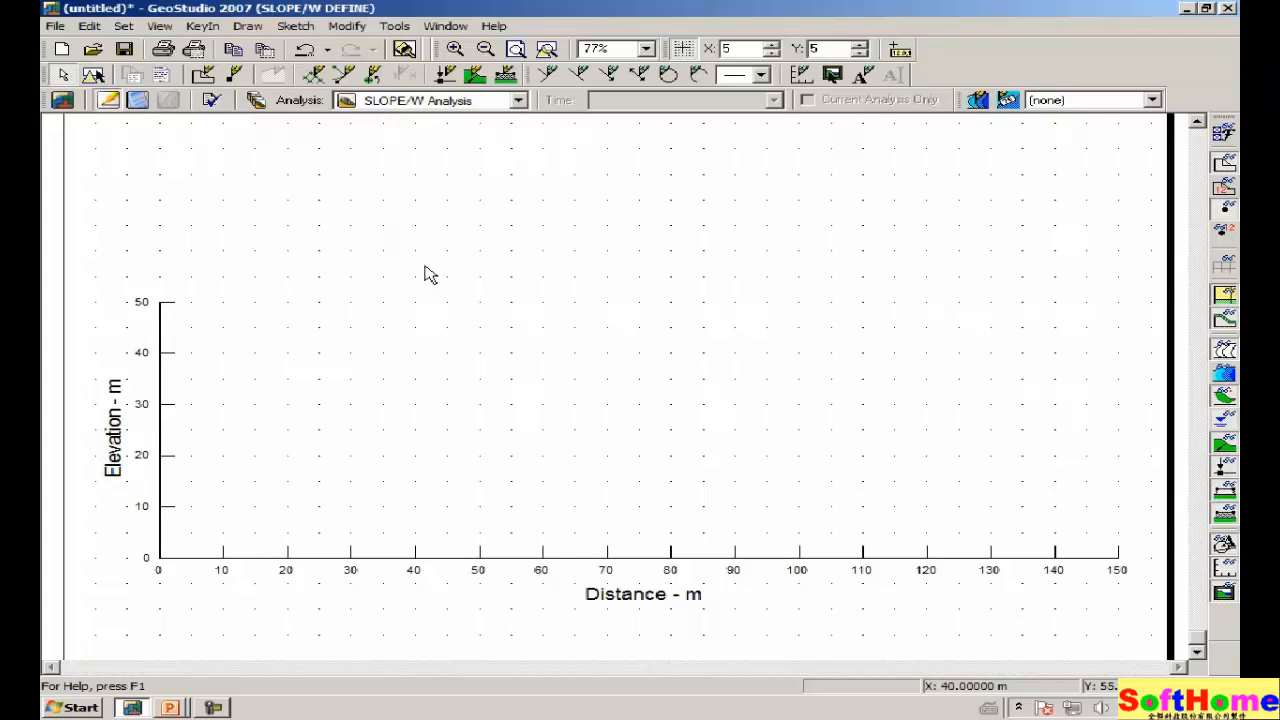